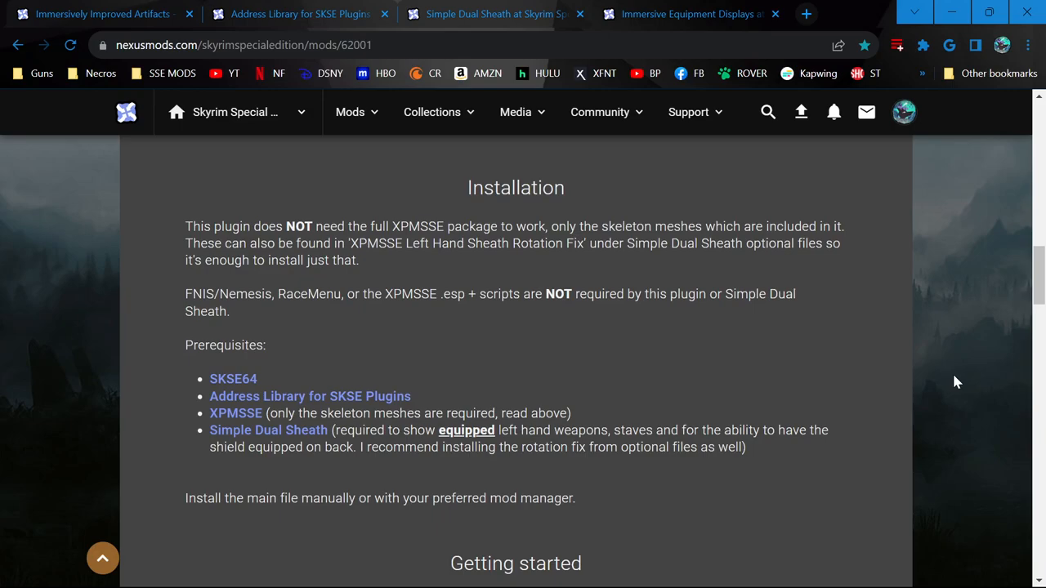
pyautogui.moveTo(948, 376)
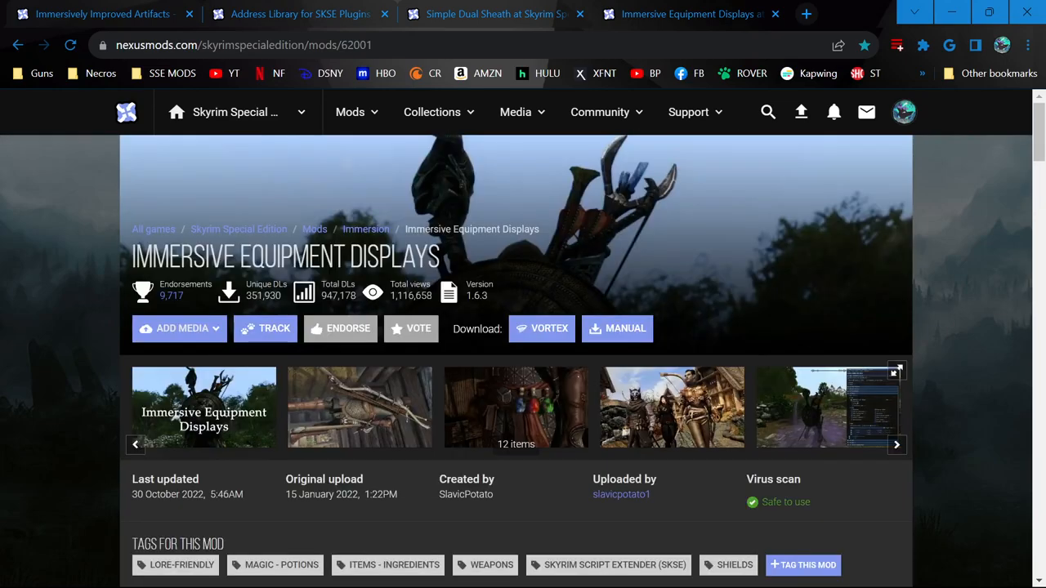
# Step: Switch to the Immersively Improved Artifacts browser tab
pyautogui.click(98, 14)
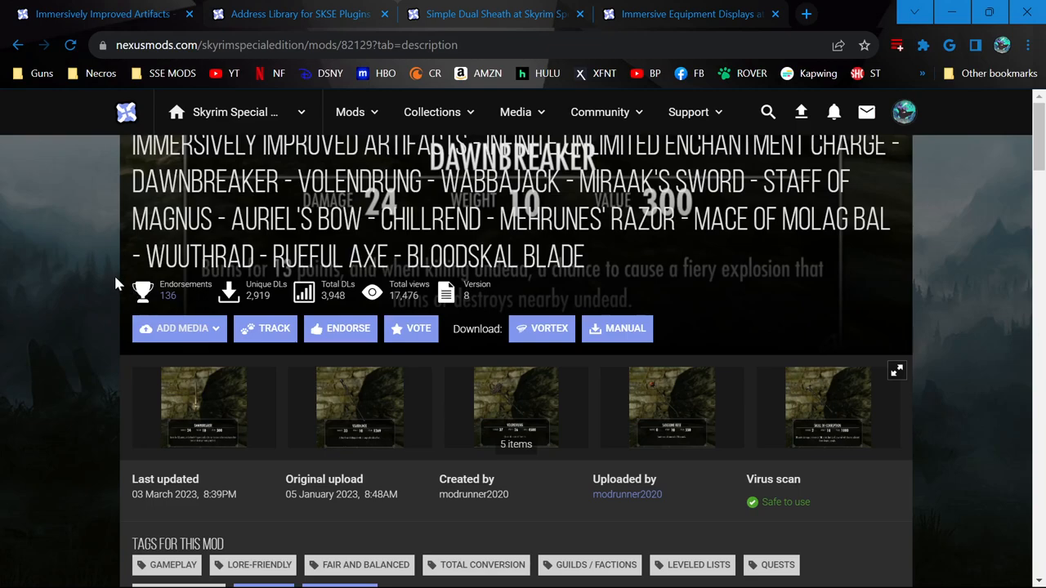
pyautogui.moveTo(118, 284)
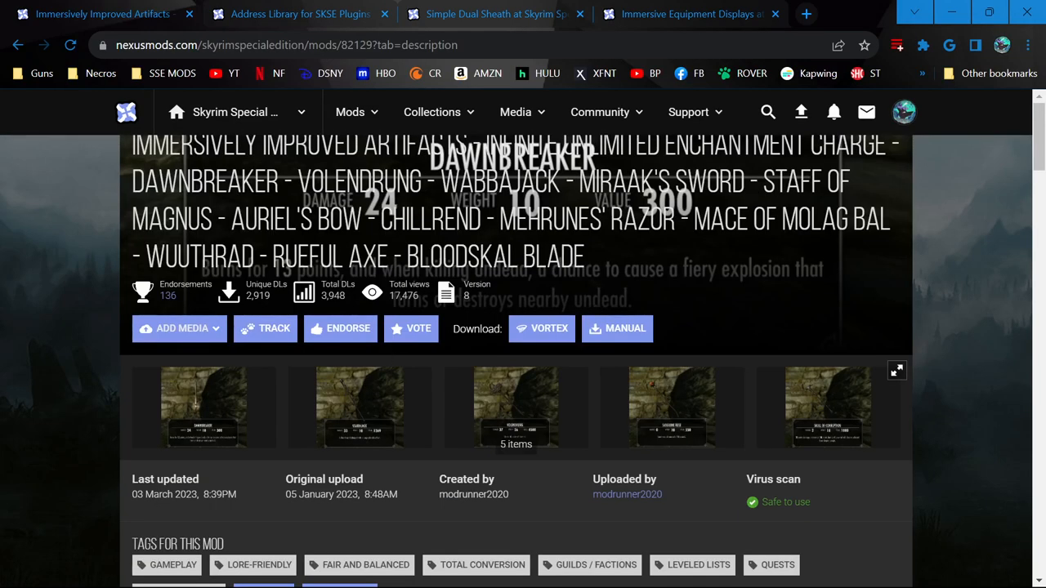
pyautogui.scroll(-3)
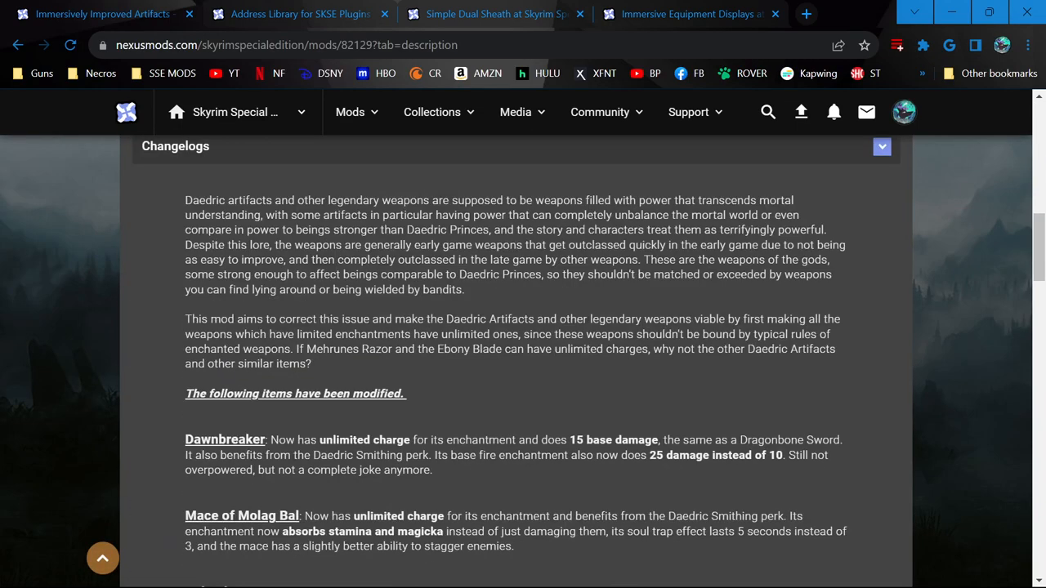
pyautogui.scroll(-3)
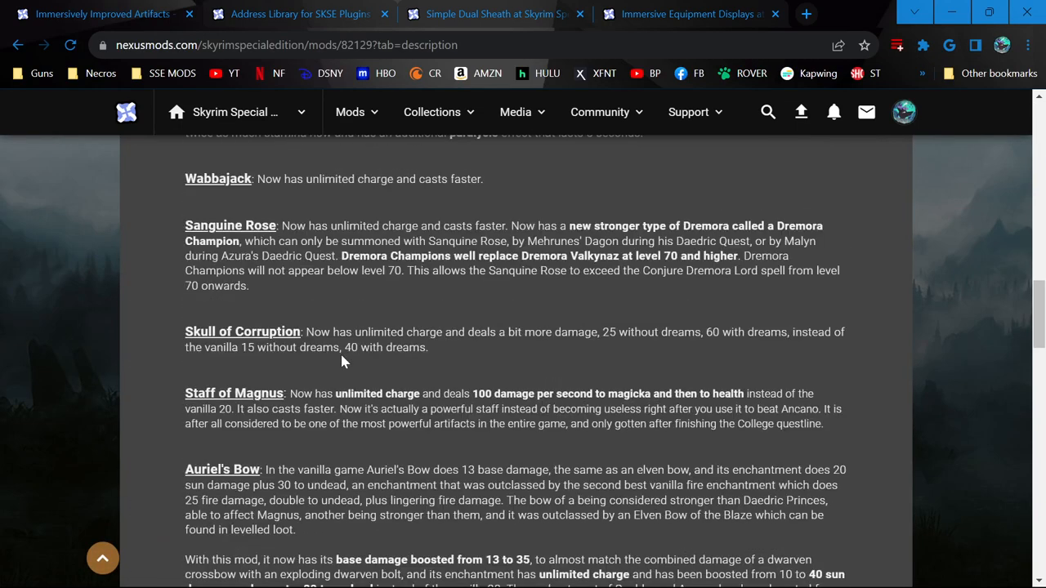
pyautogui.scroll(-3)
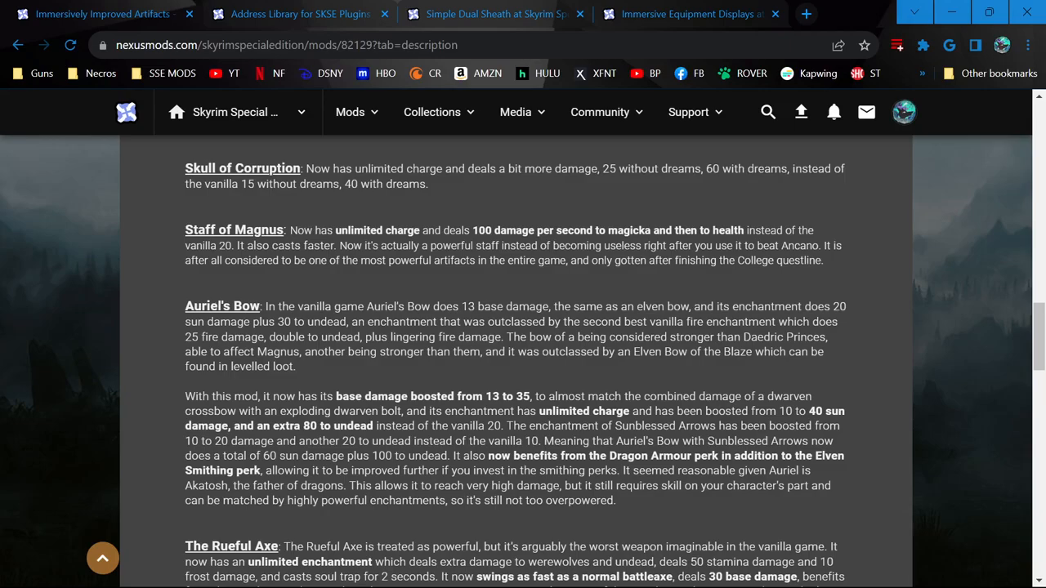
pyautogui.scroll(-3)
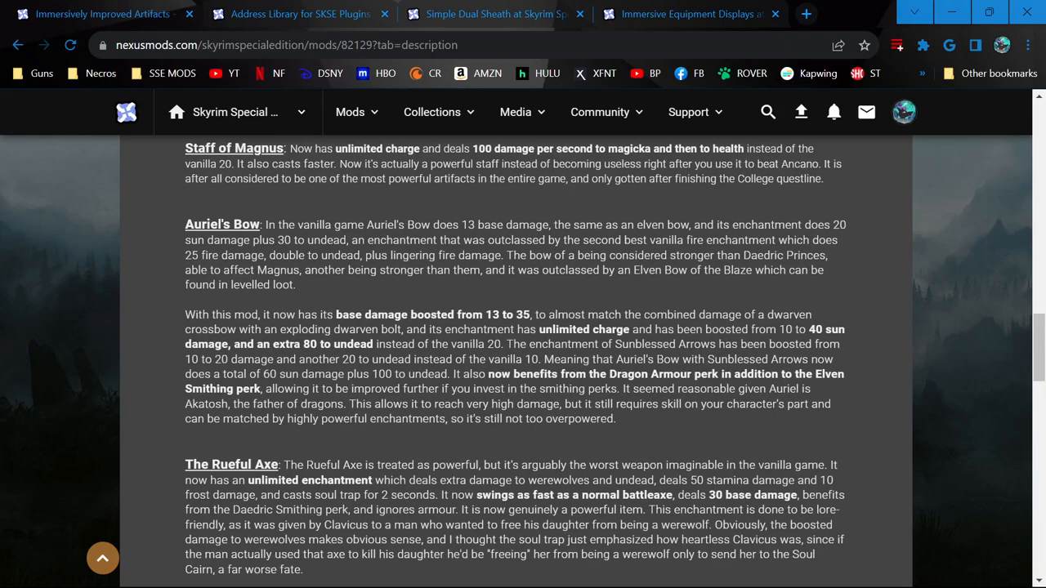
pyautogui.scroll(-3)
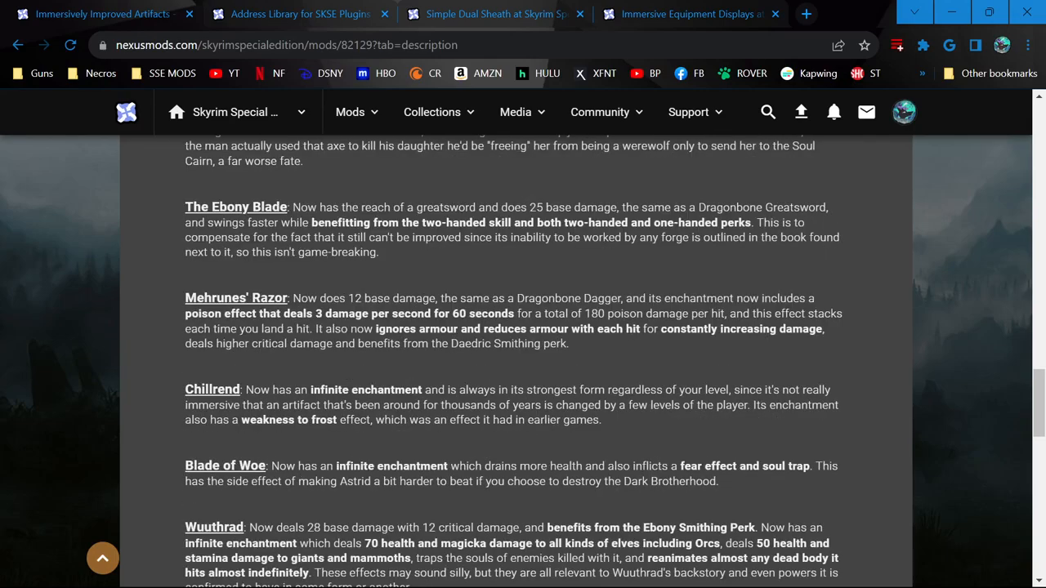
pyautogui.scroll(-3)
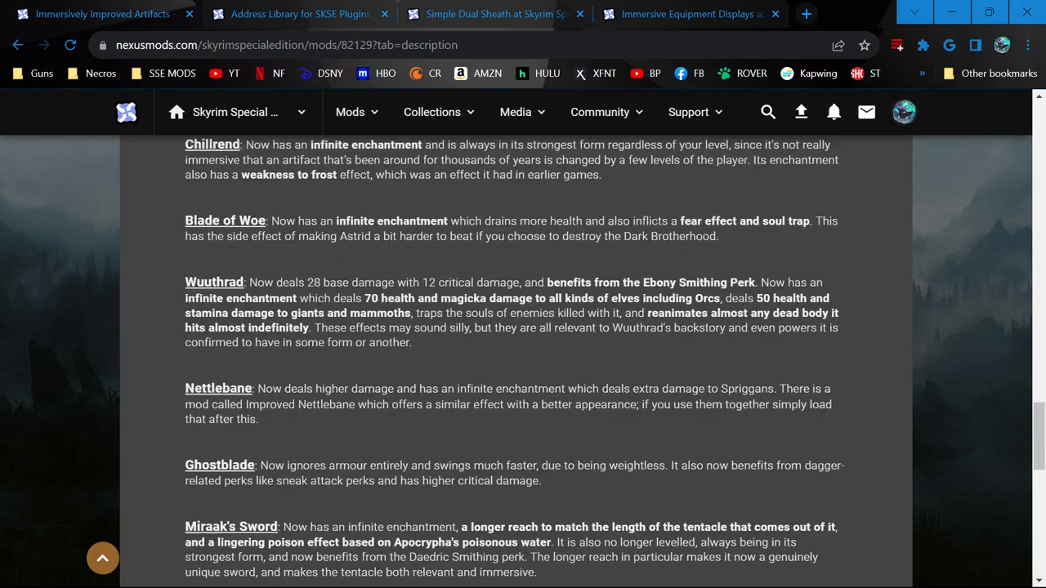
pyautogui.scroll(-3)
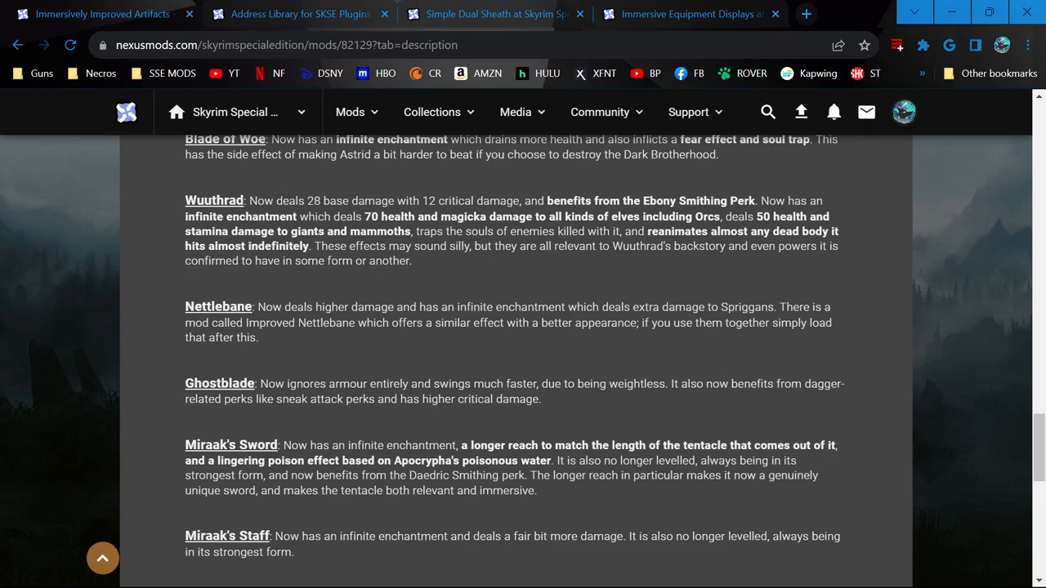
pyautogui.scroll(-3)
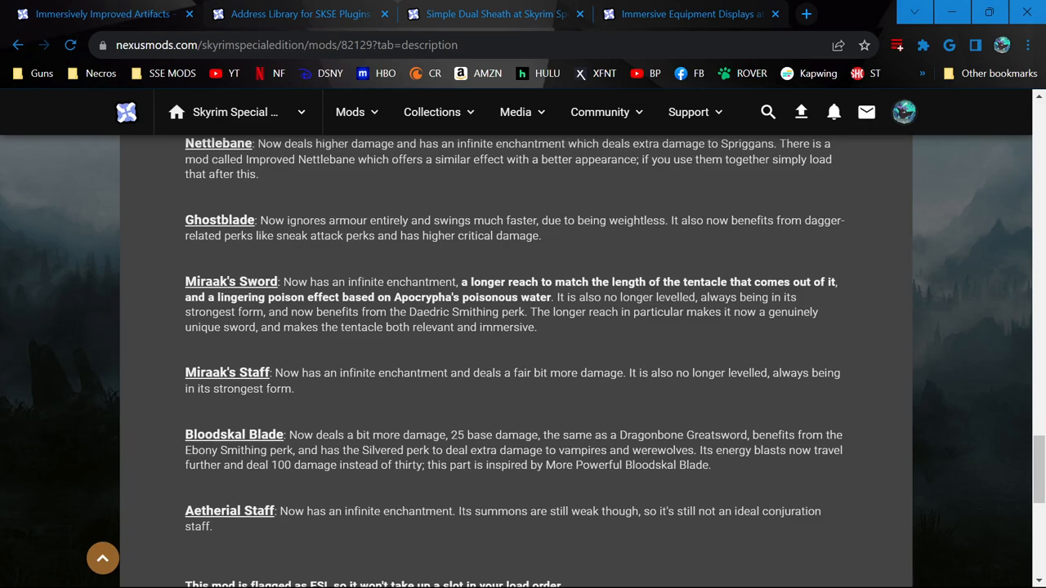
pyautogui.moveTo(822, 335)
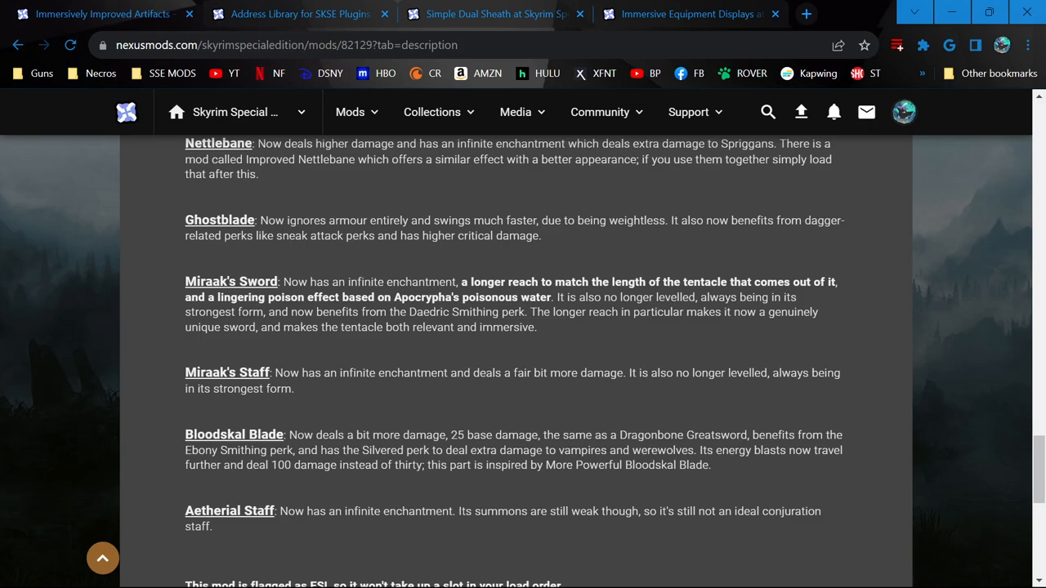
pyautogui.moveTo(654, 329)
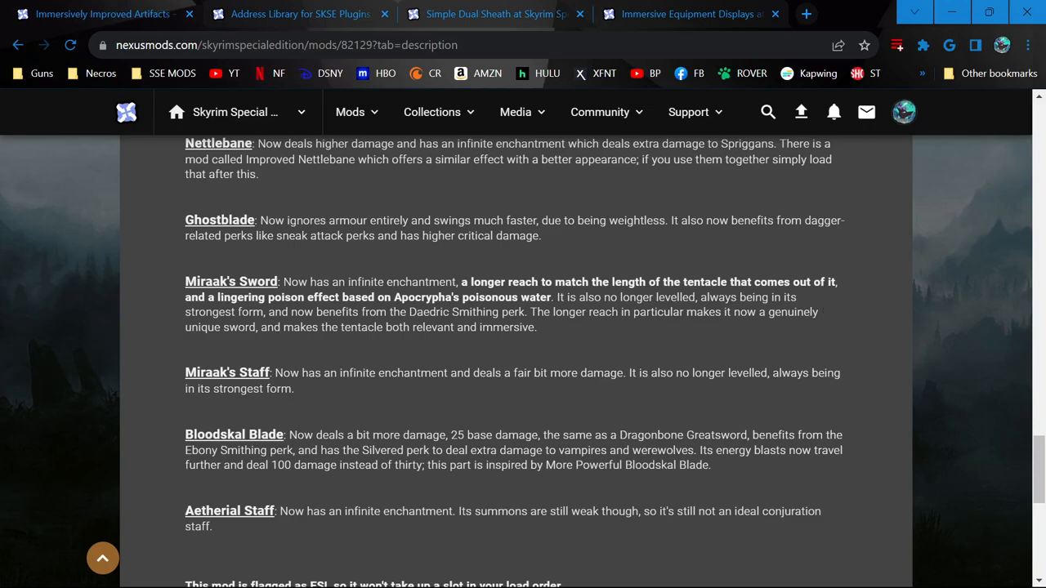
pyautogui.moveTo(575, 340)
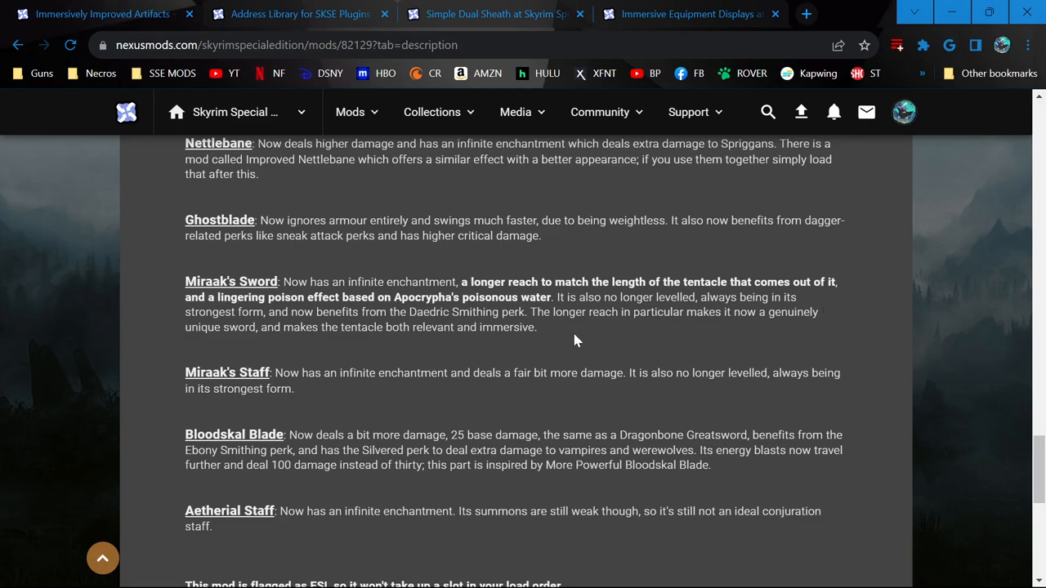
pyautogui.moveTo(643, 339)
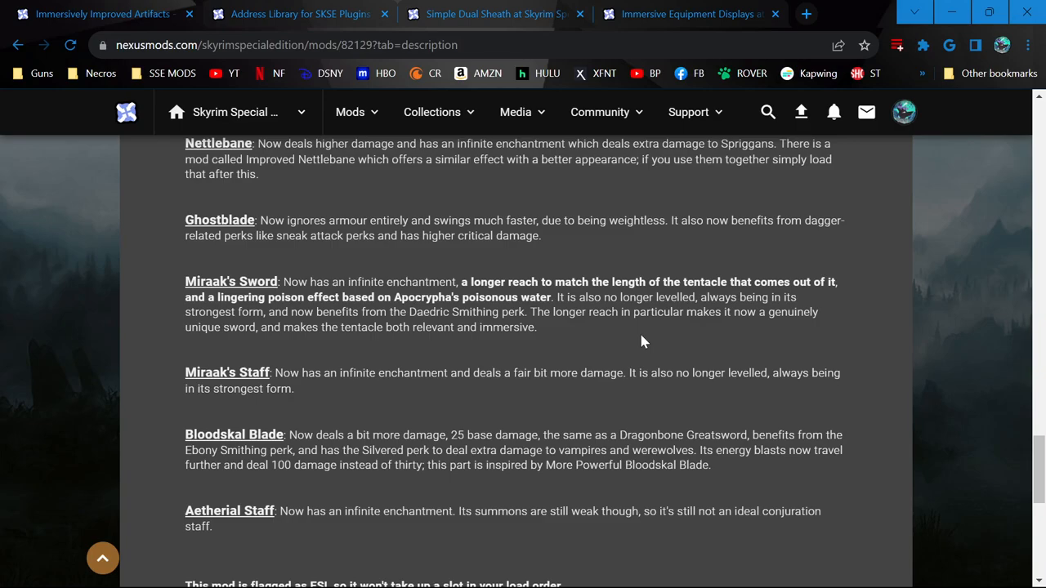
pyautogui.moveTo(621, 362)
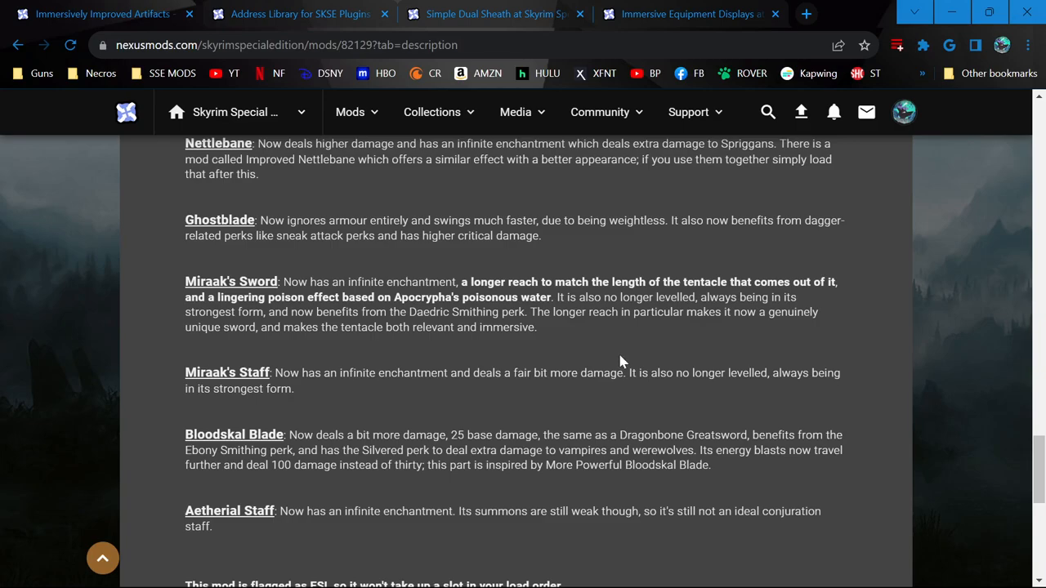
pyautogui.scroll(-3)
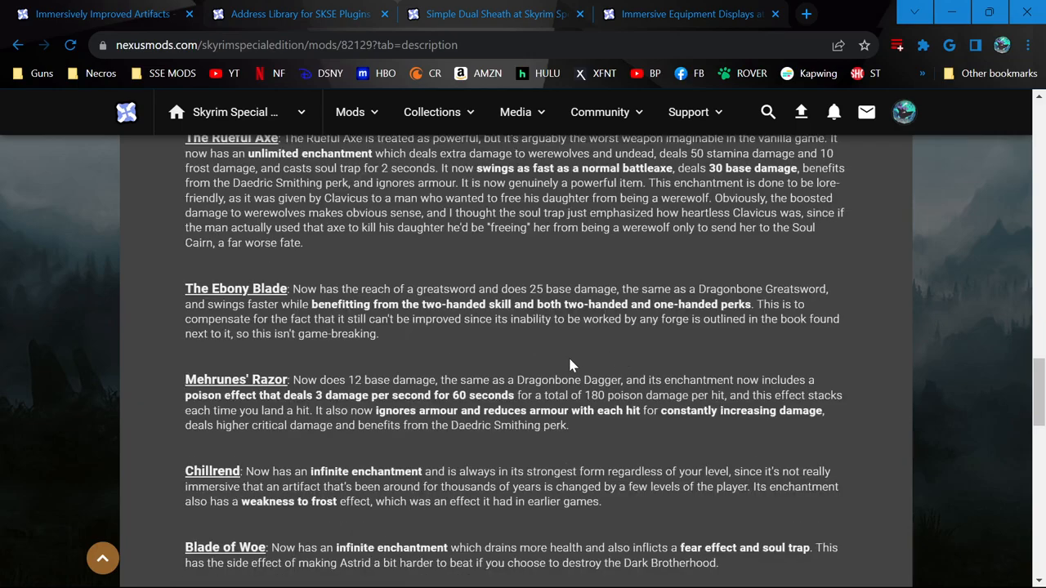
pyautogui.scroll(-3)
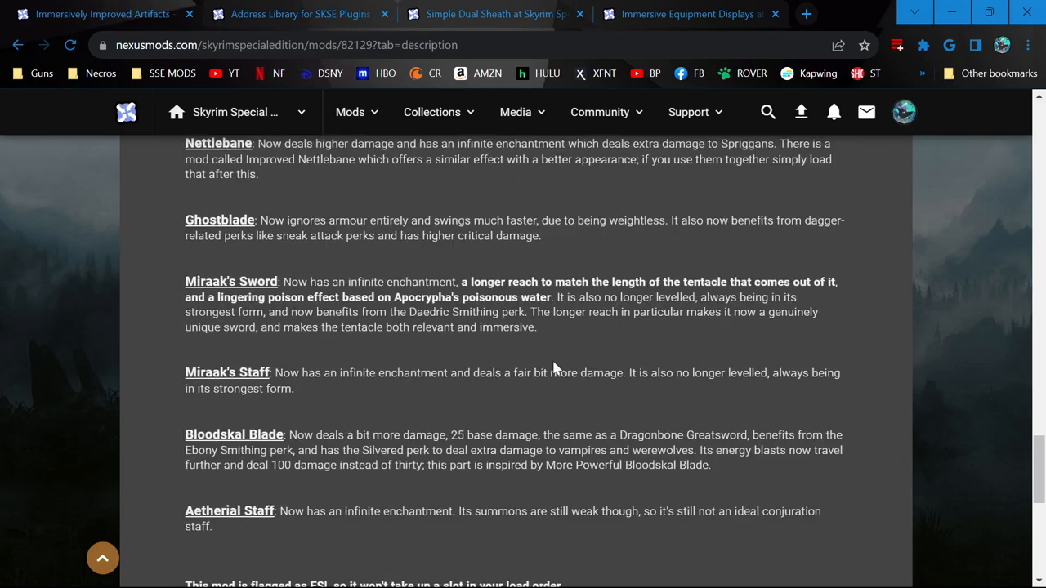
pyautogui.scroll(3)
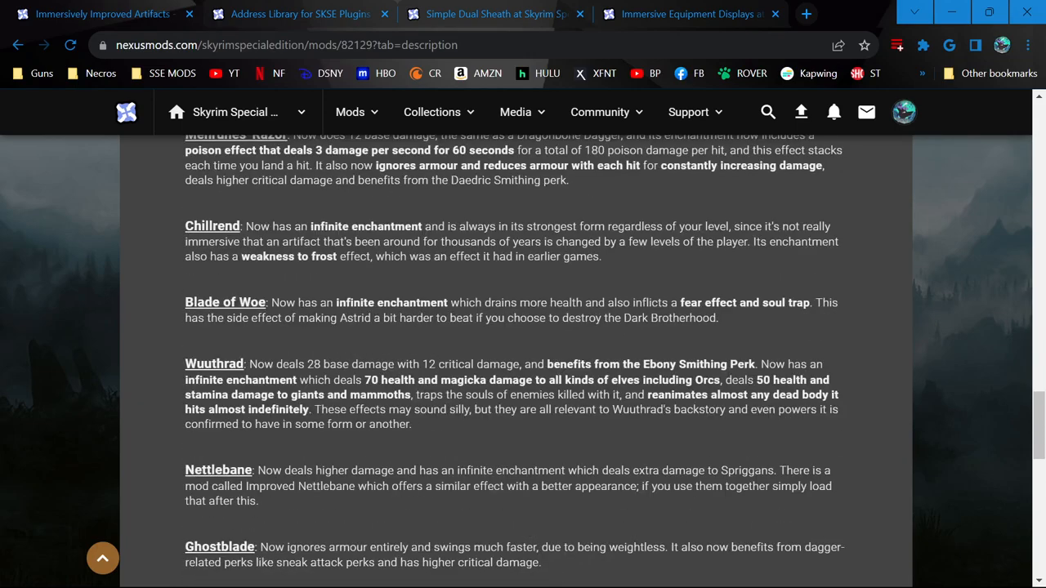
pyautogui.scroll(3)
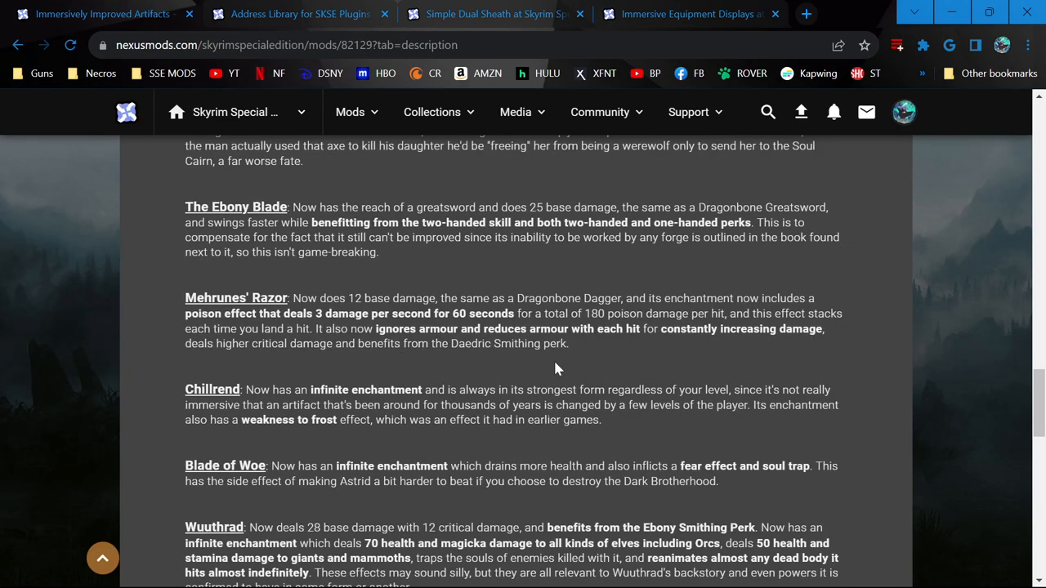
pyautogui.moveTo(572, 374)
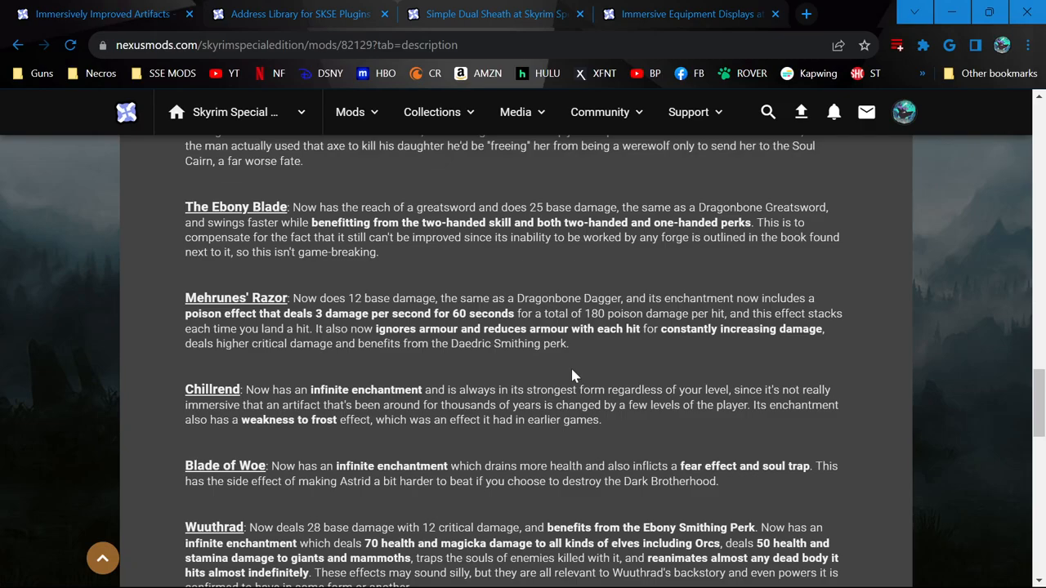
pyautogui.scroll(-3)
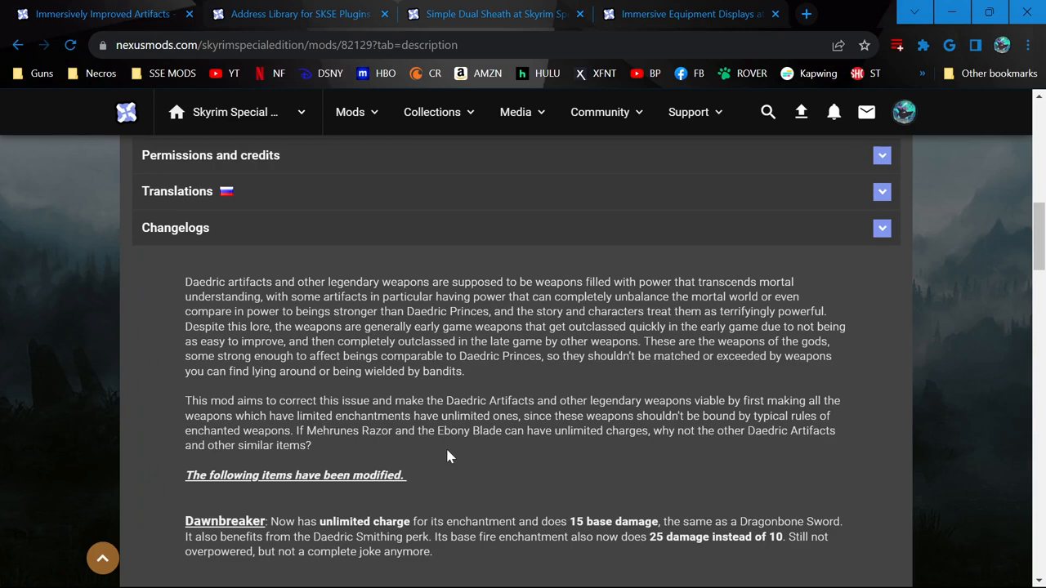
pyautogui.moveTo(470, 479)
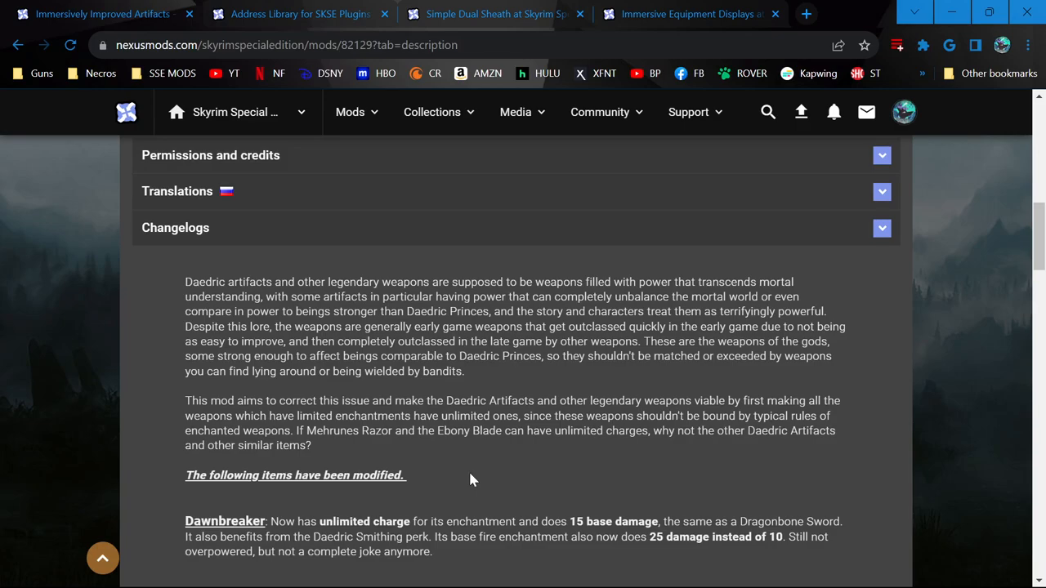
pyautogui.scroll(-3)
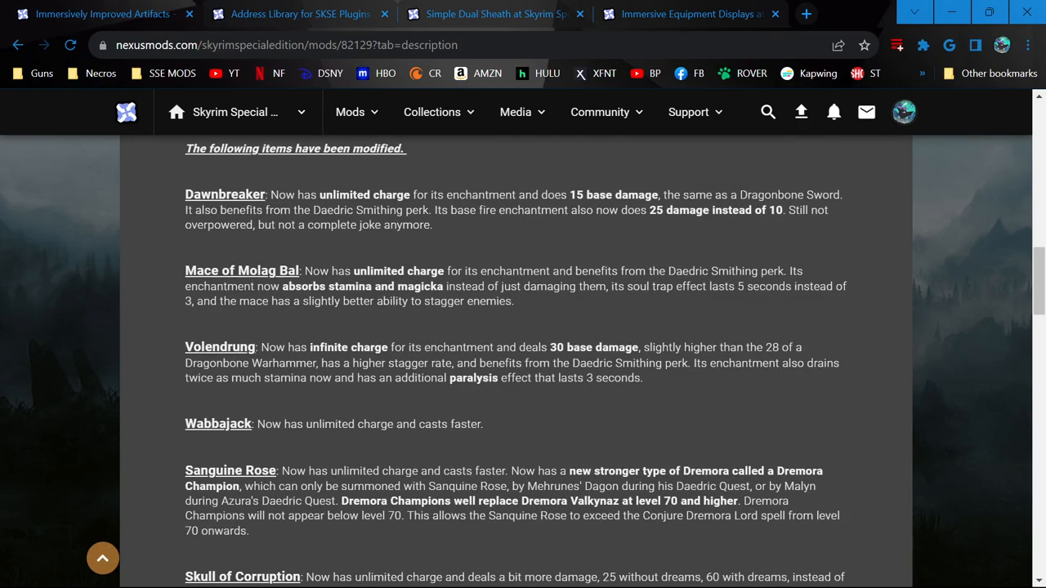
pyautogui.moveTo(538, 401)
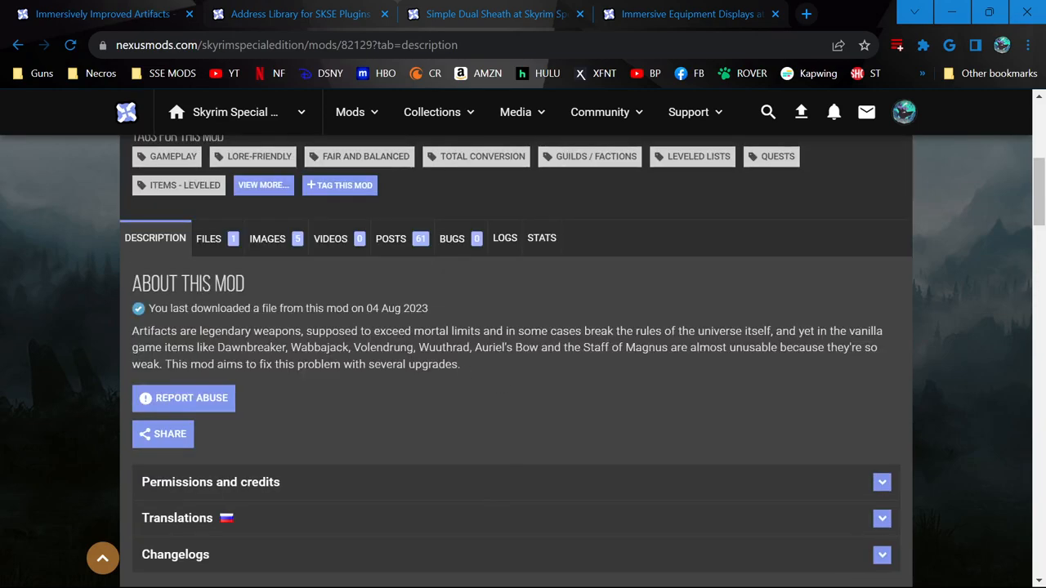
# Step: Preview the Improved Artifacts main file, then send it to the mod manager via Slow Download
pyautogui.click(208, 238)
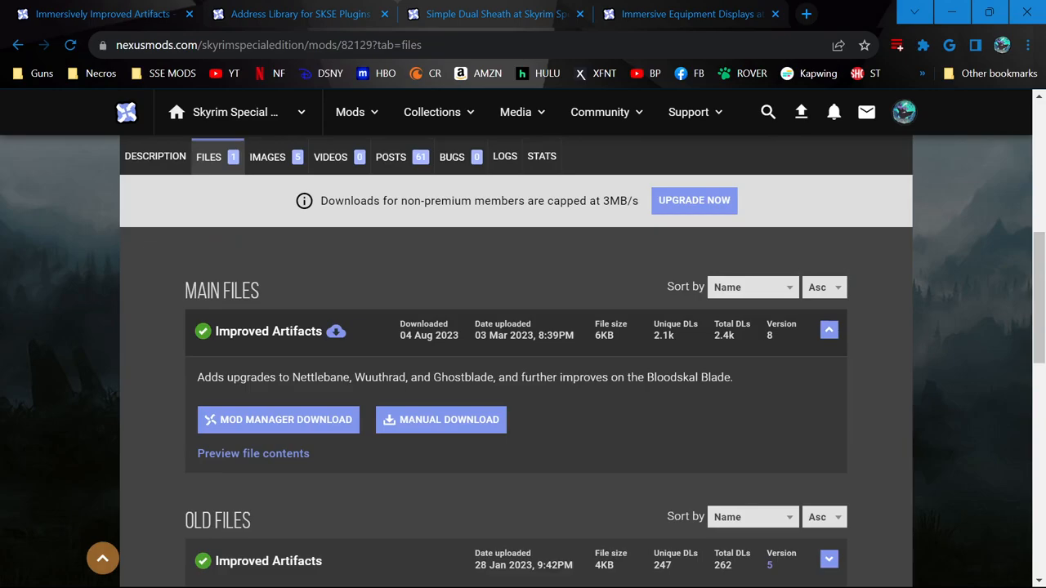
pyautogui.click(155, 156)
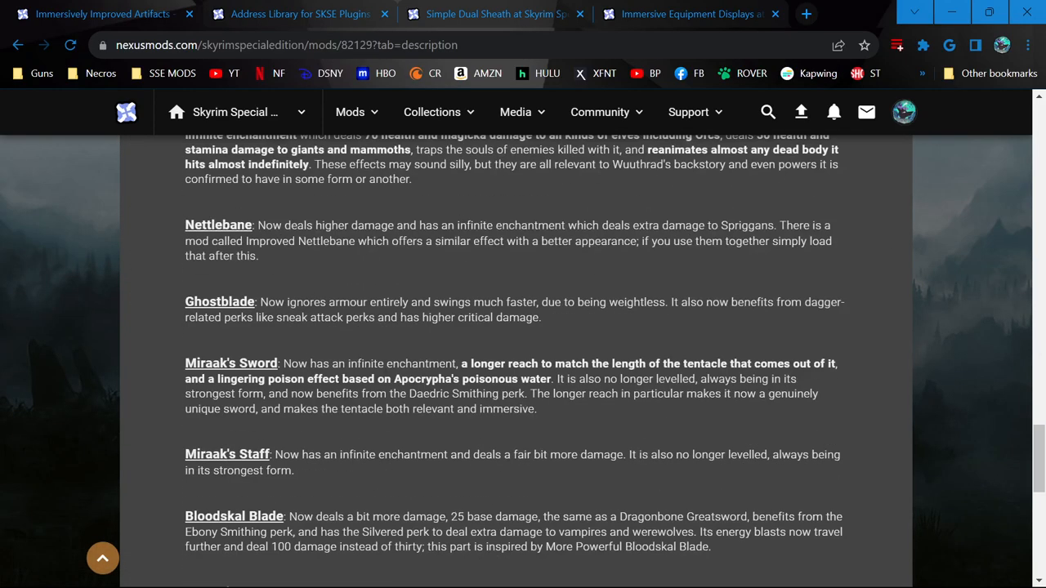
pyautogui.scroll(3)
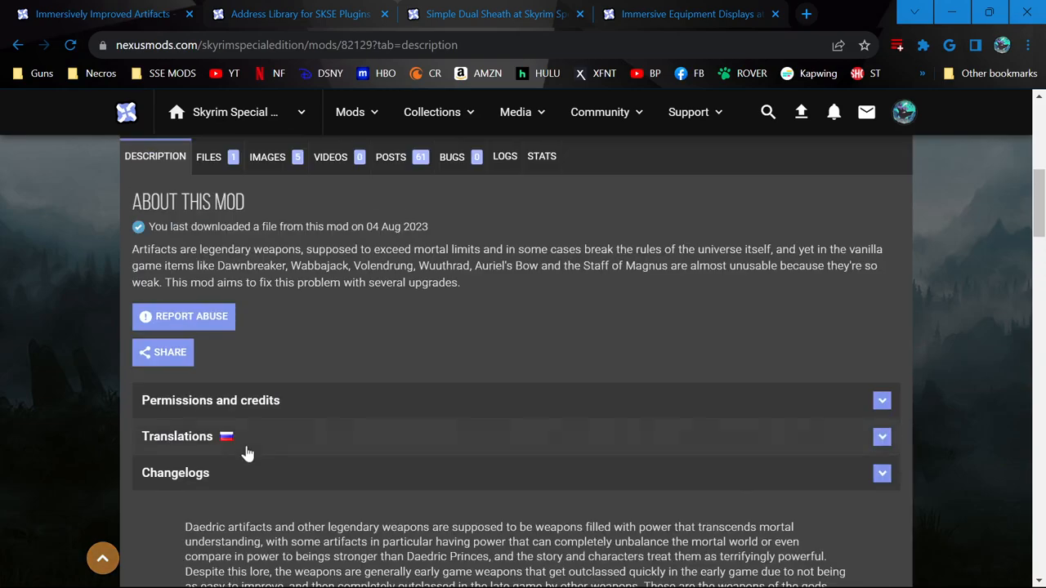
pyautogui.scroll(-3)
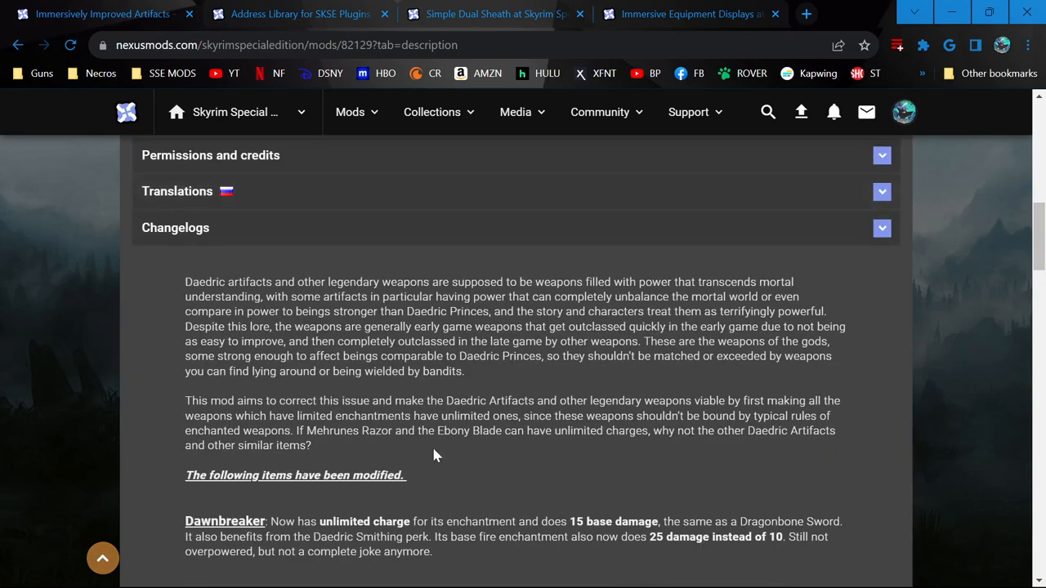
pyautogui.click(208, 238)
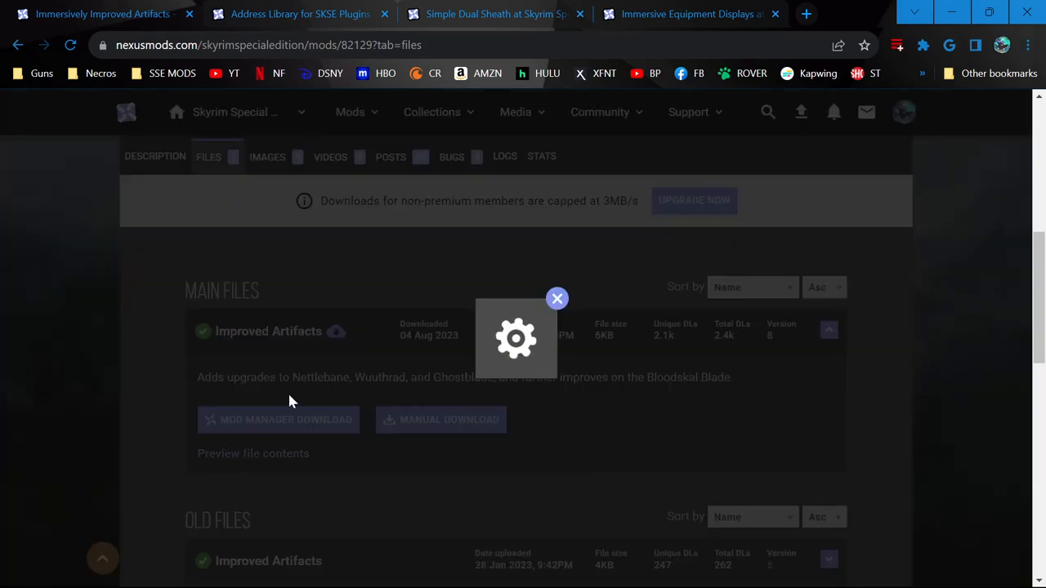
pyautogui.click(254, 454)
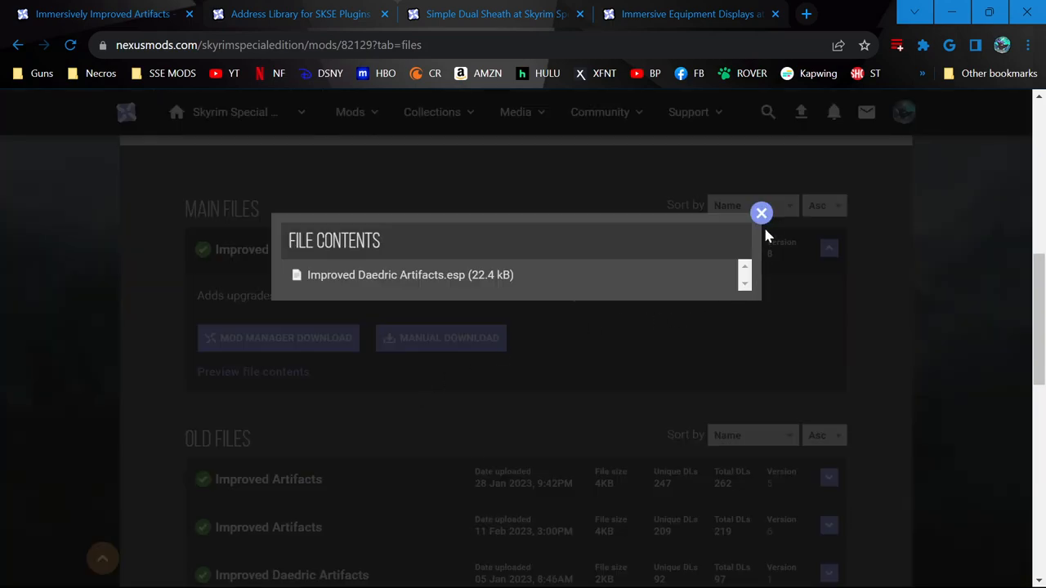
pyautogui.click(760, 212)
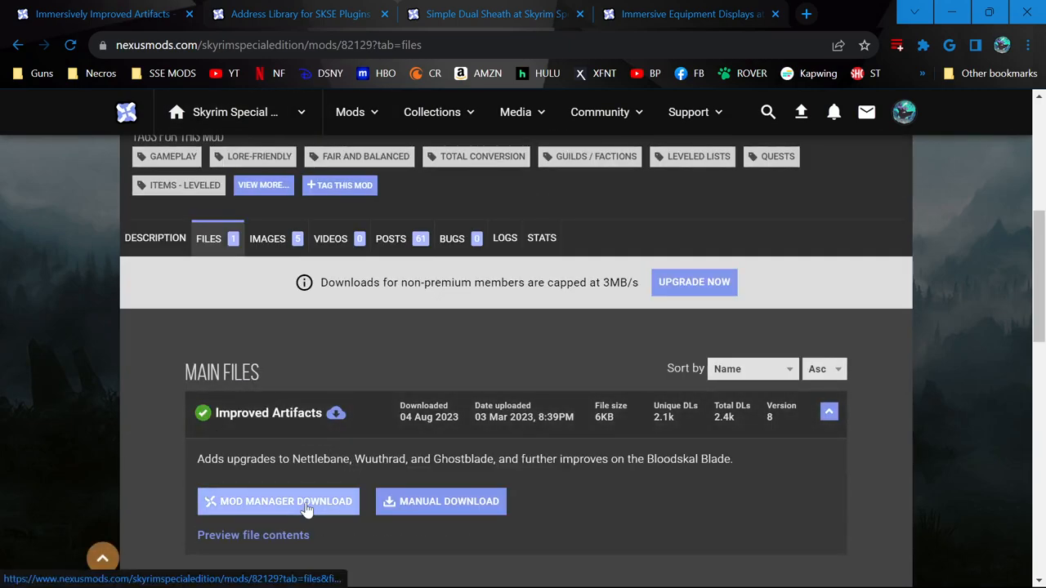
pyautogui.click(286, 501)
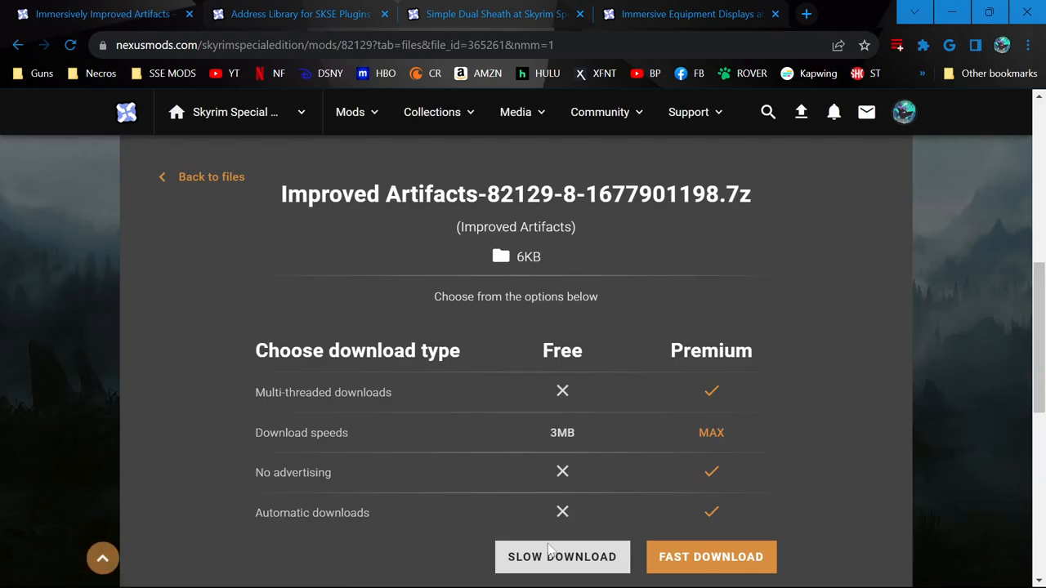
pyautogui.click(562, 556)
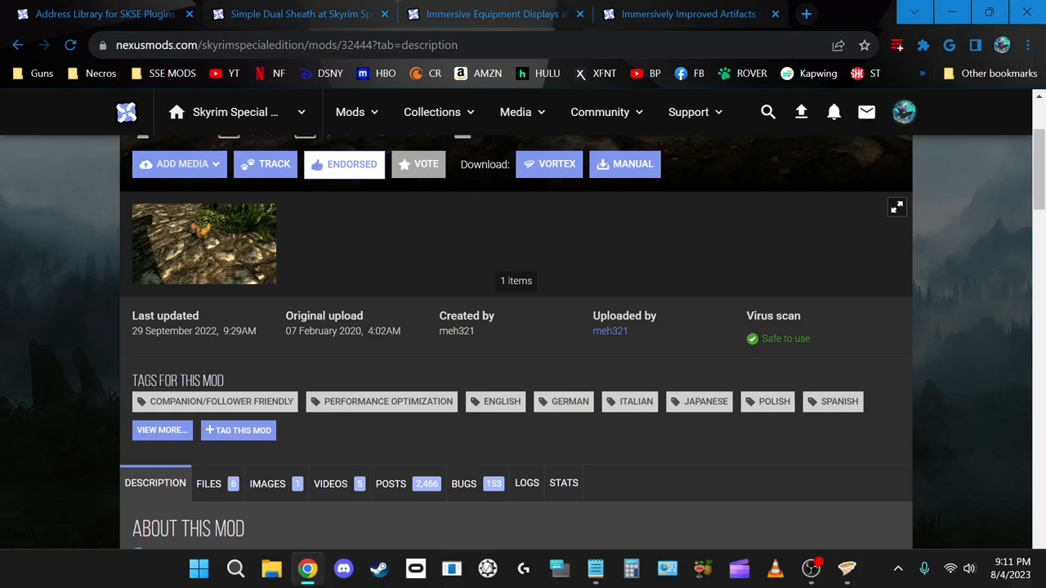
pyautogui.moveTo(847, 568)
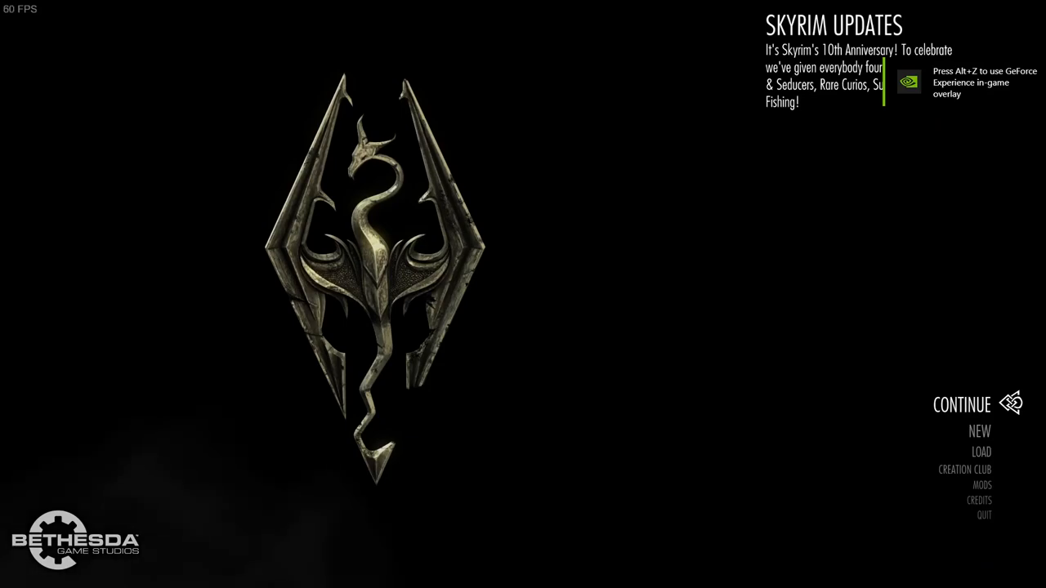
# Step: Start a new Skyrim game from the main menu and confirm Yes
pyautogui.click(979, 430)
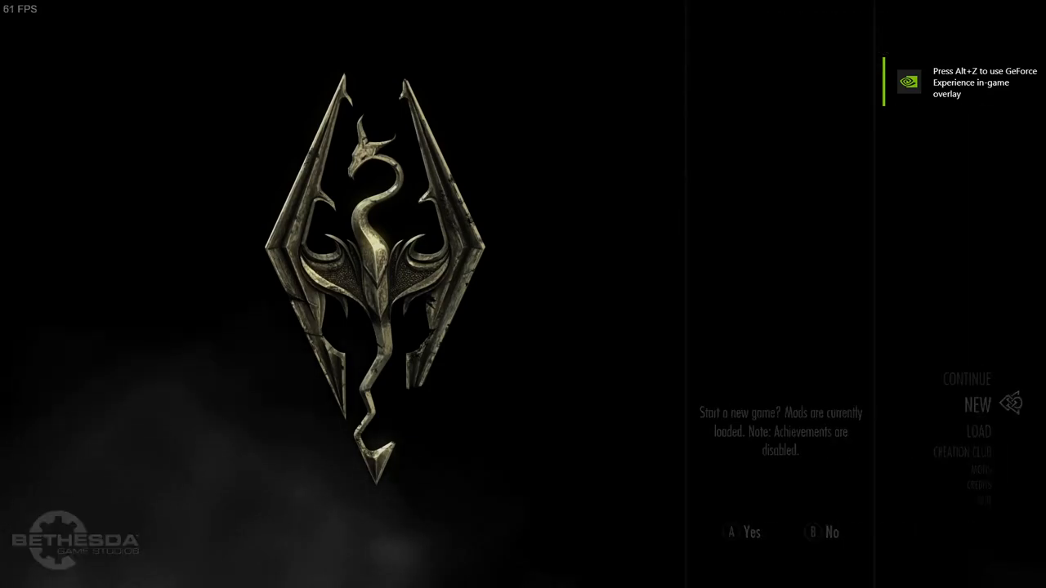
pyautogui.click(739, 532)
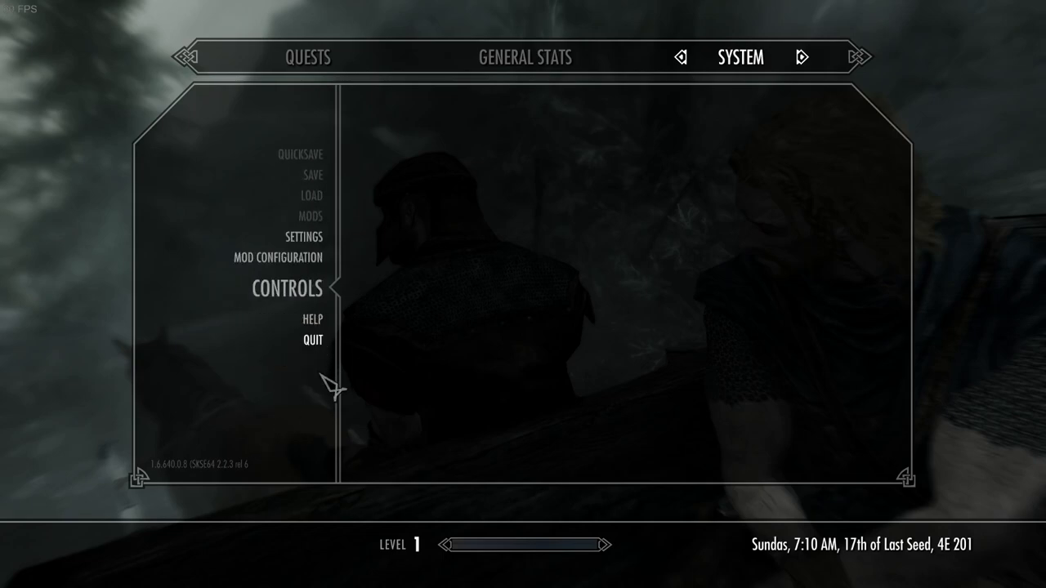
# Step: Choose Quit in the System menu and exit to Desktop
pyautogui.click(312, 340)
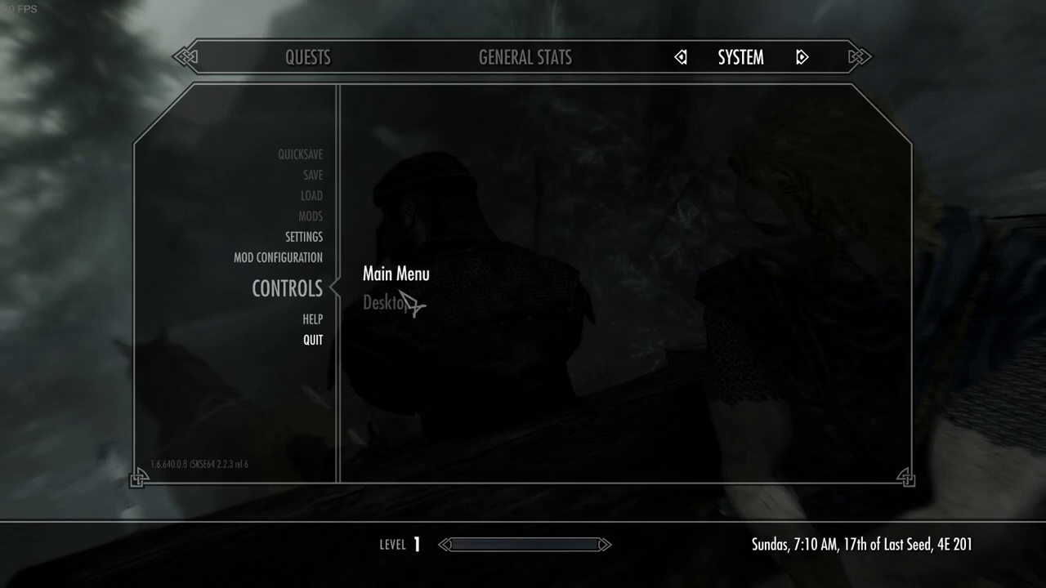
pyautogui.click(386, 302)
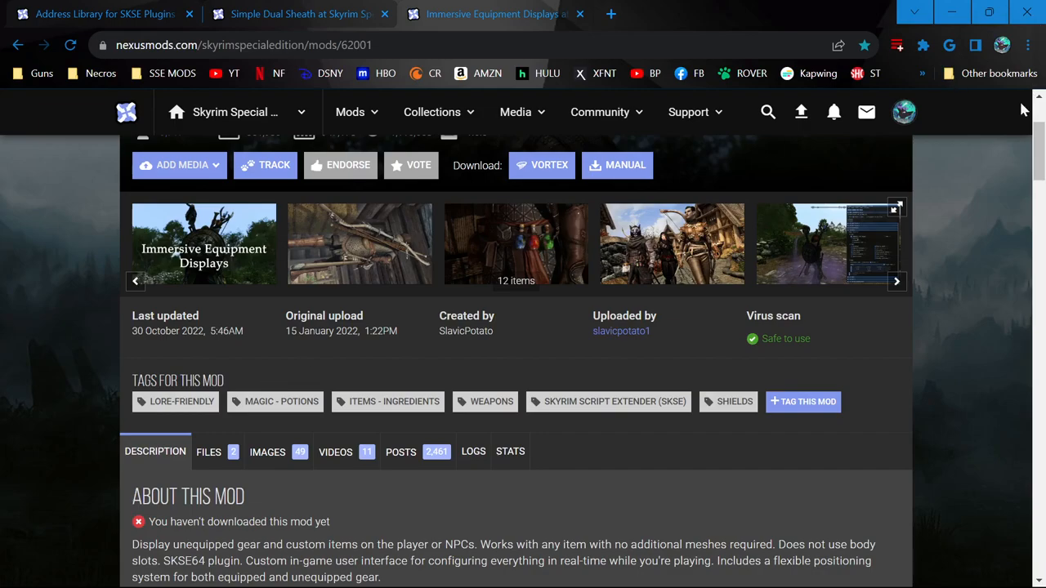
# Step: Open the fifth gallery screenshot showing the custom item interface full size
pyautogui.click(826, 244)
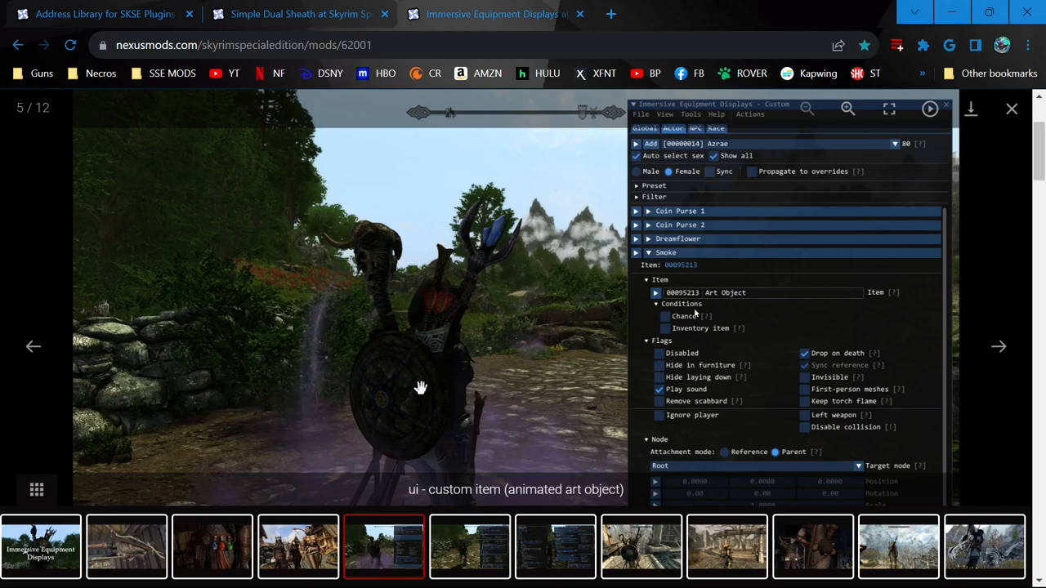
pyautogui.moveTo(911, 390)
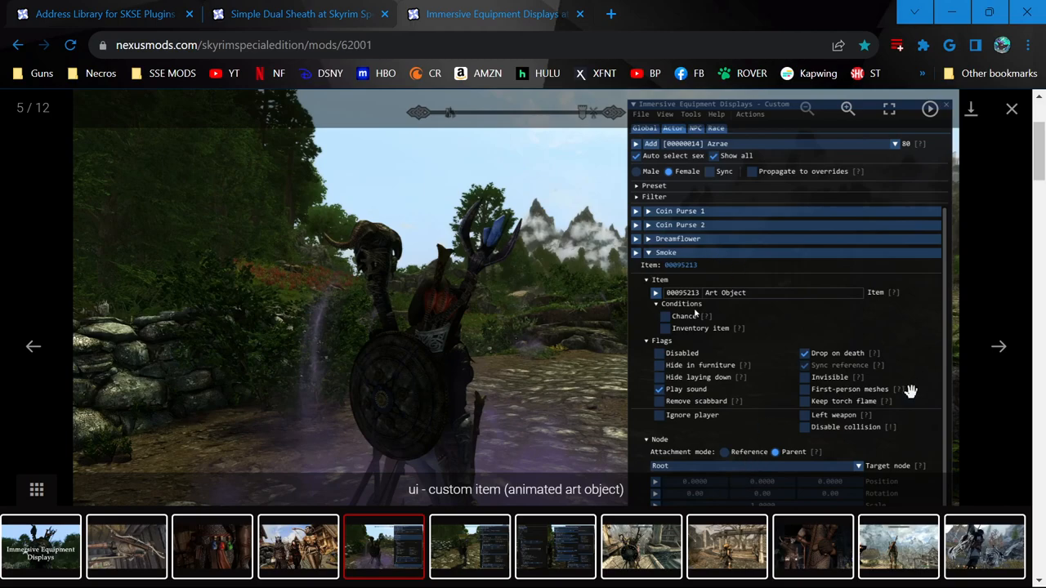
pyautogui.moveTo(739, 310)
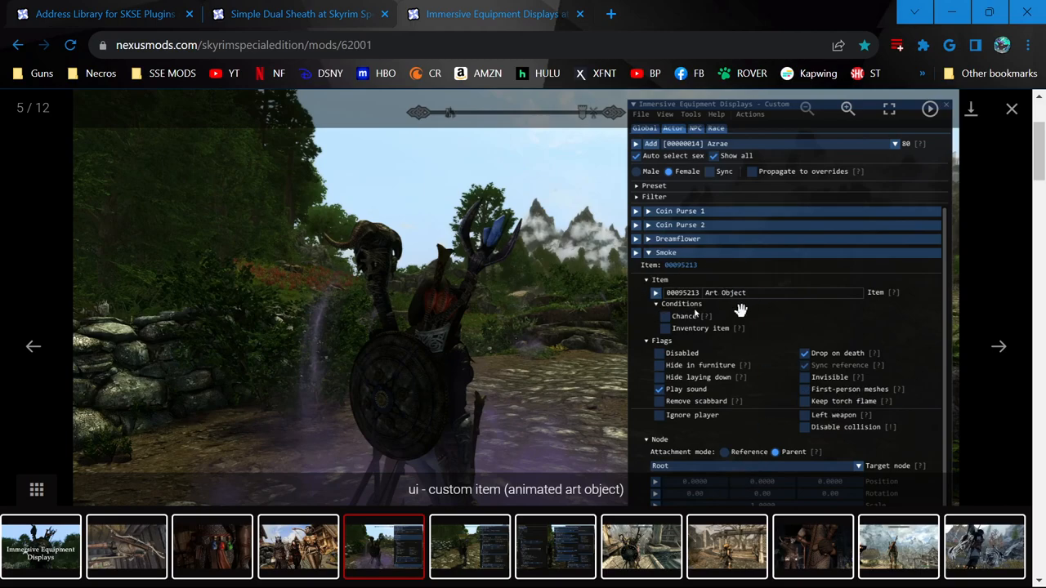
pyautogui.moveTo(667, 223)
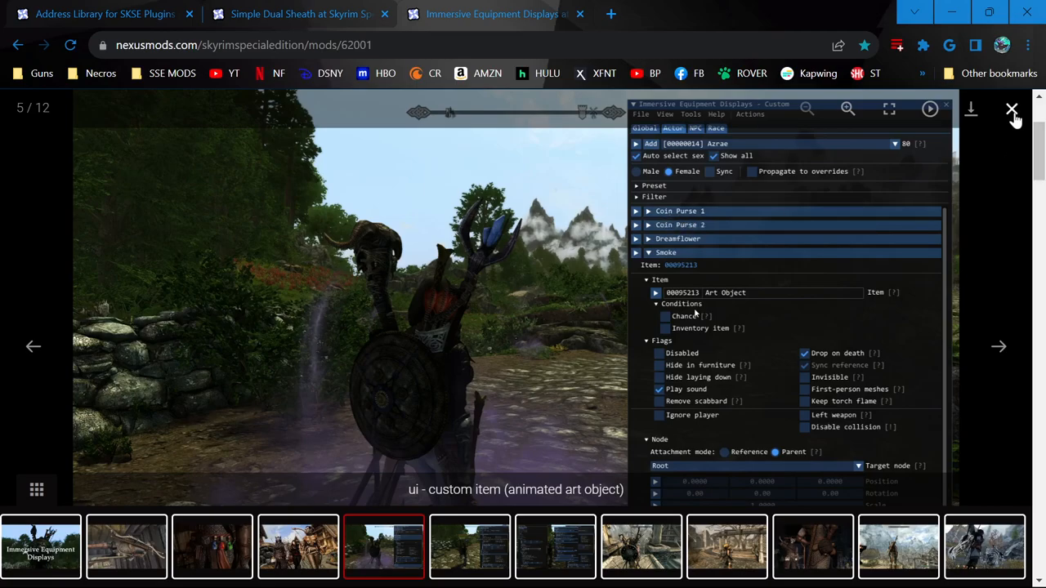
# Step: Close the screenshot viewer and scroll through Feature highlights and Installation
pyautogui.click(1012, 108)
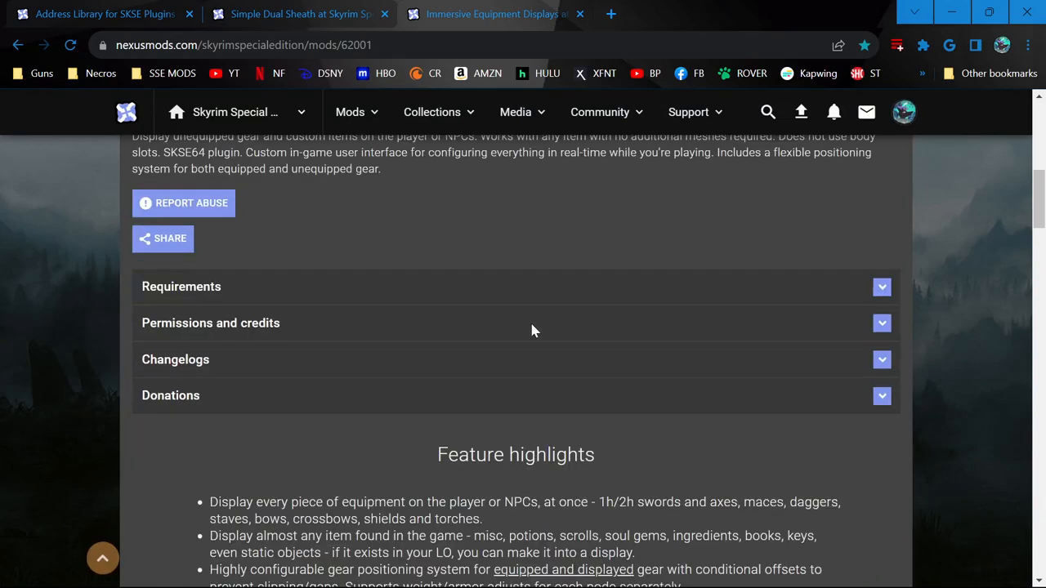
pyautogui.scroll(-3)
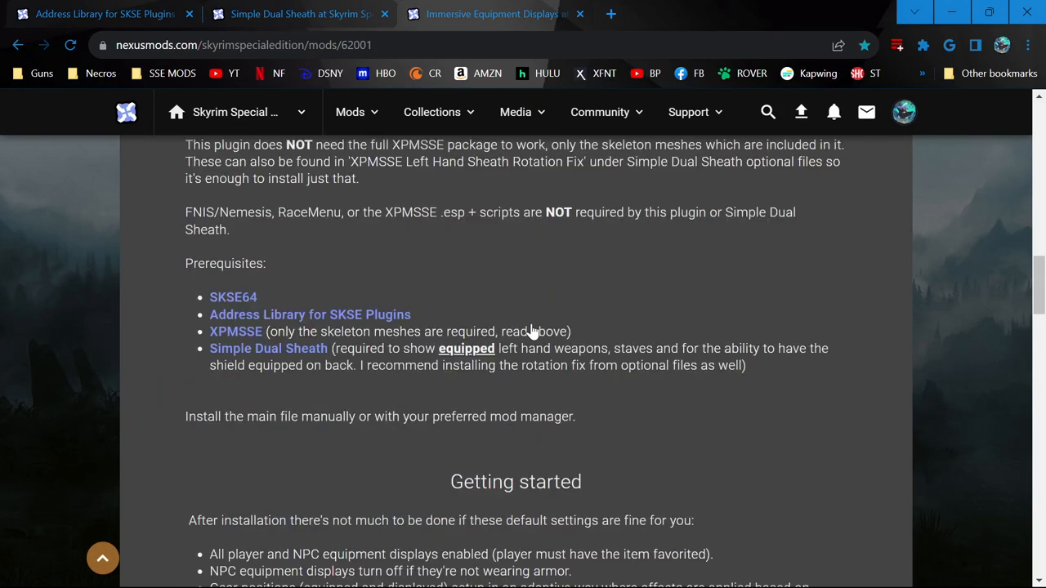
pyautogui.click(482, 13)
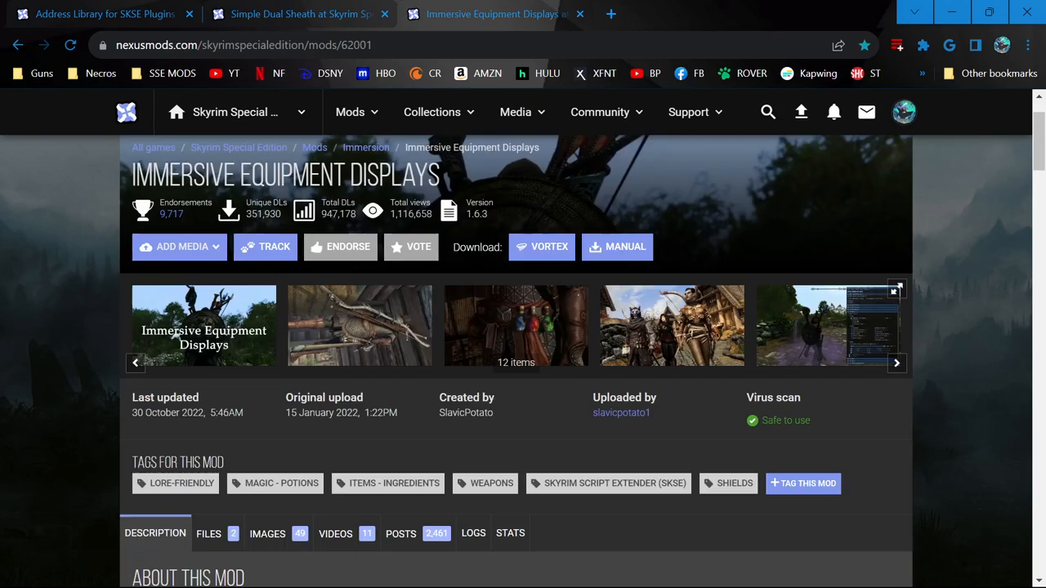
pyautogui.scroll(-3)
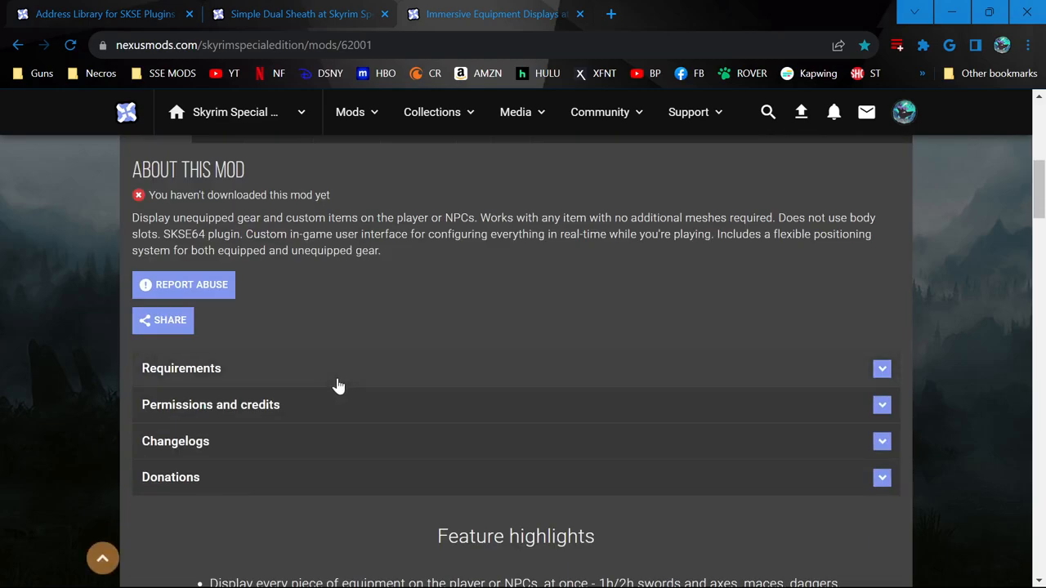
pyautogui.scroll(-3)
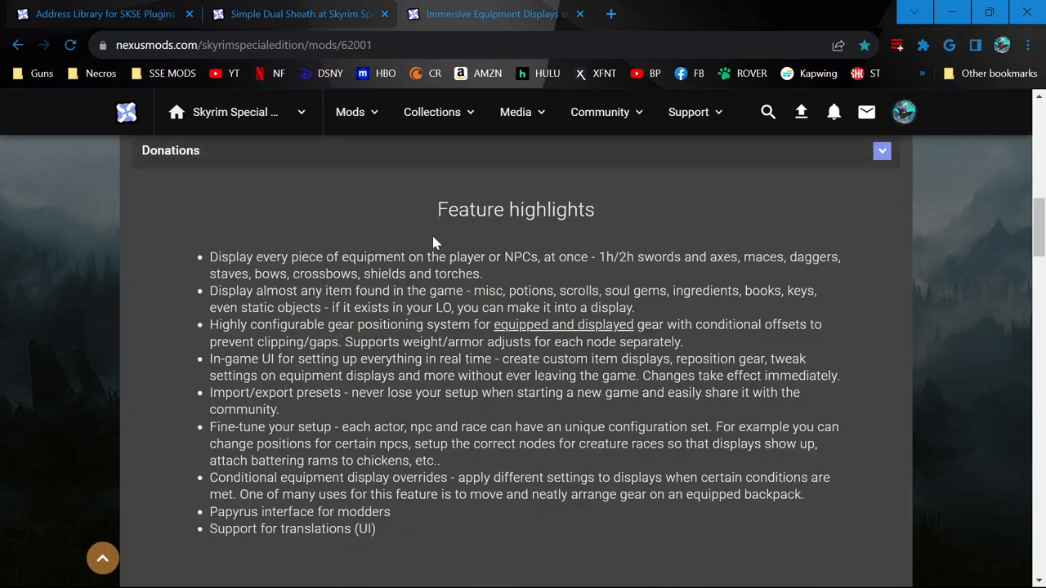
pyautogui.scroll(-3)
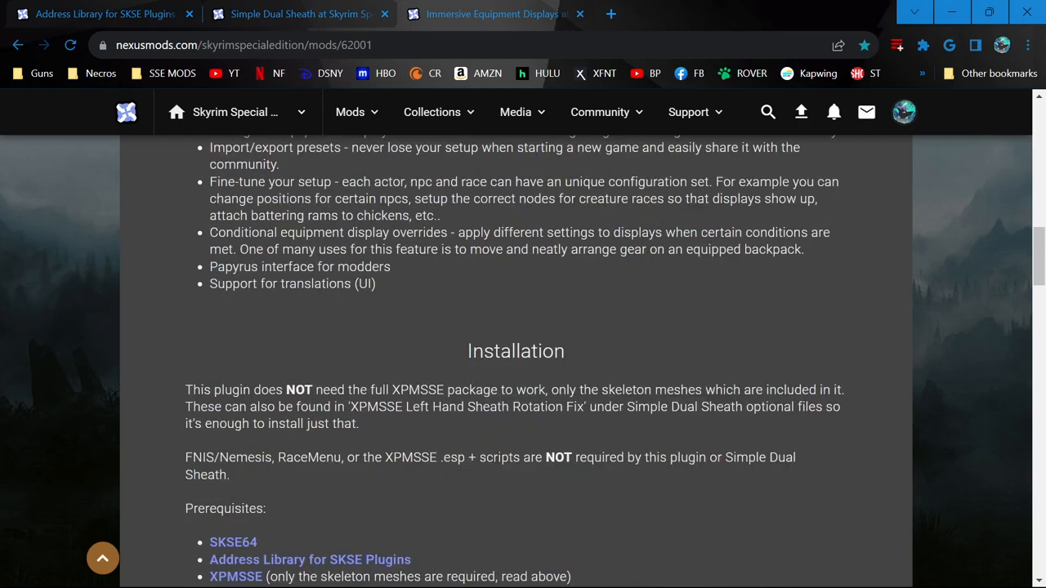
pyautogui.scroll(-3)
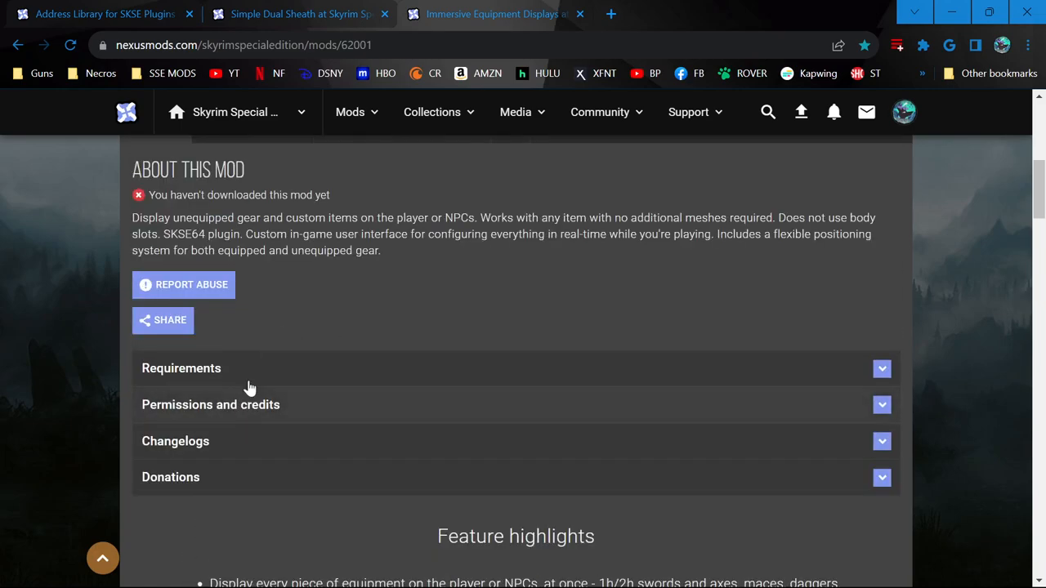
# Step: Expand Requirements, highlight the skeleton-meshes-only XPMSSE note, then collapse the list
pyautogui.click(181, 368)
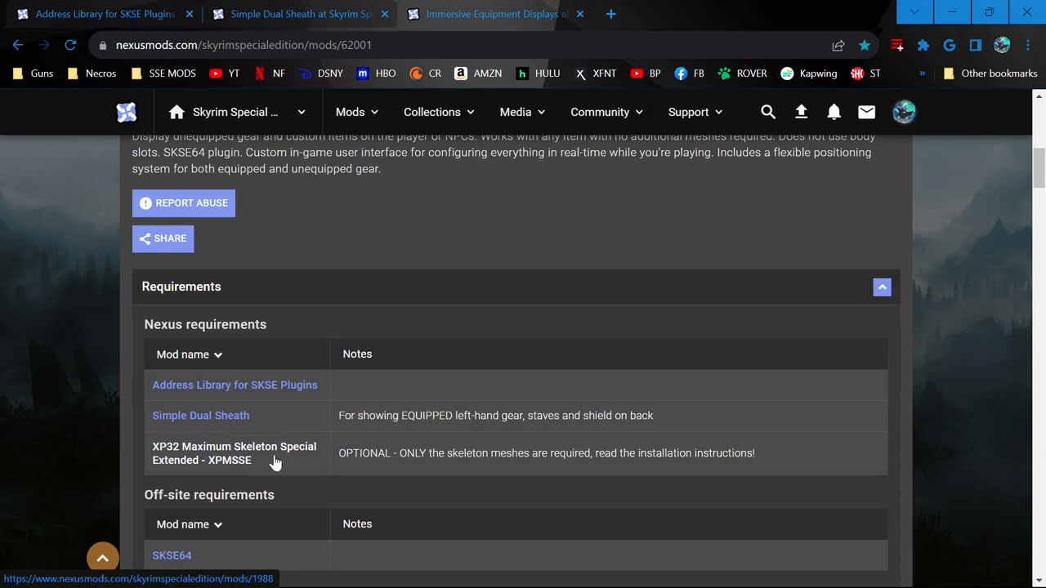
pyautogui.moveTo(234, 452)
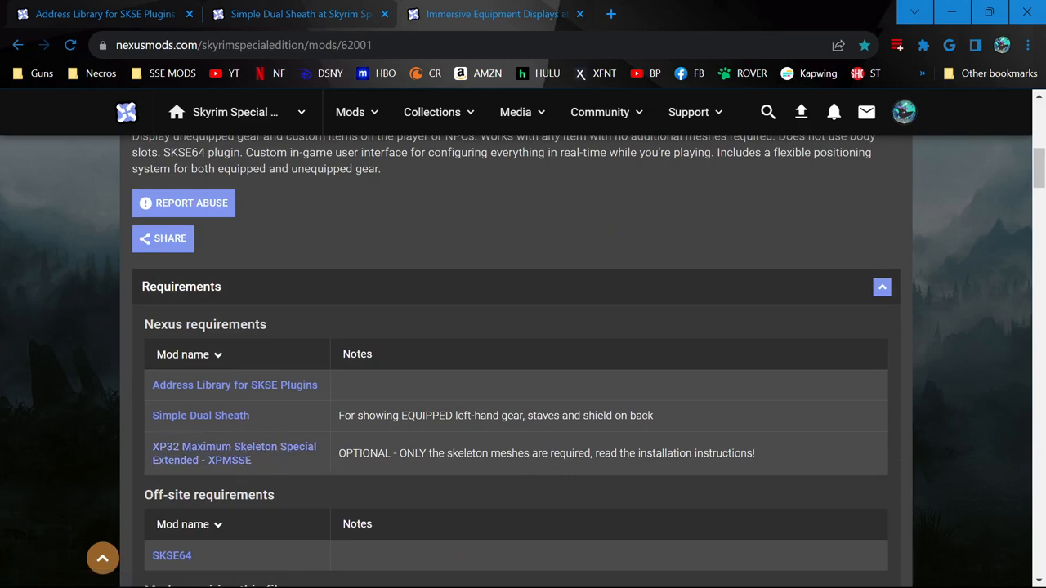
pyautogui.moveTo(392, 452); pyautogui.dragTo(580, 453)
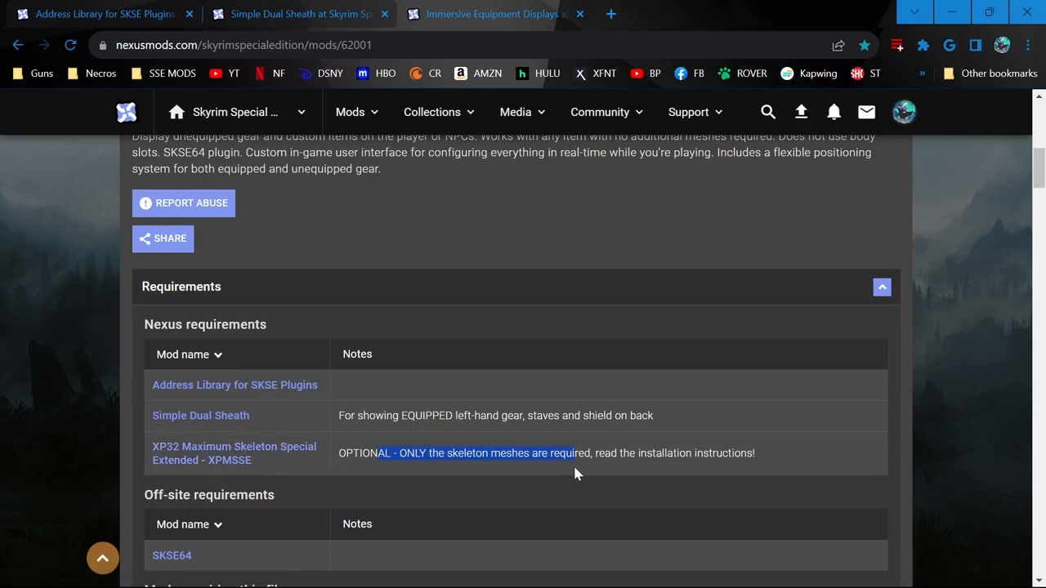
pyautogui.moveTo(233, 433)
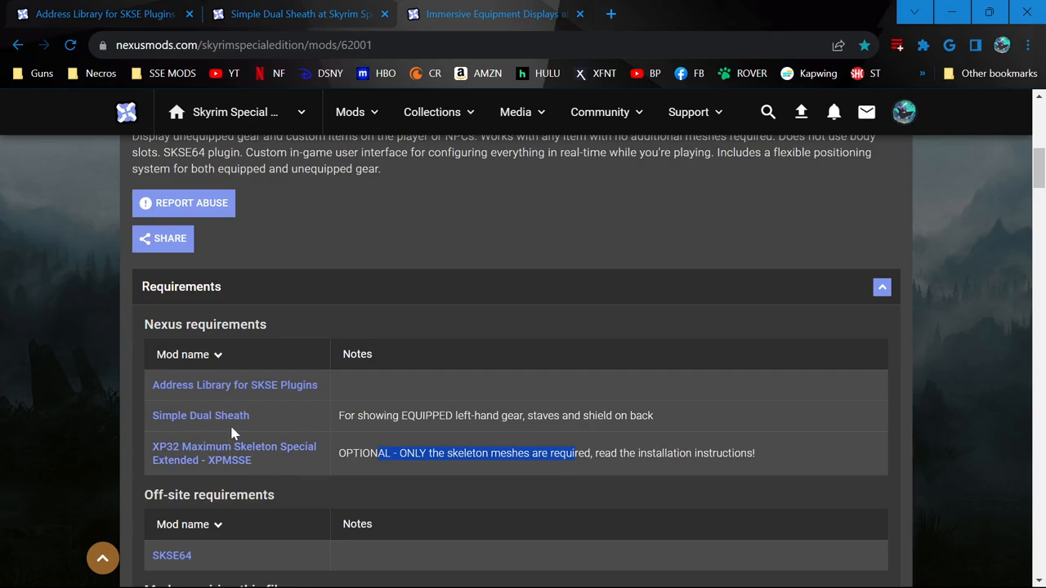
pyautogui.click(882, 287)
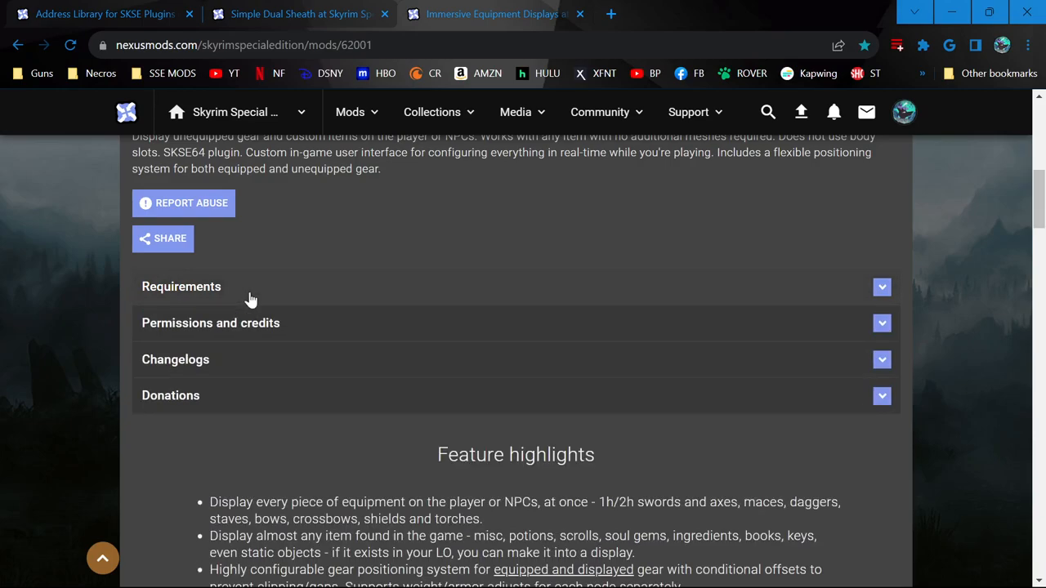
pyautogui.scroll(-3)
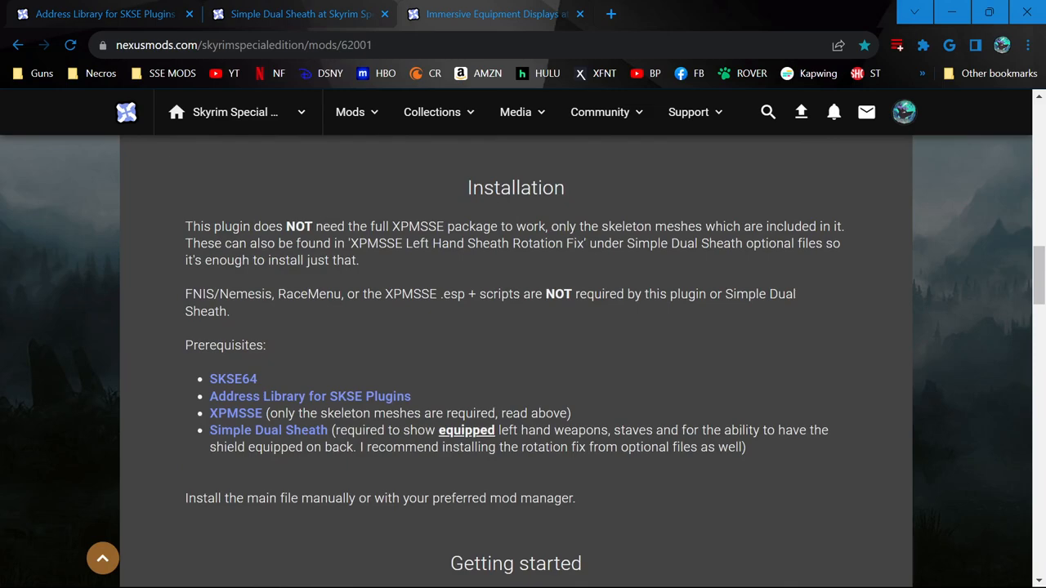
pyautogui.moveTo(440, 277)
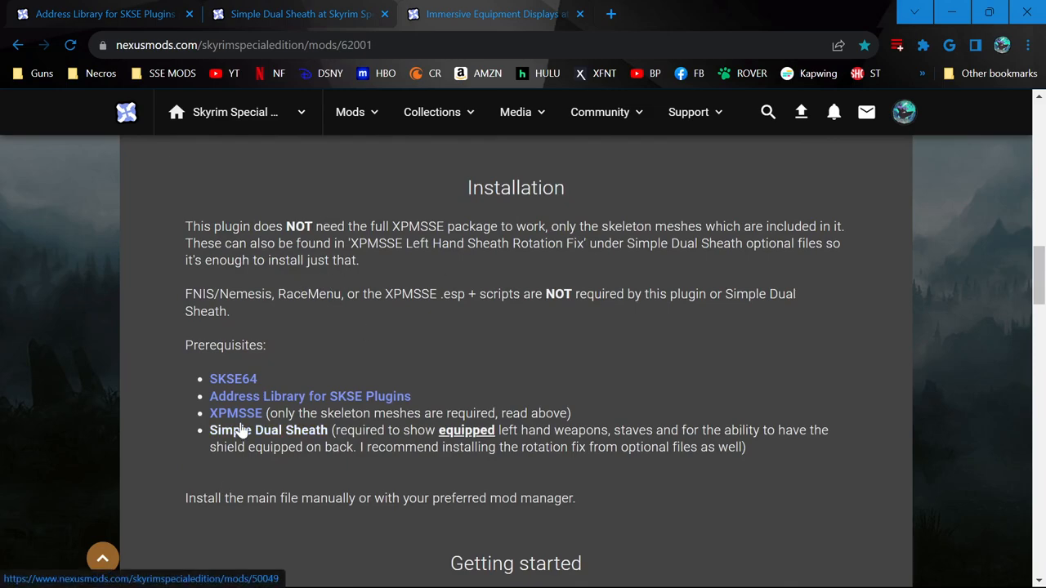
pyautogui.moveTo(465, 268)
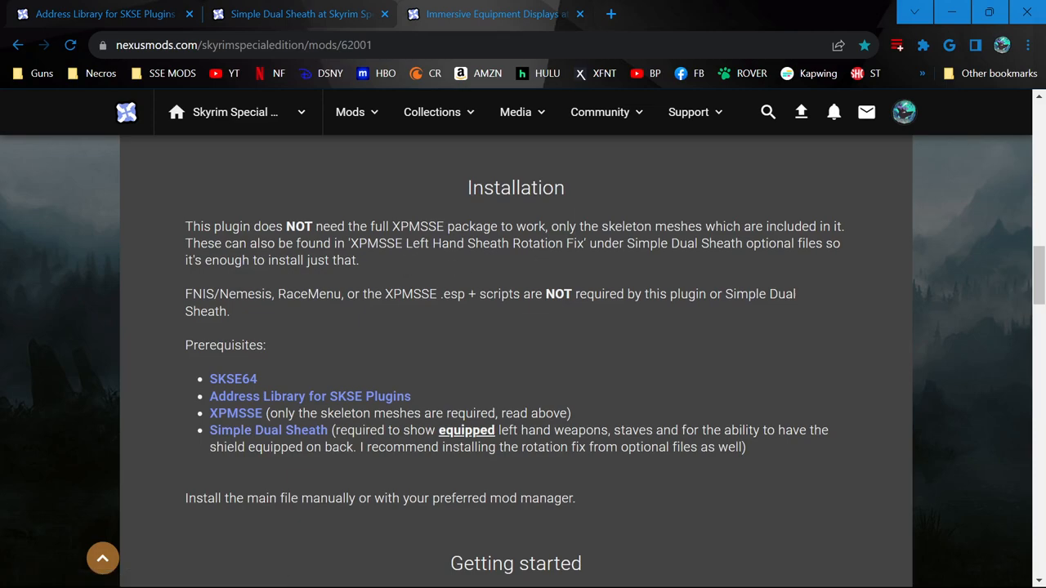
pyautogui.moveTo(735, 268)
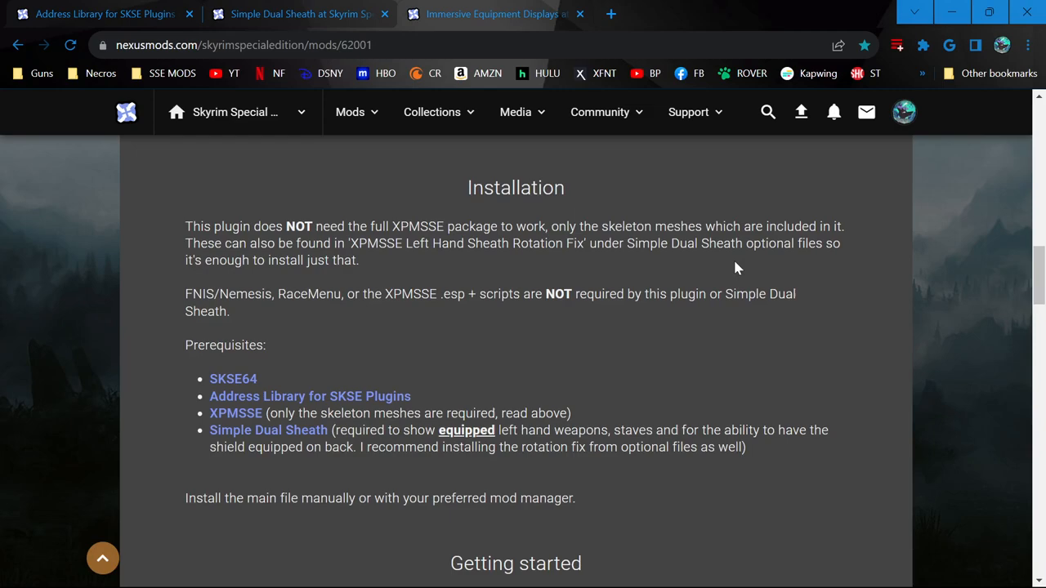
pyautogui.moveTo(821, 265)
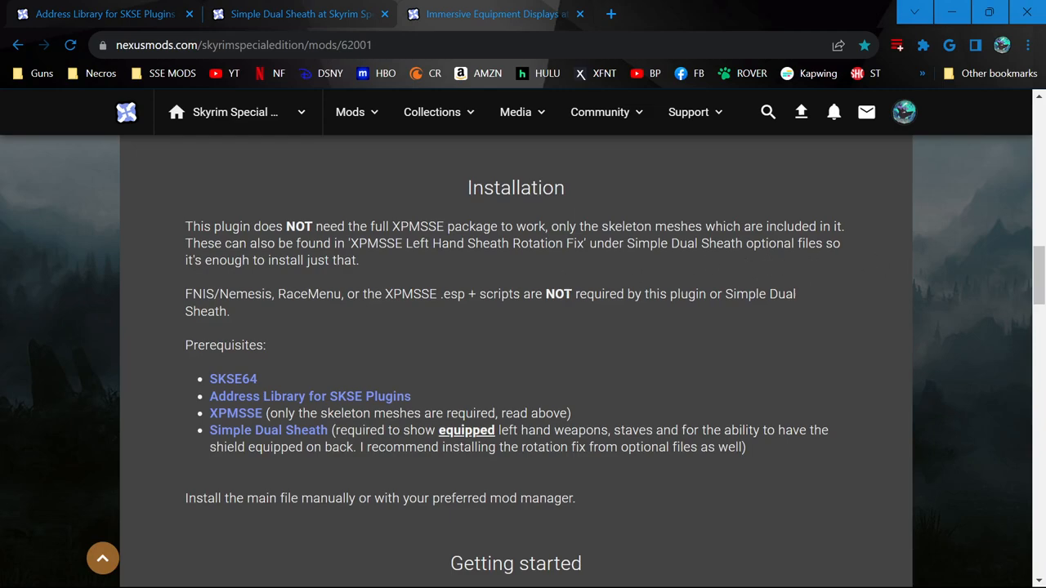
pyautogui.moveTo(476, 390)
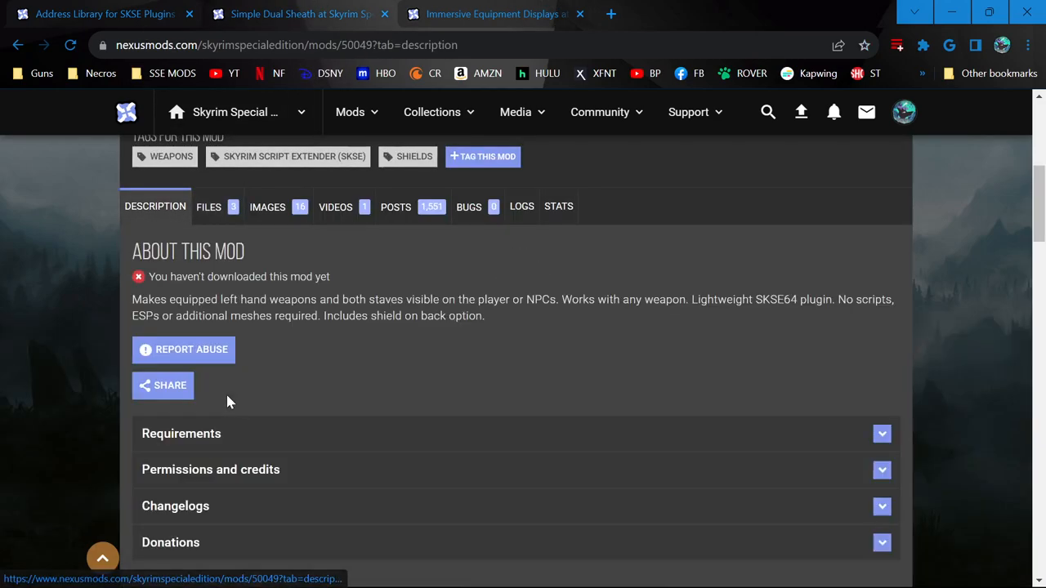
# Step: Open Address Library for SKSE Plugins from Simple Dual Sheath's requirements and read it, revealing the code spoiler
pyautogui.click(180, 433)
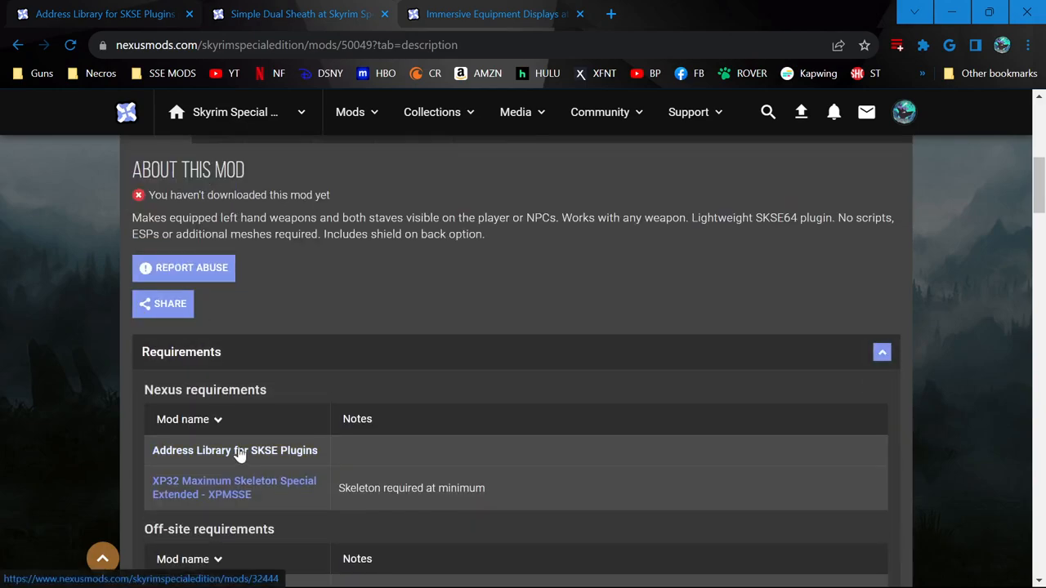
pyautogui.click(234, 450)
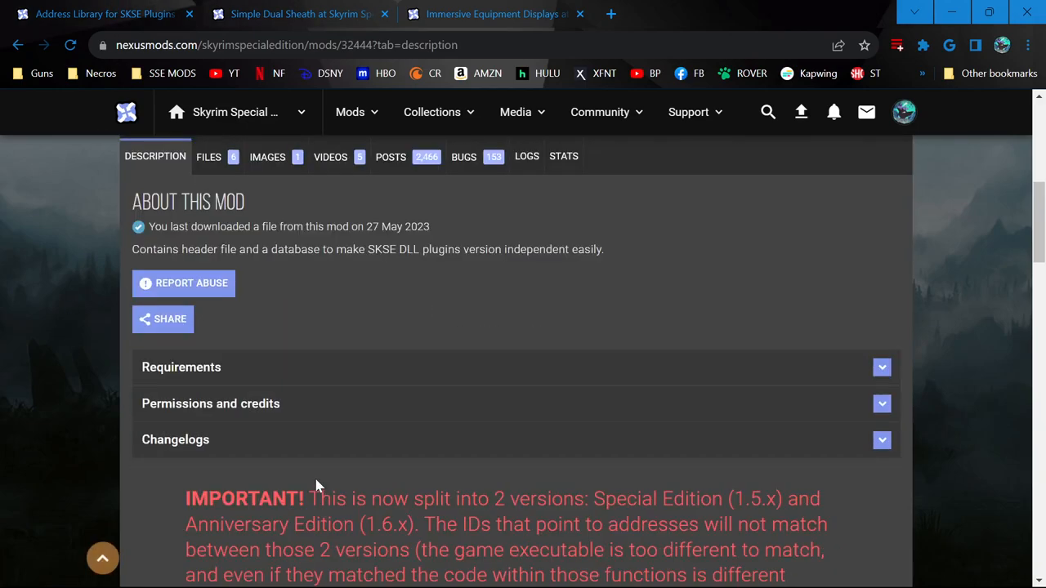
pyautogui.scroll(-3)
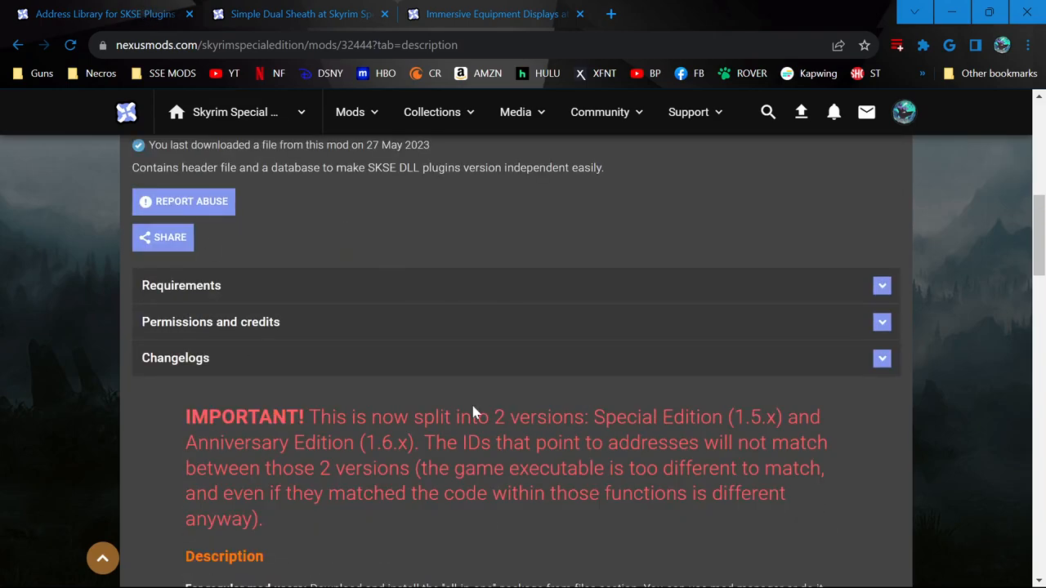
pyautogui.scroll(-3)
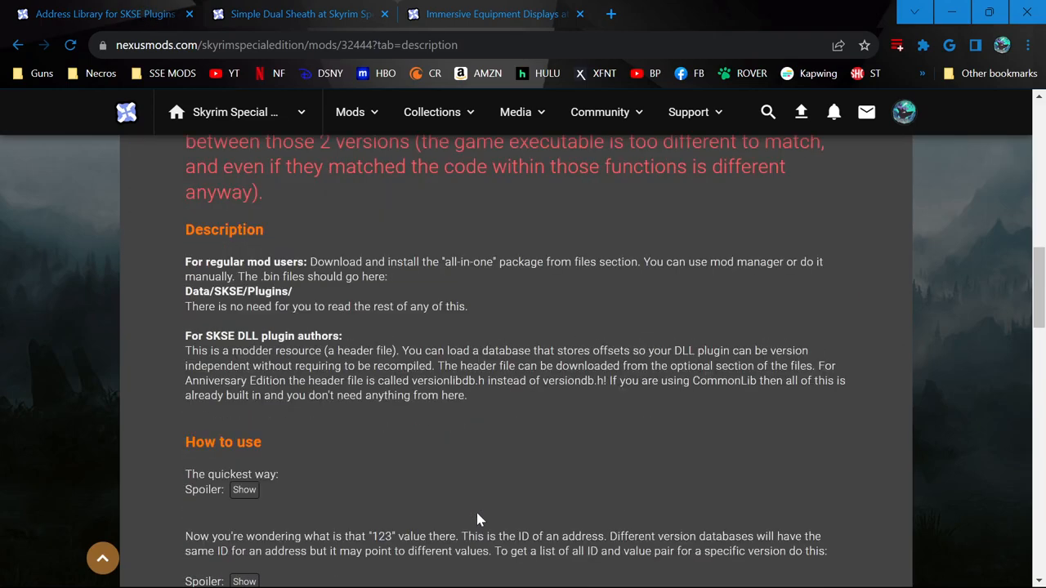
pyautogui.scroll(-3)
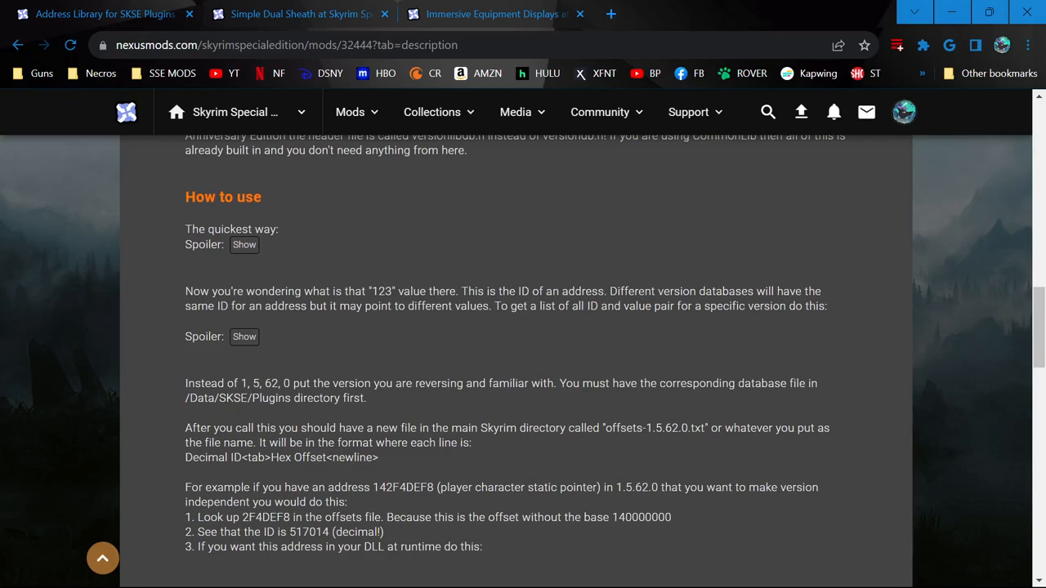
pyautogui.click(244, 244)
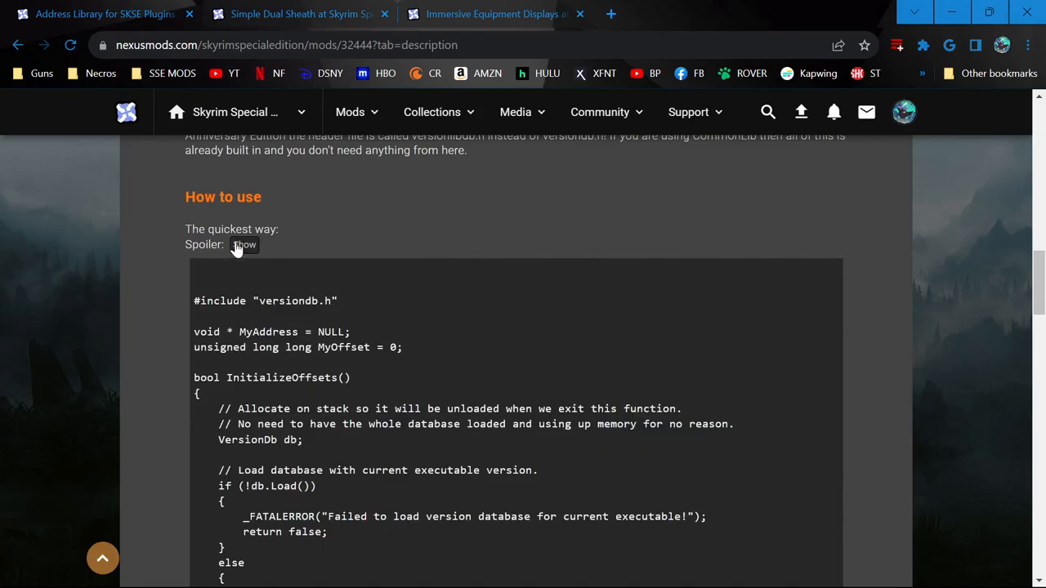
pyautogui.scroll(-3)
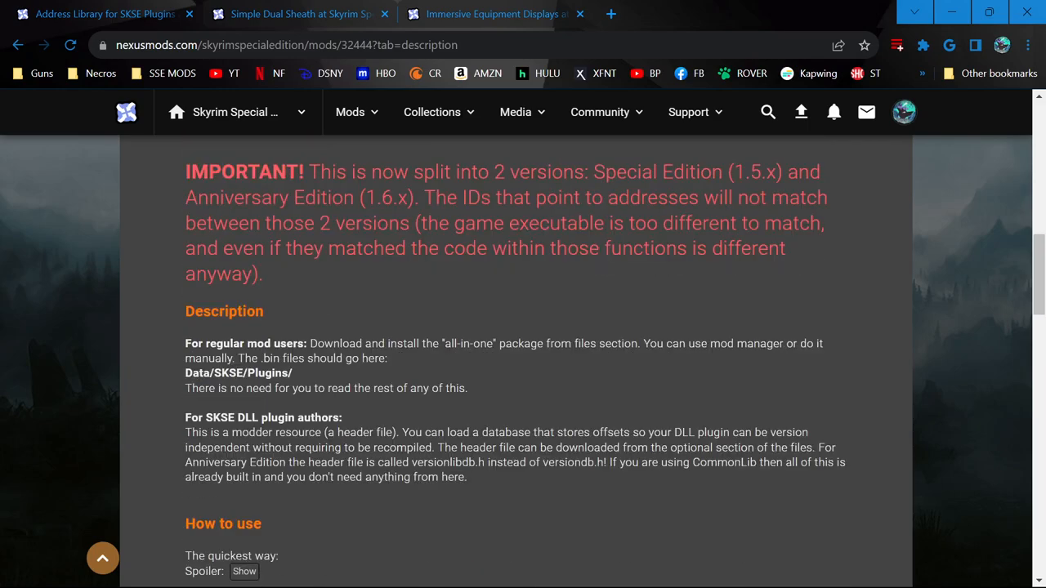
pyautogui.moveTo(470, 395)
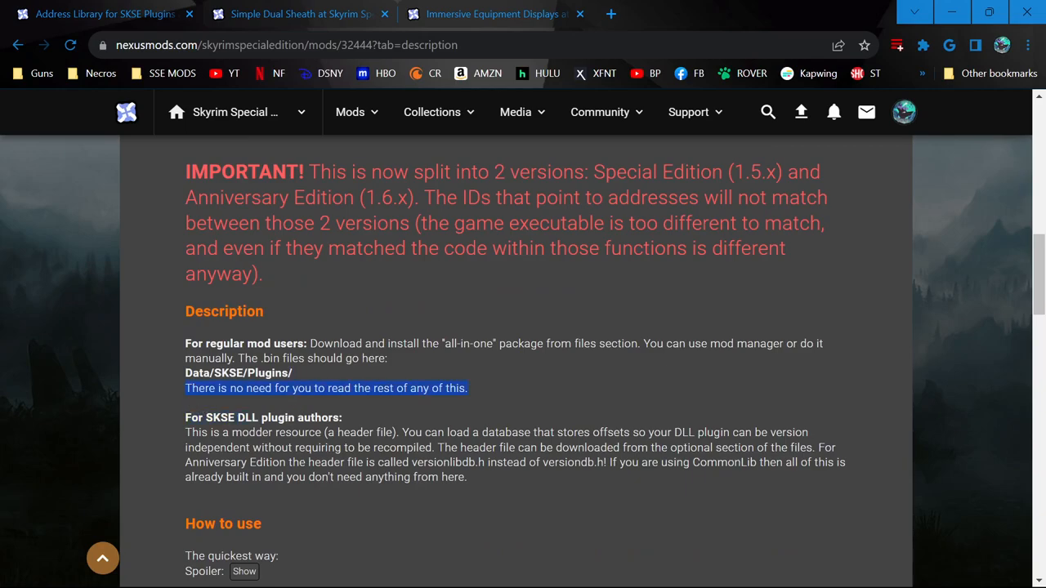
pyautogui.scroll(-3)
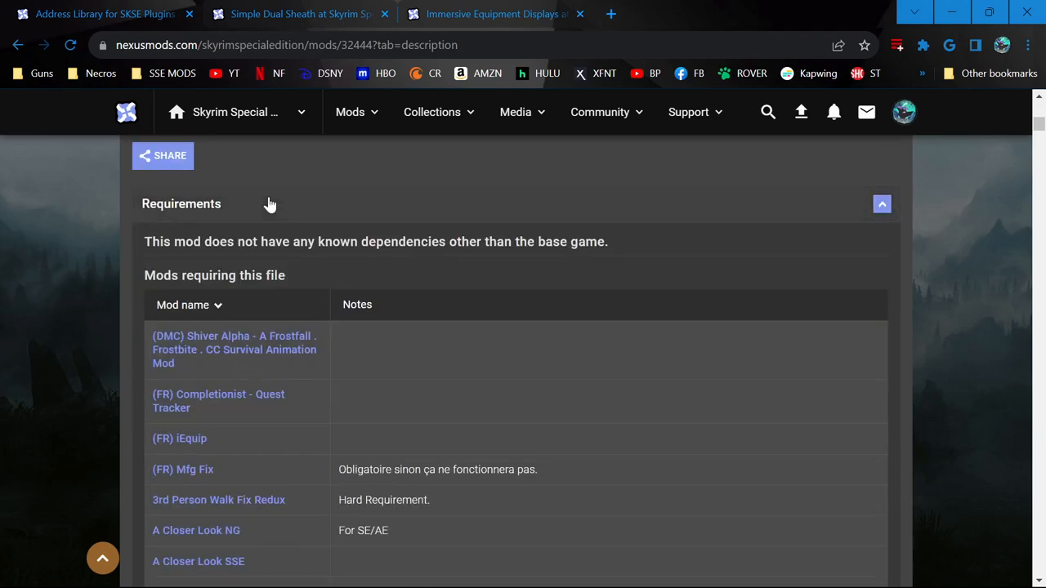
# Step: Mod Manager Download the All in one (Anniversary Edition) file and accept the Vortex prompt
pyautogui.click(208, 156)
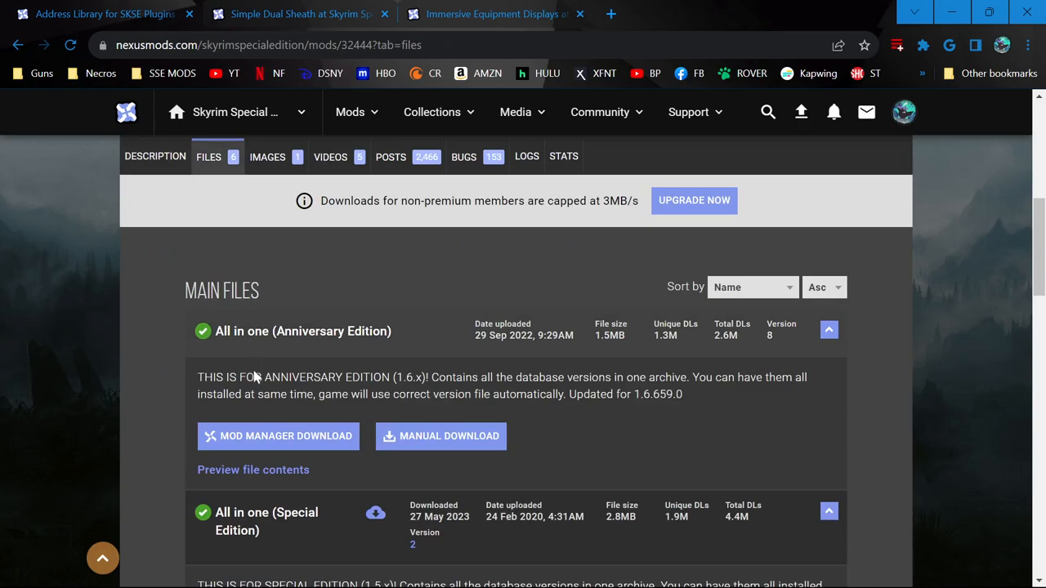
pyautogui.scroll(-3)
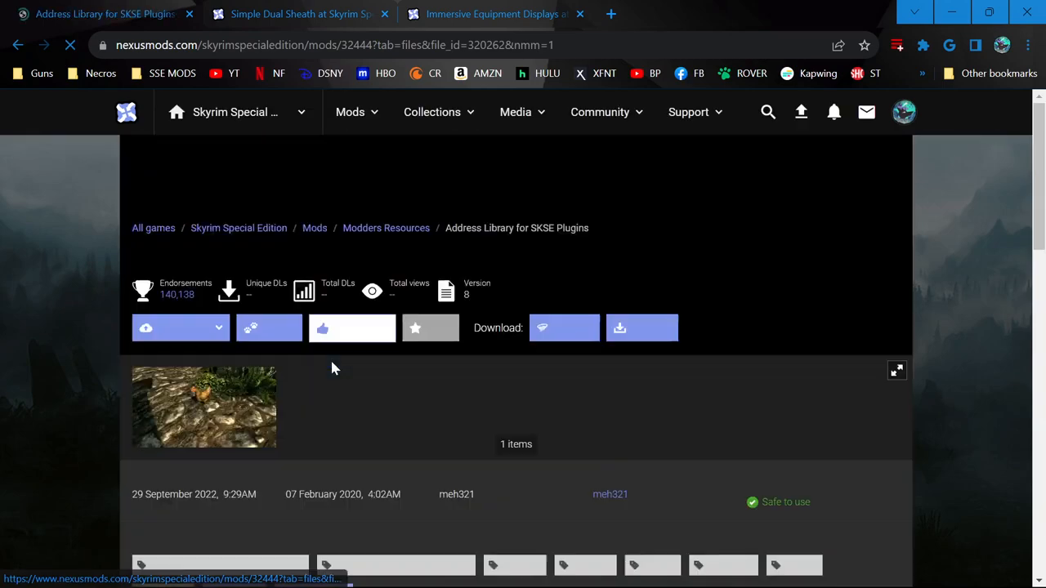
pyautogui.click(641, 327)
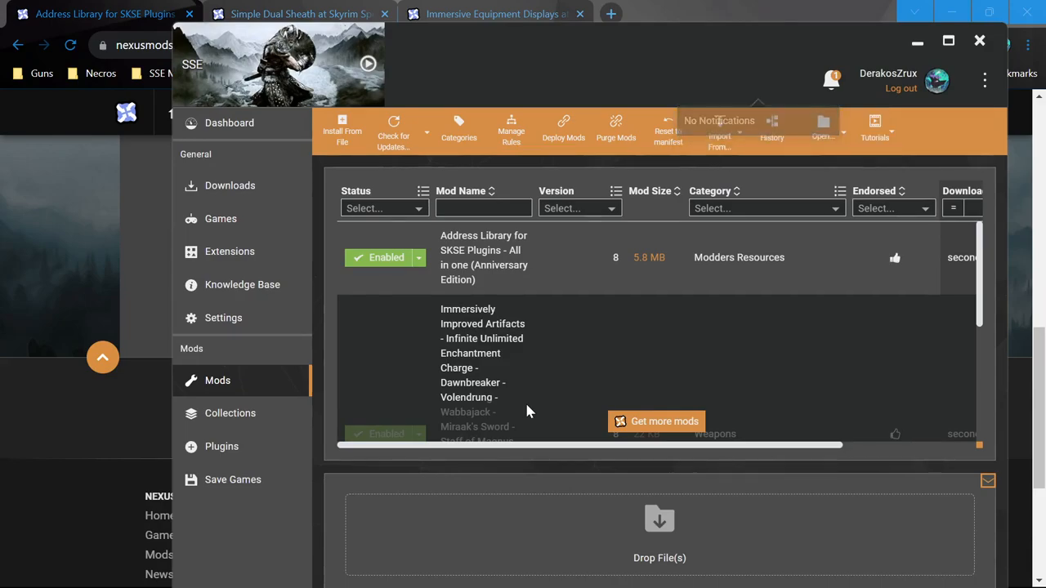
# Step: Check that Address Library appears Enabled in Vortex's mod list
pyautogui.click(830, 79)
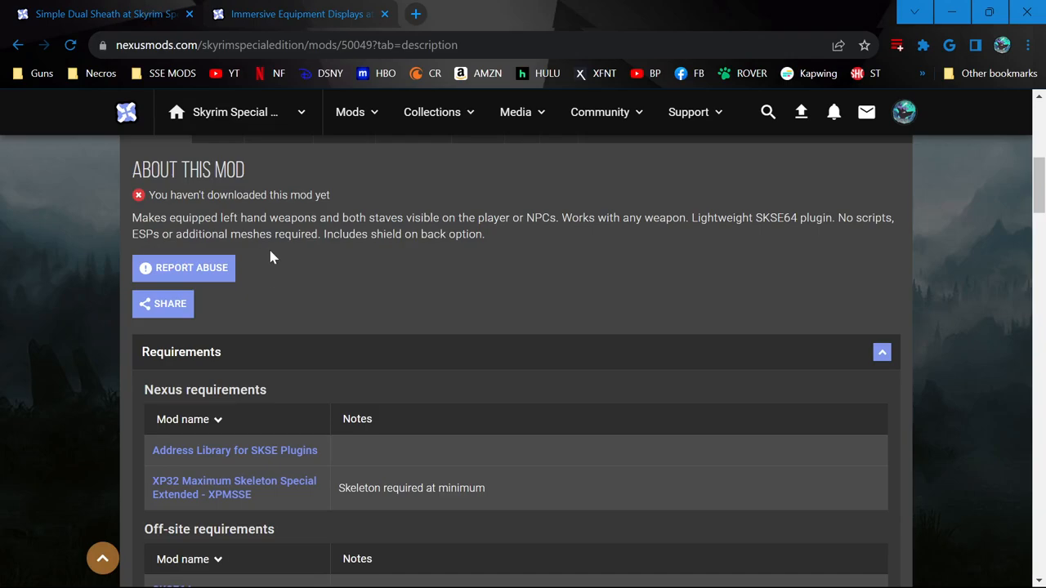
pyautogui.moveTo(242, 487)
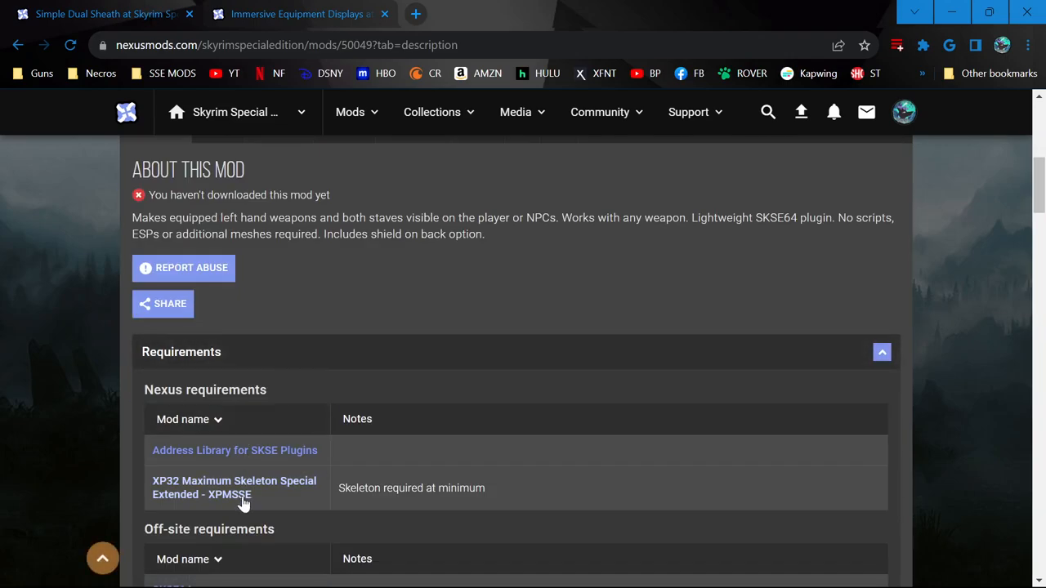
pyautogui.scroll(-3)
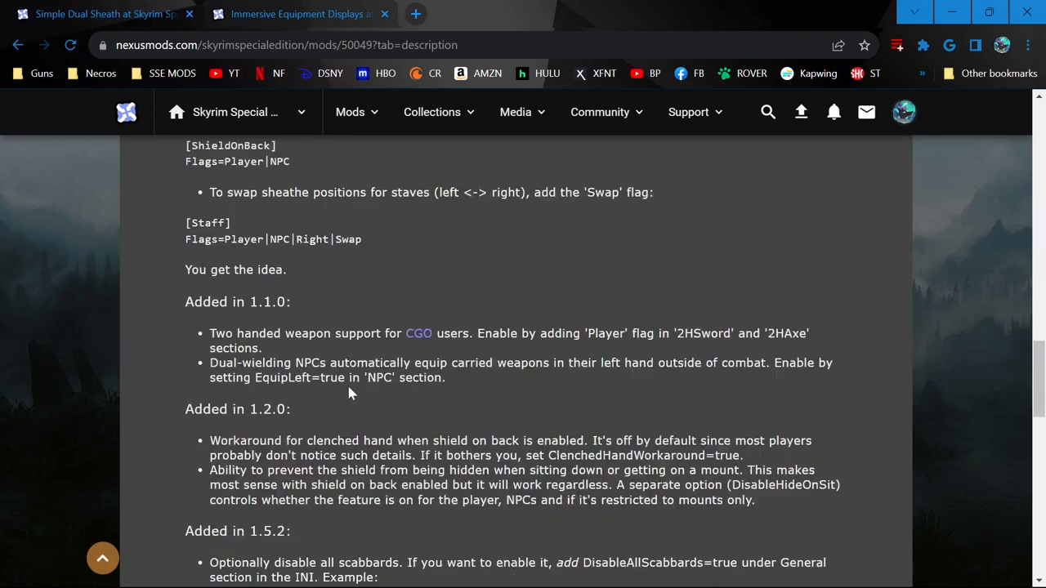
pyautogui.scroll(-3)
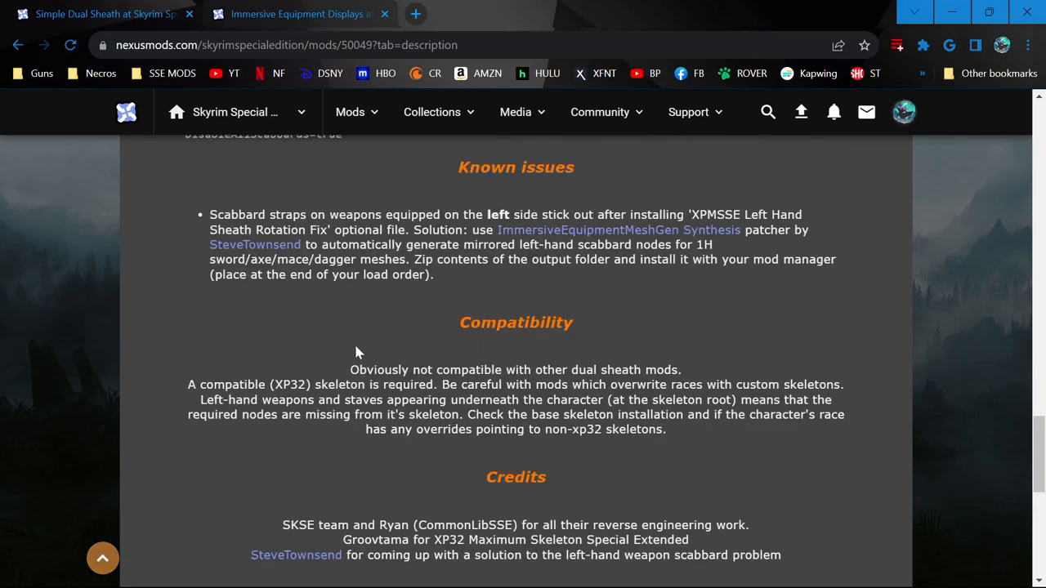
pyautogui.scroll(3)
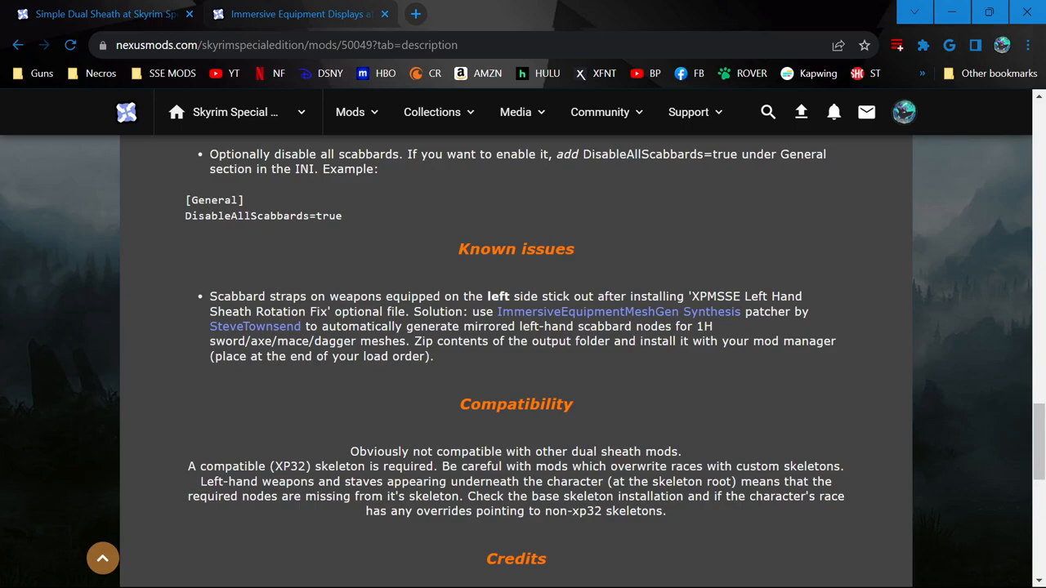
pyautogui.scroll(3)
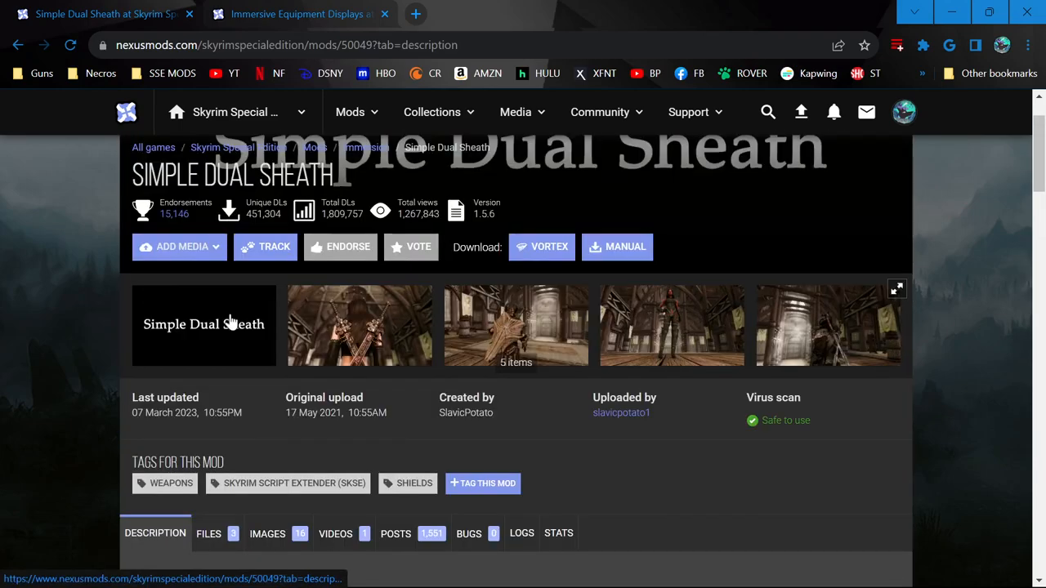
pyautogui.scroll(-3)
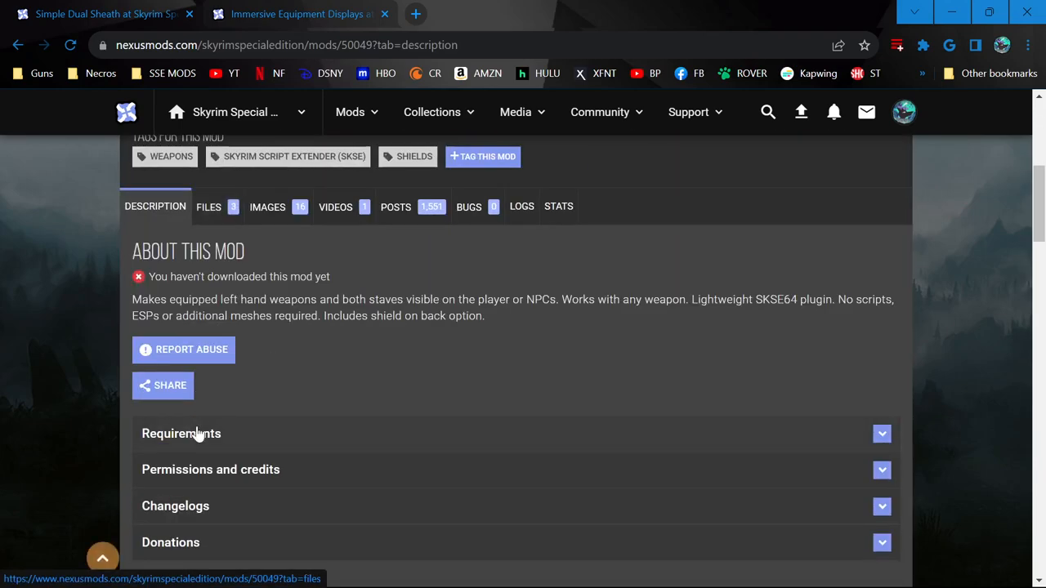
# Step: Send Simple Dual Sheath's 1.6.629-and-newer file to the mod manager, accepting the requirements notice
pyautogui.click(180, 433)
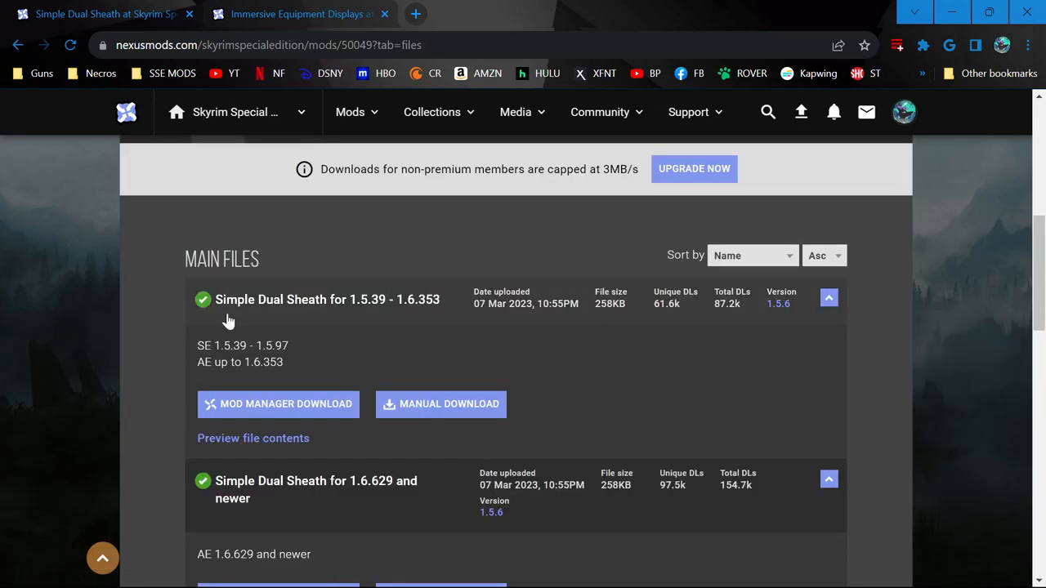
pyautogui.scroll(-3)
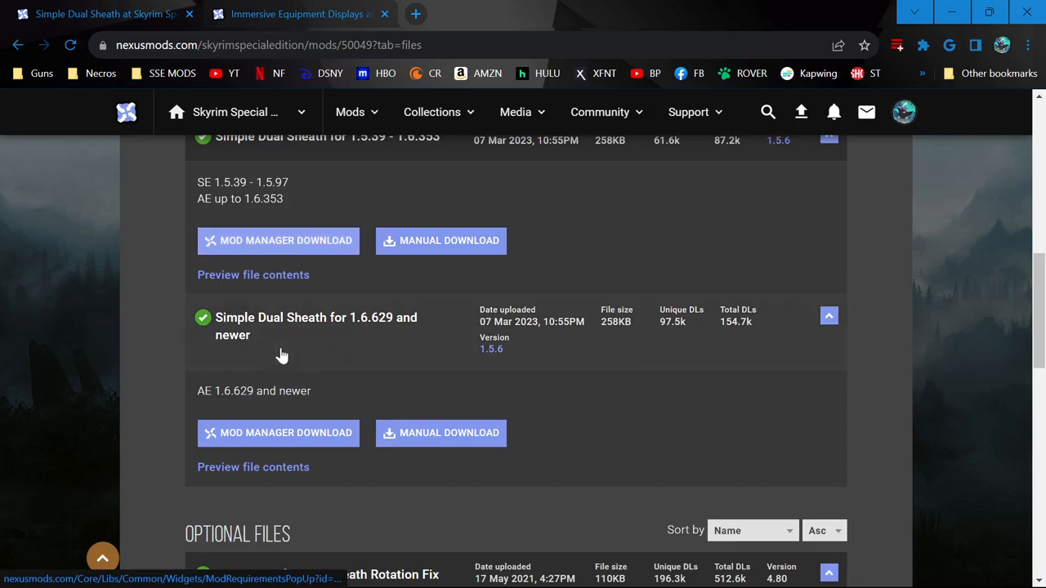
pyautogui.moveTo(278, 433)
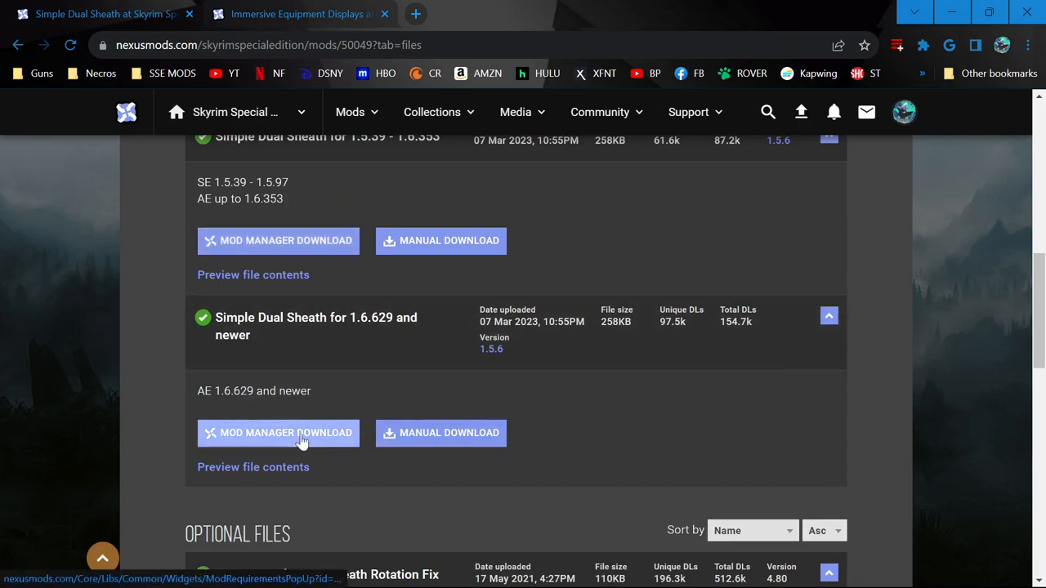
pyautogui.click(277, 432)
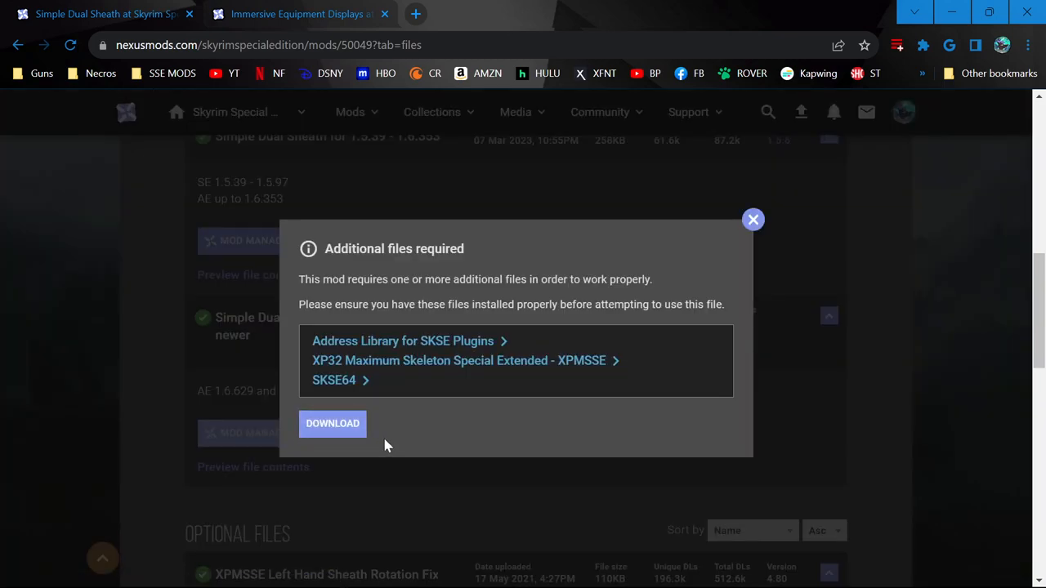
pyautogui.click(333, 423)
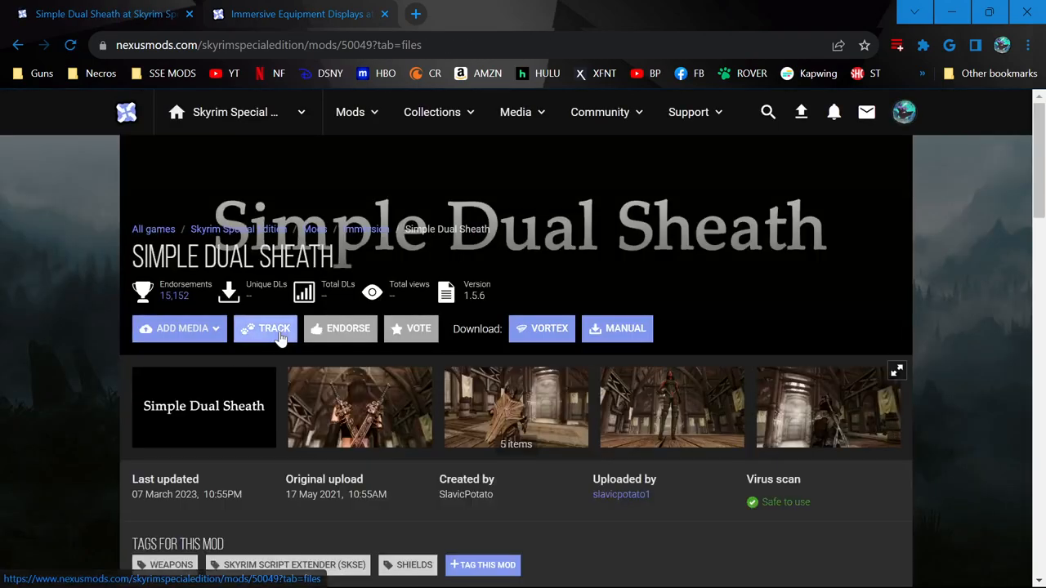
pyautogui.scroll(-3)
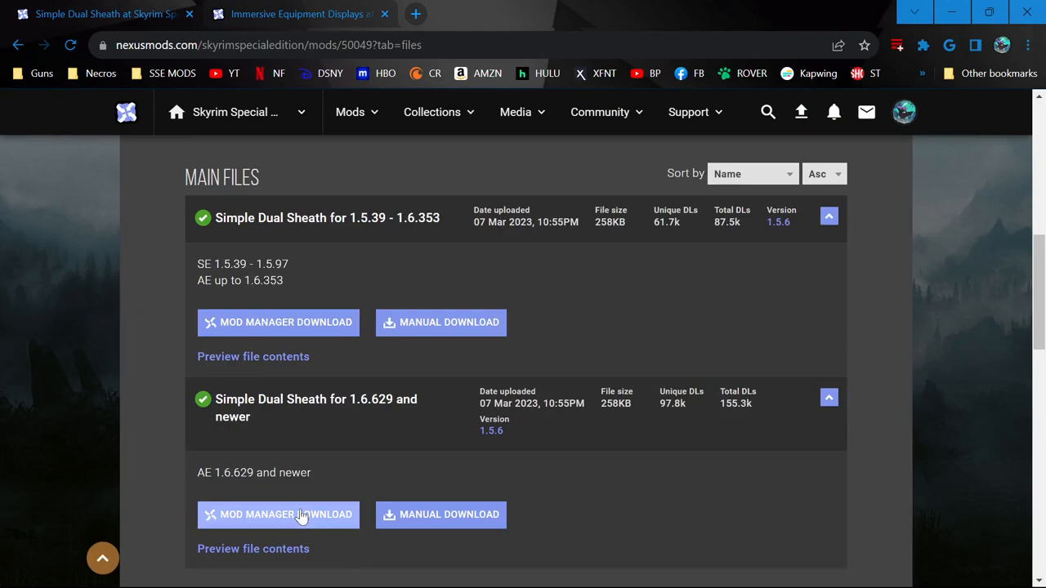
pyautogui.click(277, 514)
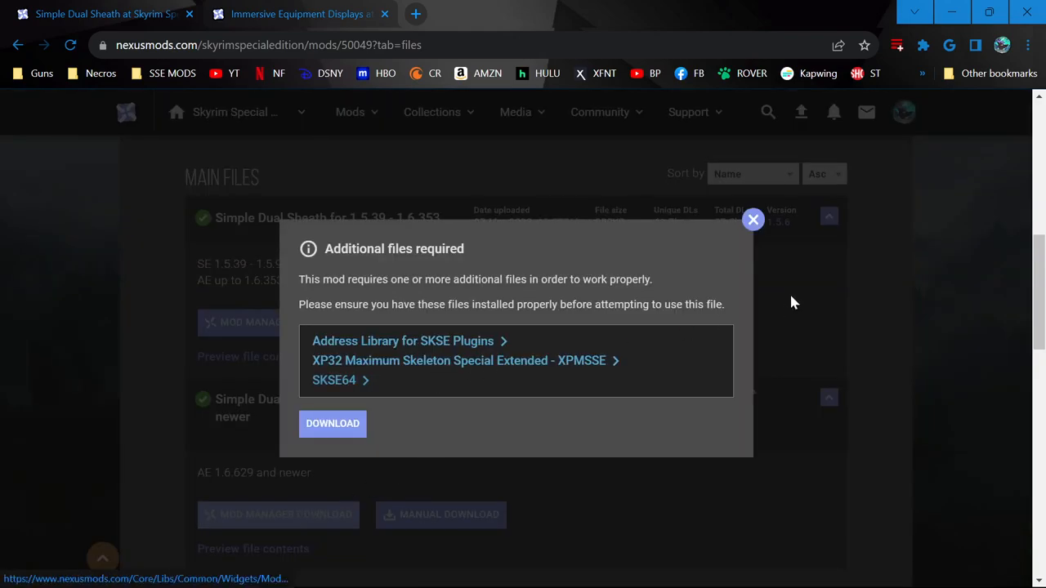
pyautogui.click(752, 219)
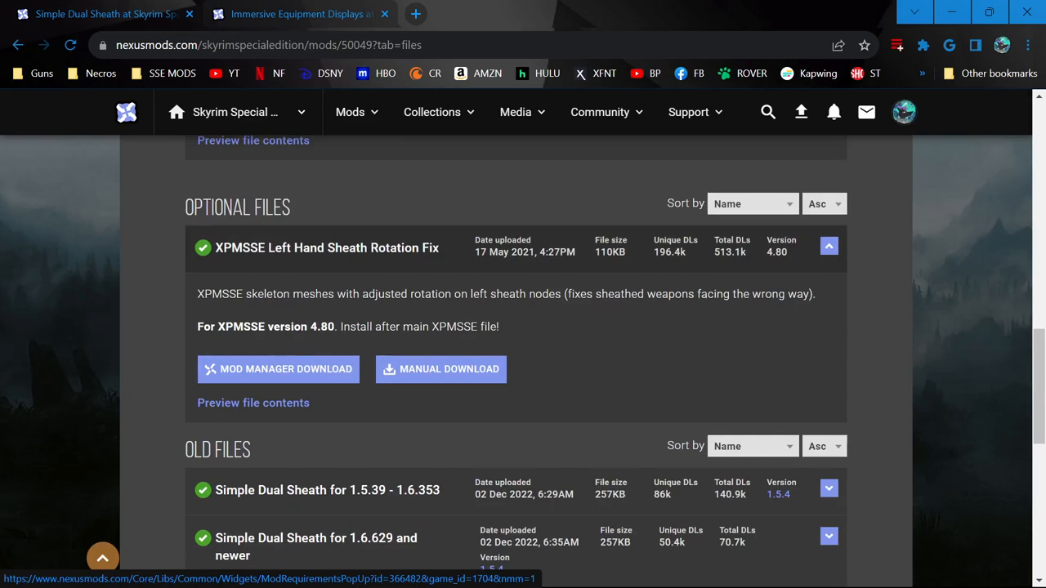
pyautogui.moveTo(463, 350)
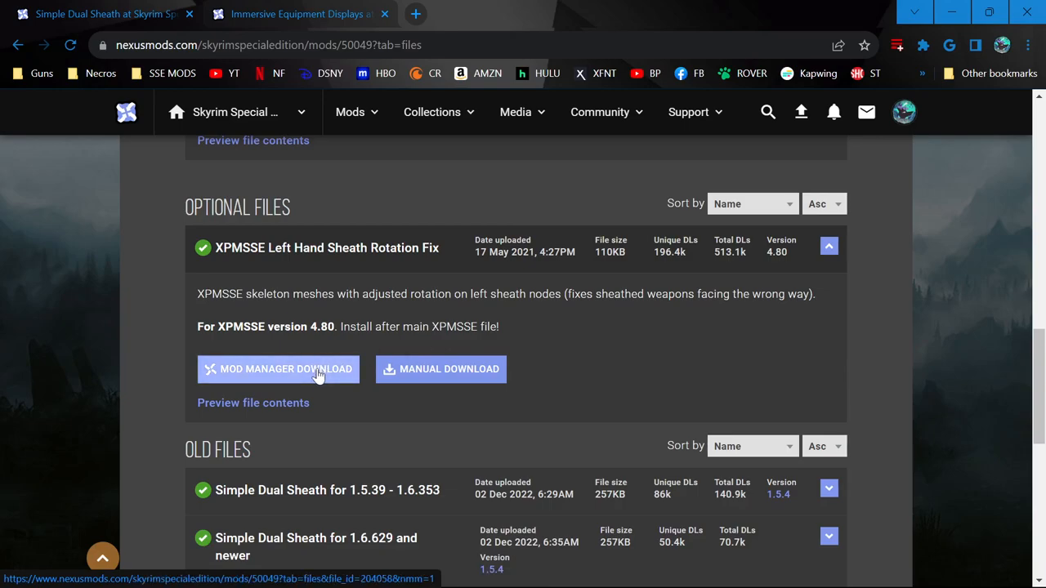
# Step: Send the XPMSSE Left Hand Sheath Rotation Fix to the mod manager, confirming the requirements prompts
pyautogui.click(278, 369)
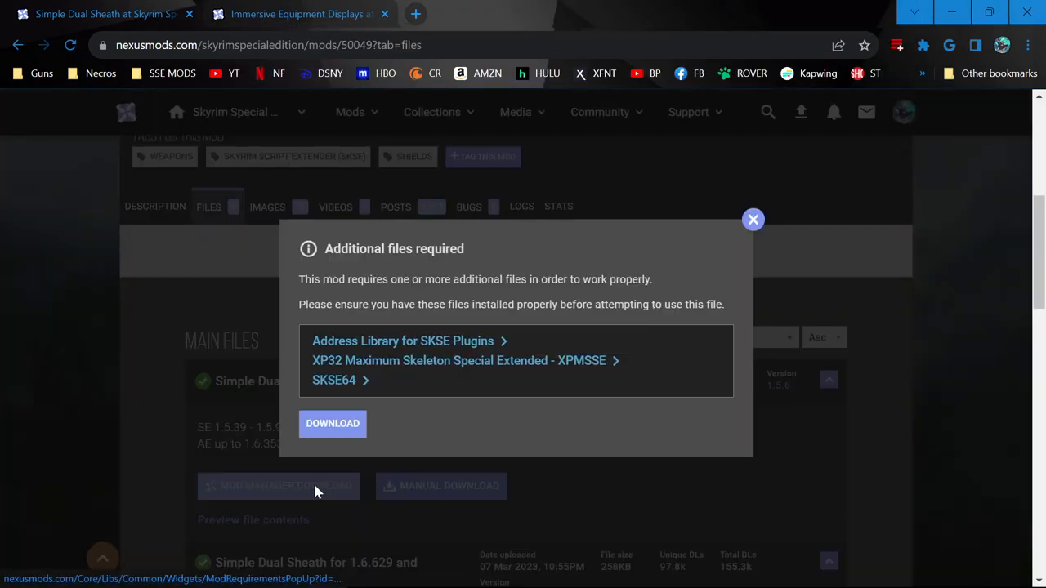
pyautogui.click(752, 219)
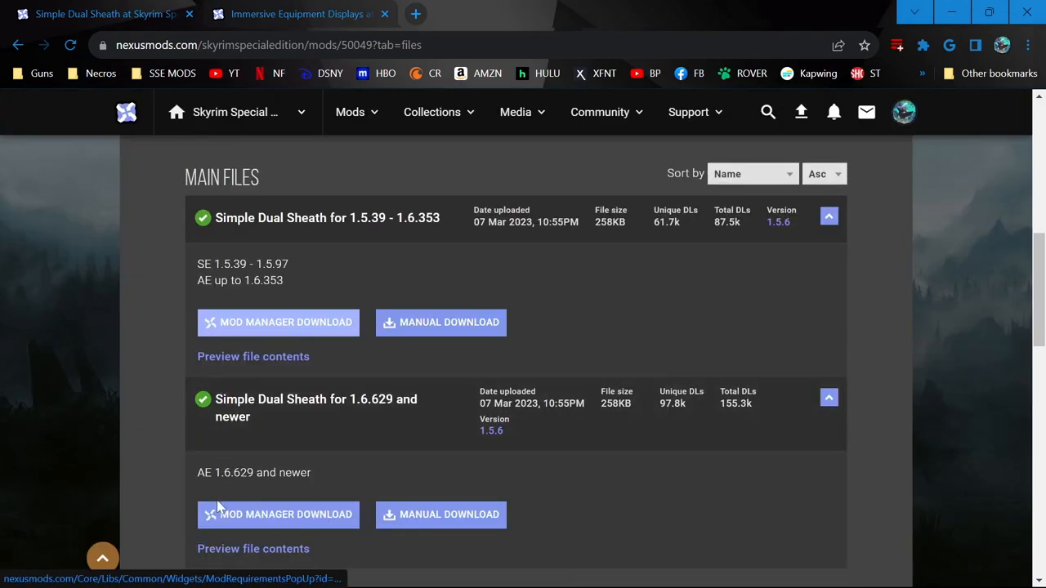
pyautogui.click(278, 513)
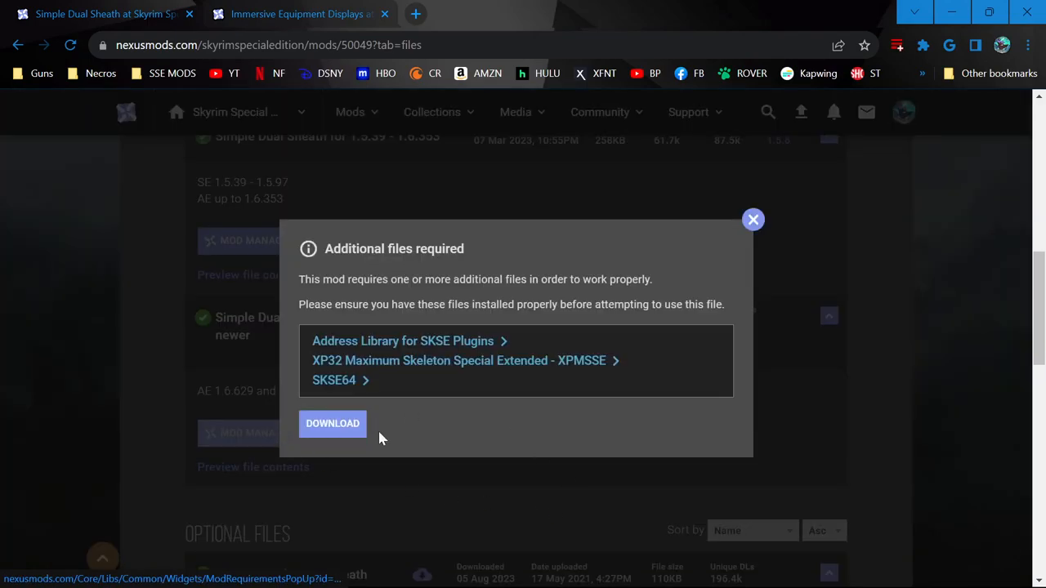
pyautogui.click(331, 424)
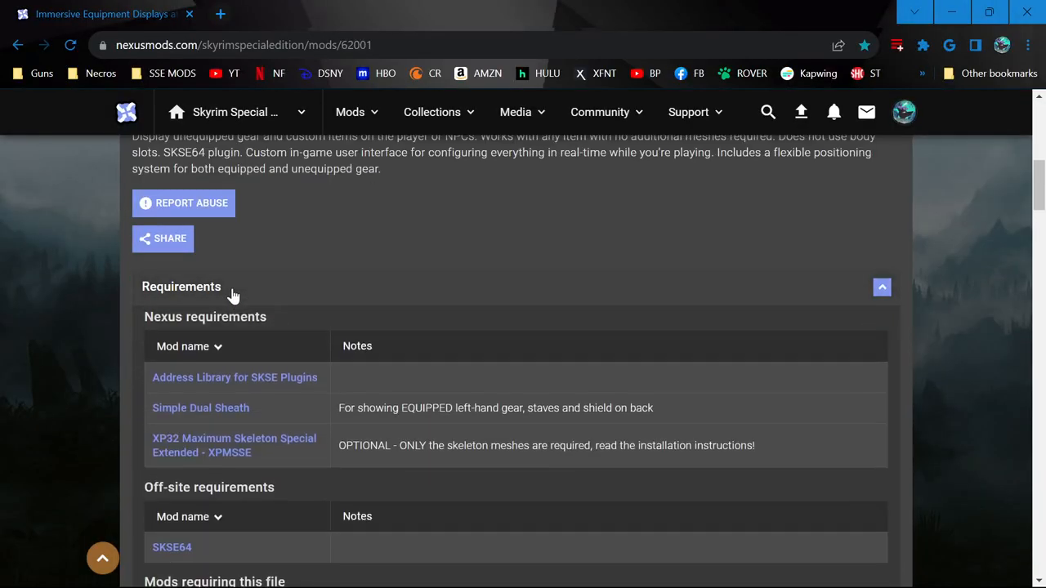
# Step: Request the Immersive Equipment Displays 1.6.629-and-newer file, accepting its required-files notice
pyautogui.scroll(-3)
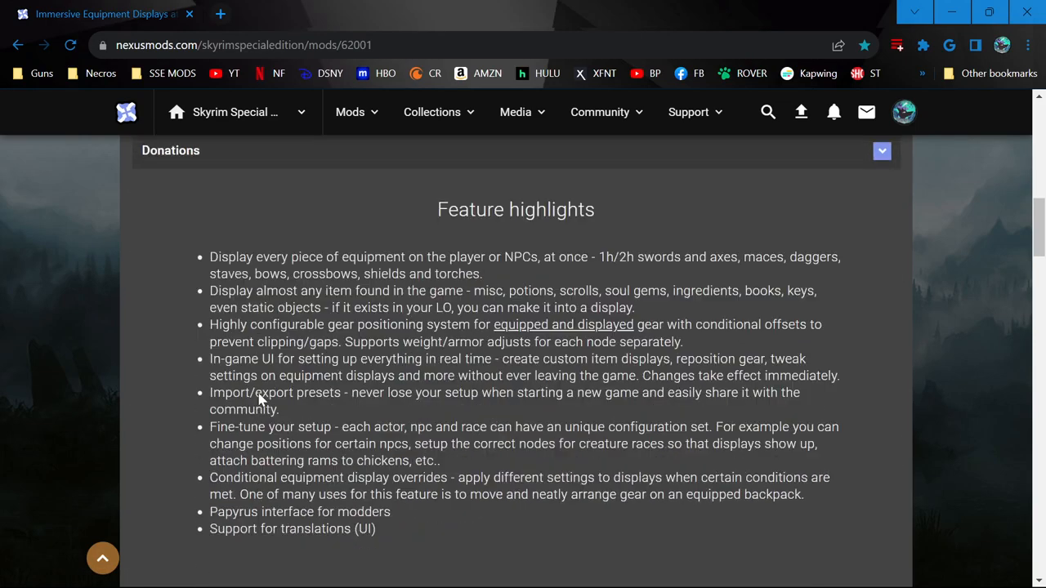
pyautogui.scroll(-3)
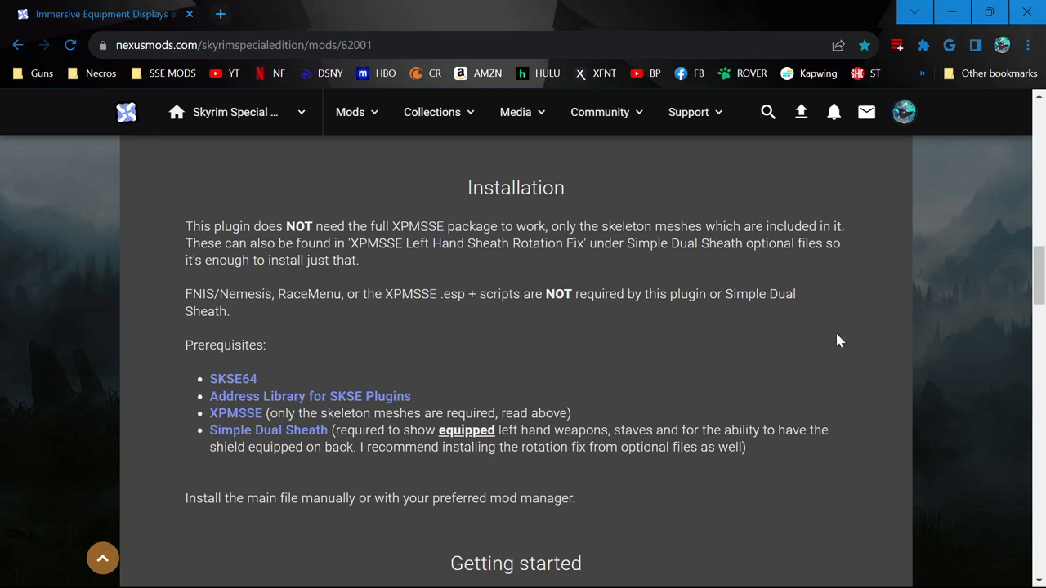
pyautogui.scroll(-3)
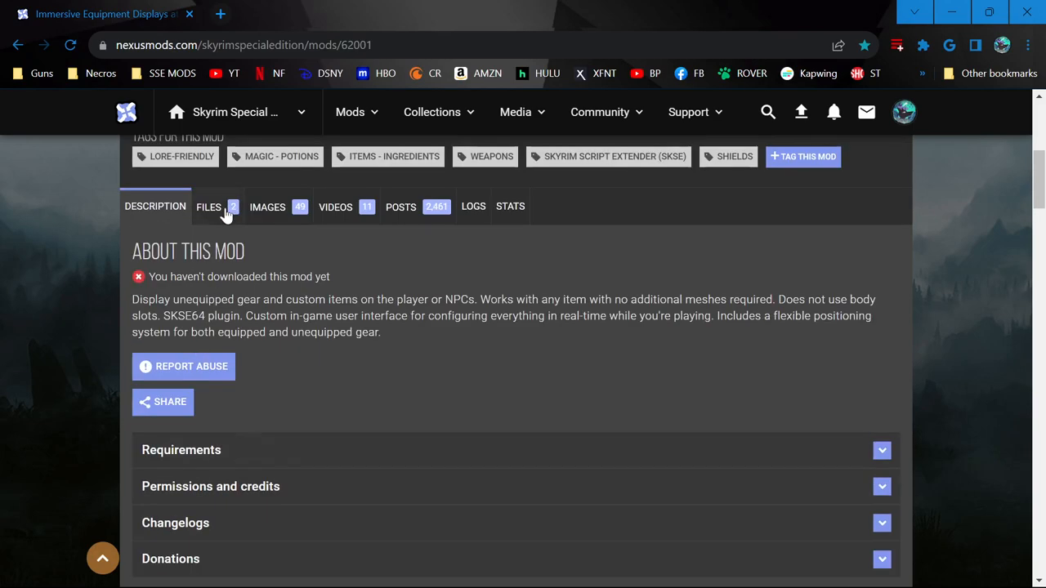
pyautogui.click(208, 207)
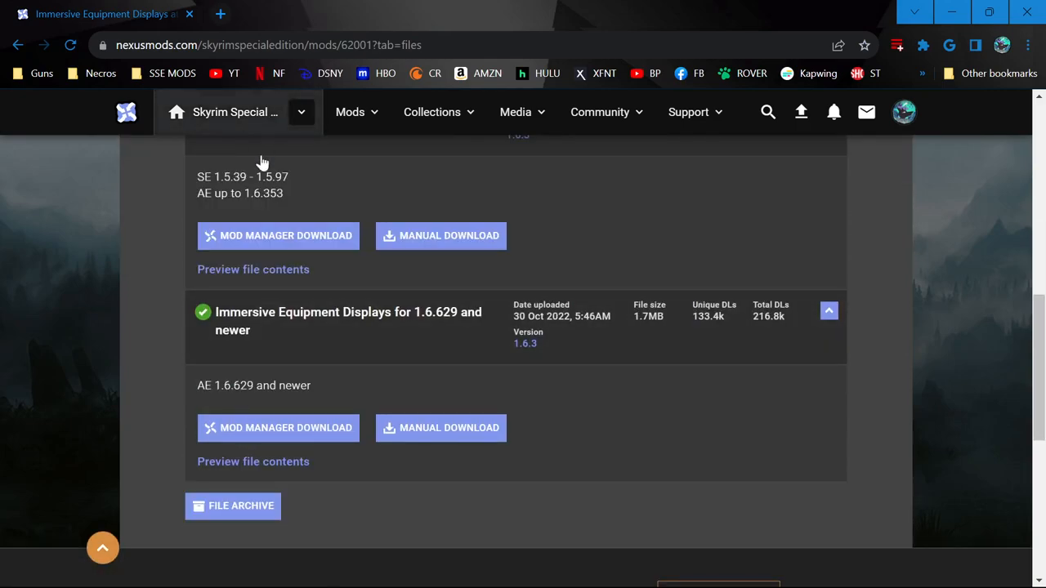
pyautogui.moveTo(241, 402)
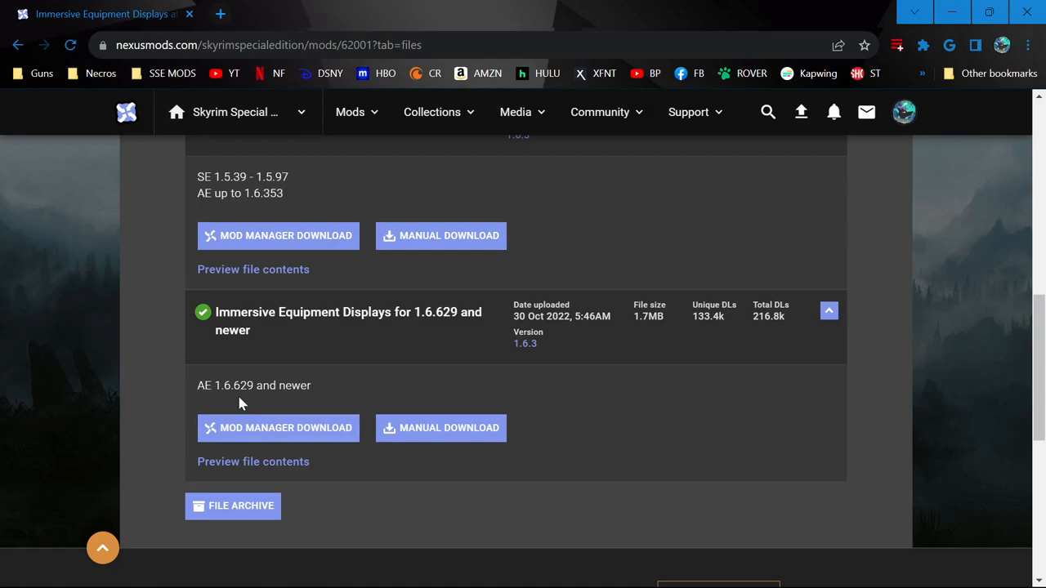
pyautogui.scroll(-3)
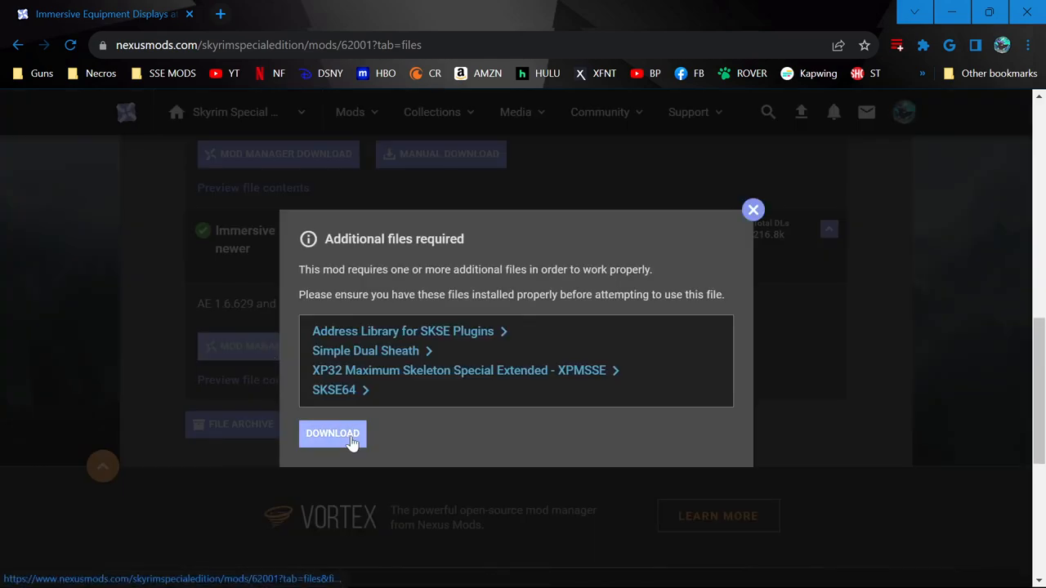
pyautogui.click(333, 433)
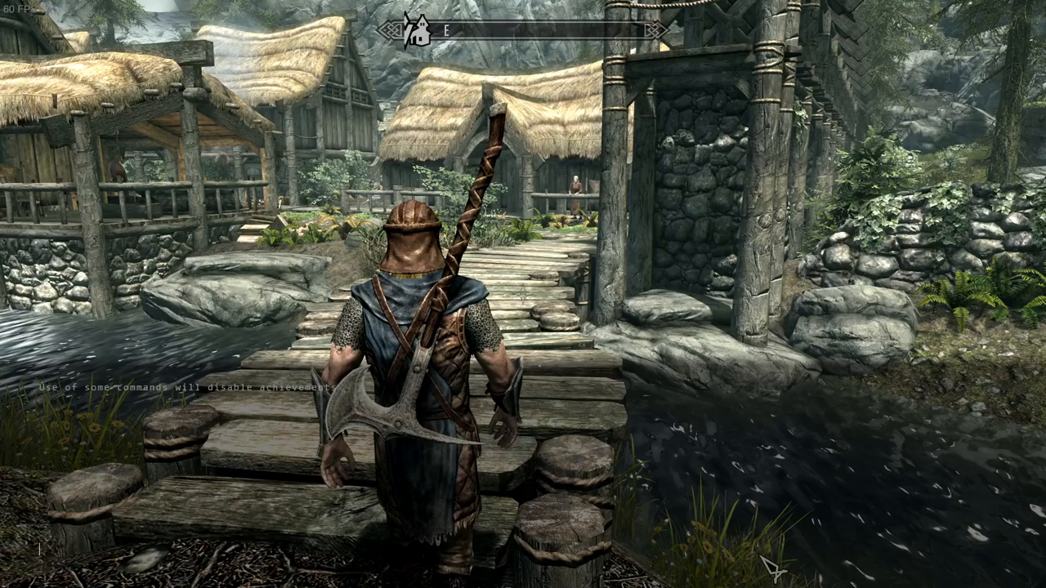
# Step: Run 'help shield' in the console, then try player.additem with the Iron Shield ID 12eb6
pyautogui.write('help')
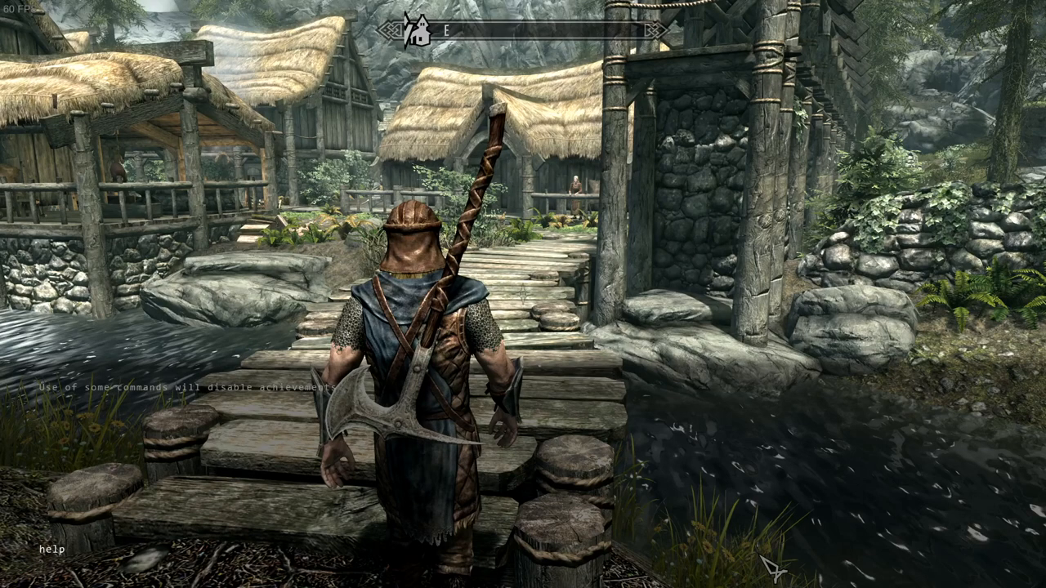
pyautogui.write('shield')
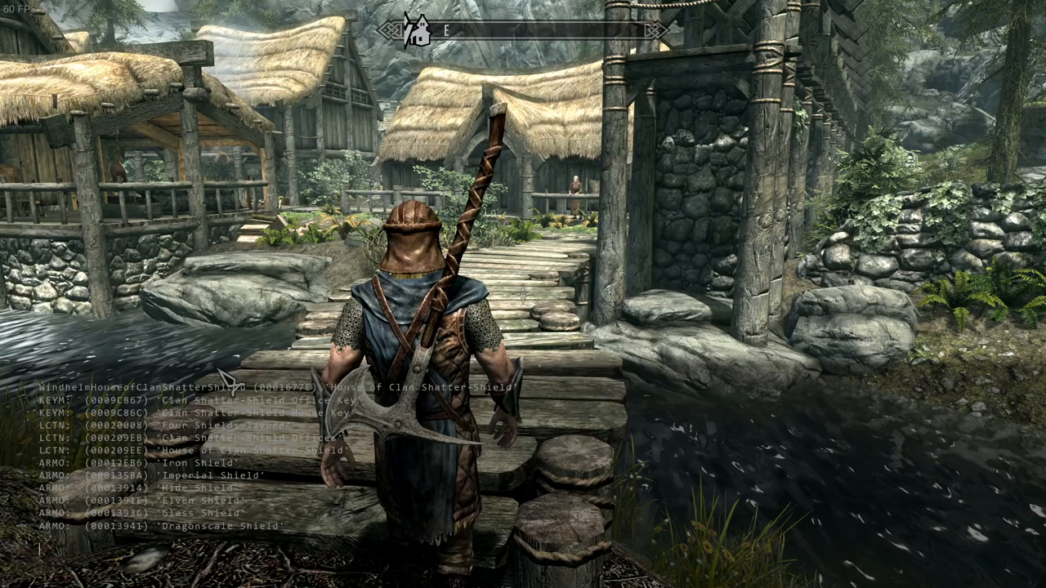
pyautogui.write('player.ad')
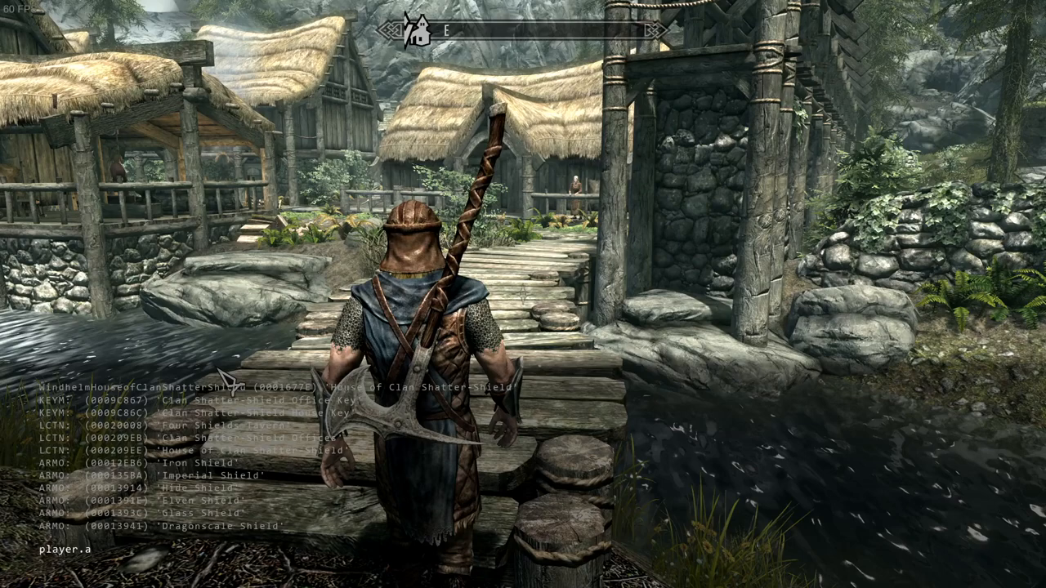
pyautogui.write('dditem')
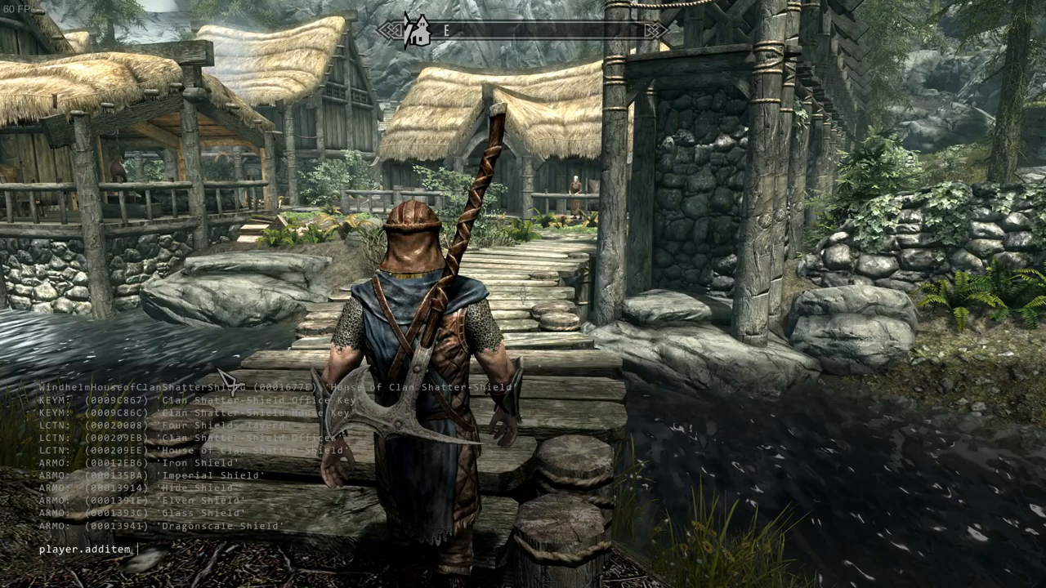
pyautogui.write('12')
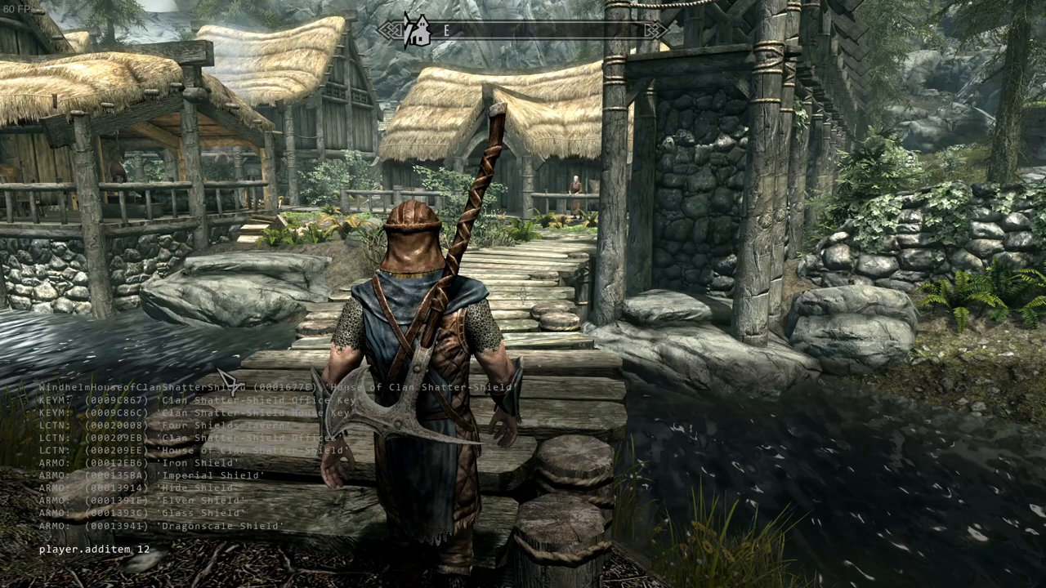
pyautogui.write('eb6')
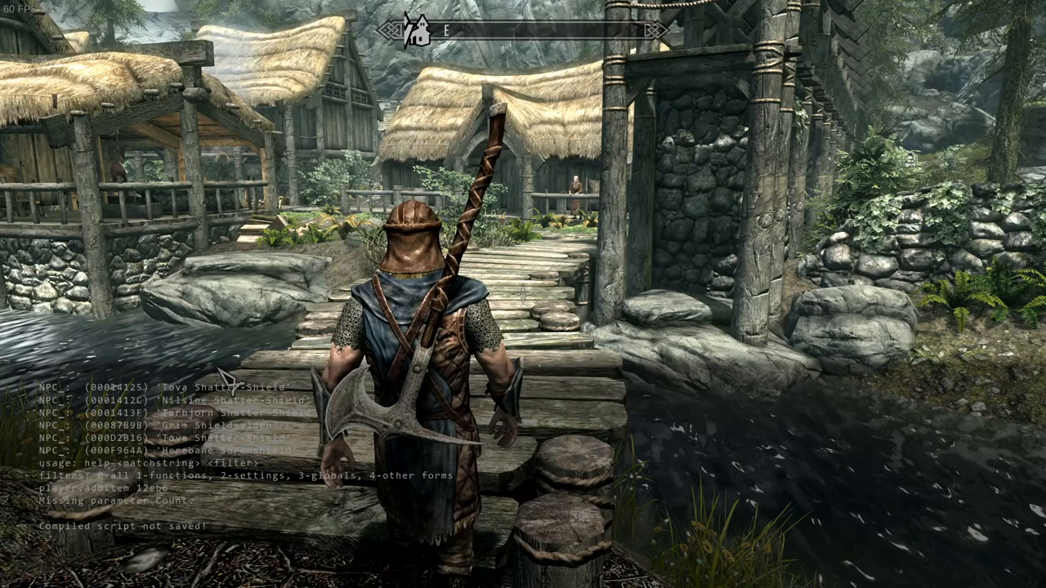
pyautogui.write('player')
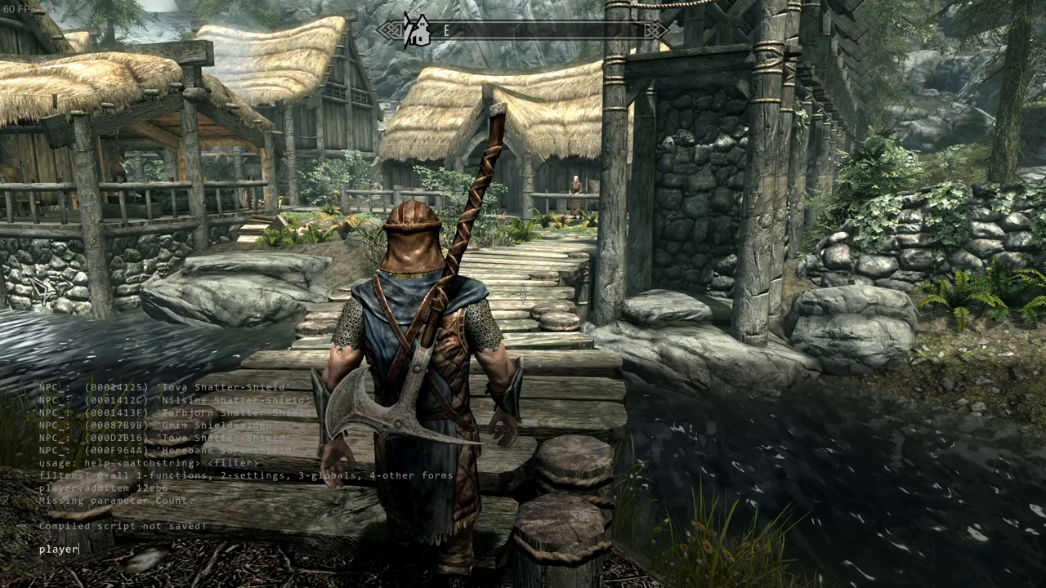
pyautogui.write('.additem')
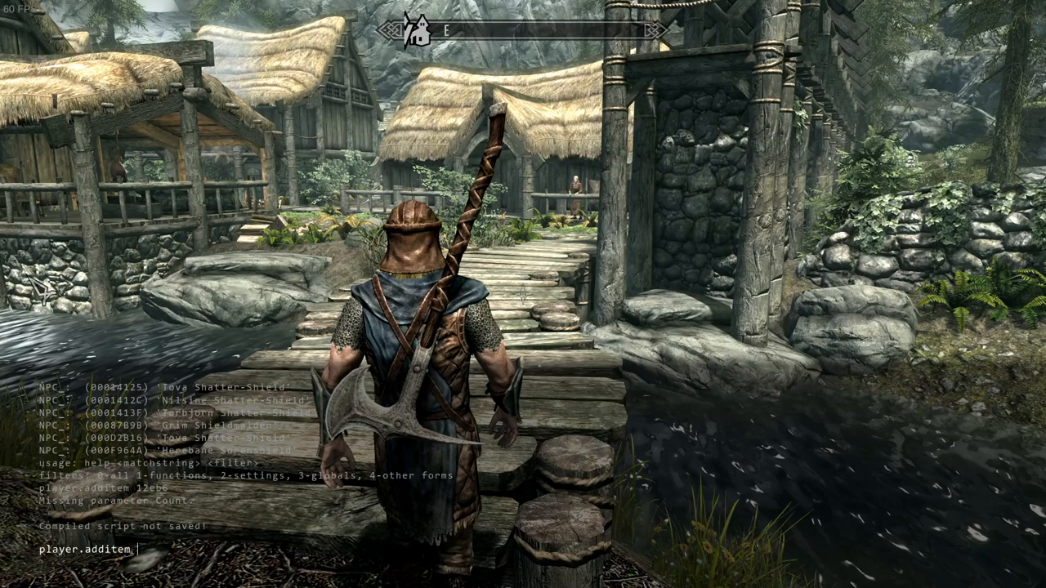
pyautogui.write('f')
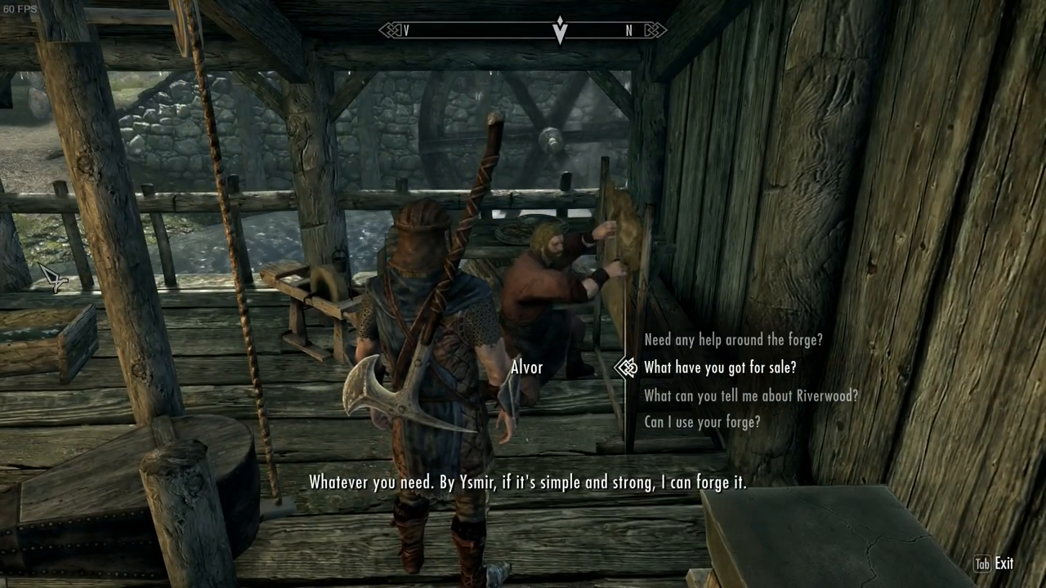
# Step: Finish talking to Alvor, then equip the Steel Sword and Iron Helmet and favorite the sword
pyautogui.click(726, 367)
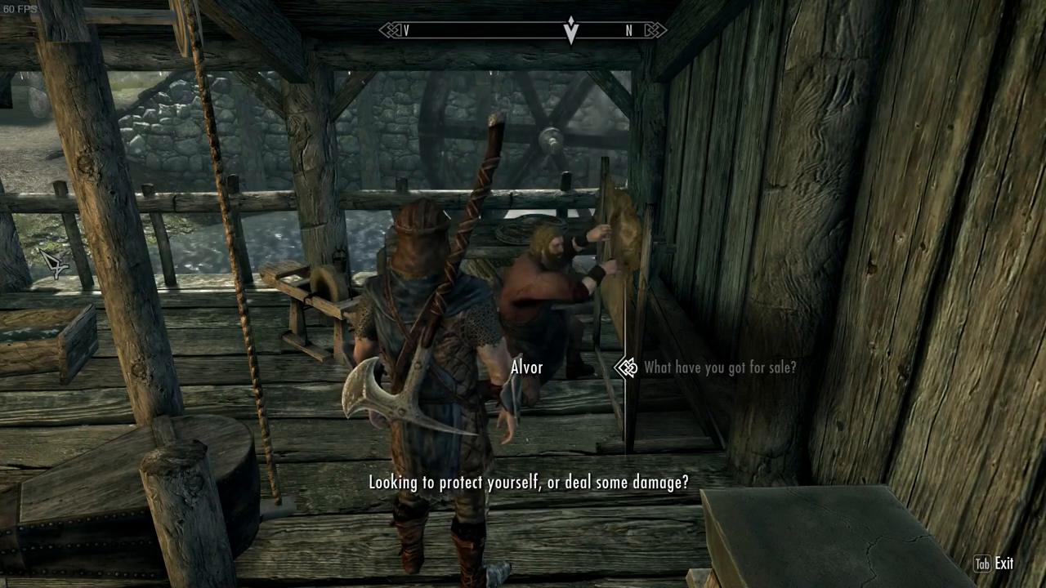
pyautogui.click(719, 368)
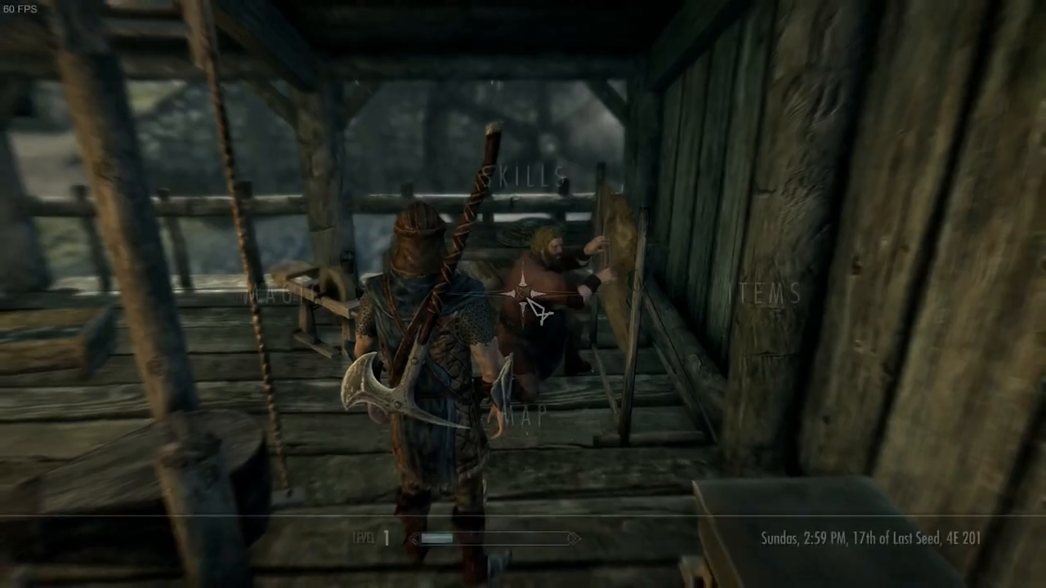
pyautogui.press('tab')
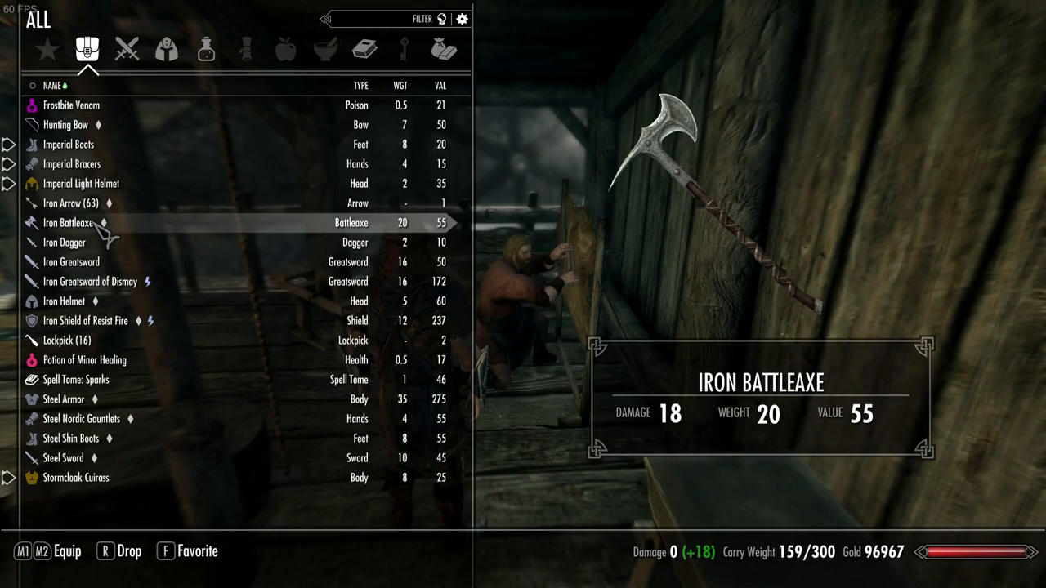
pyautogui.moveTo(103, 245)
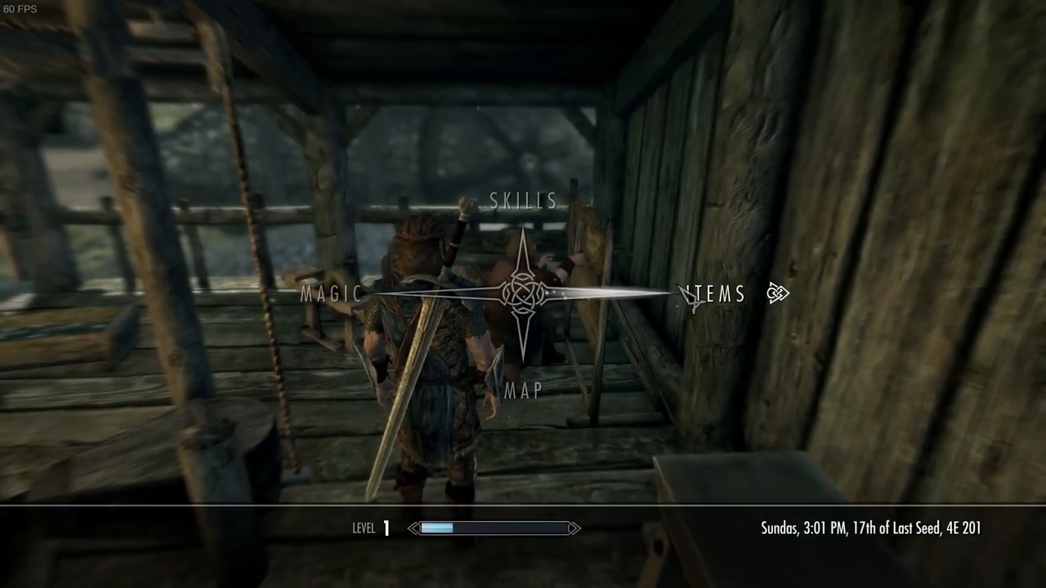
pyautogui.click(710, 293)
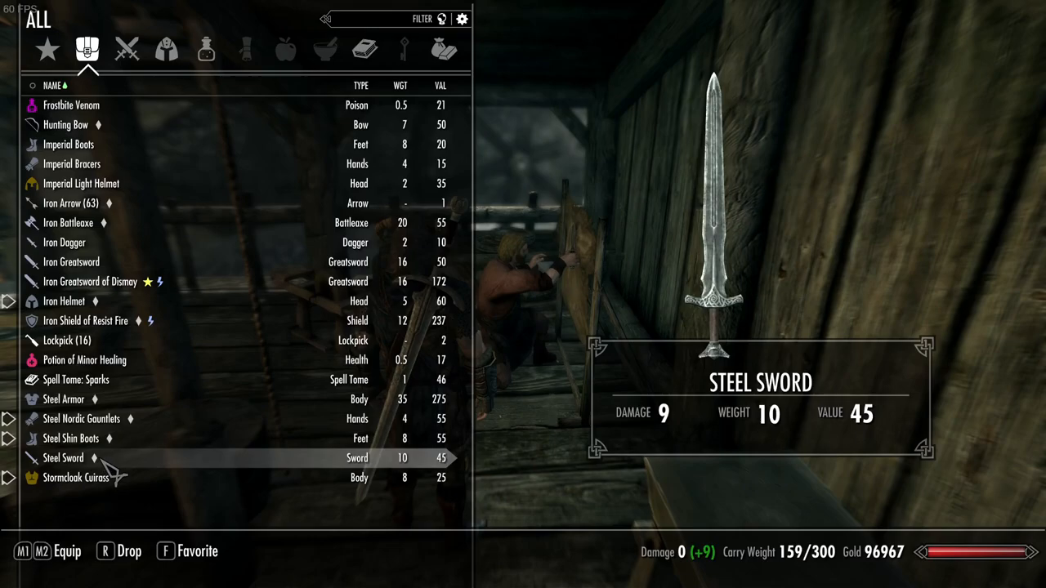
pyautogui.press('f')
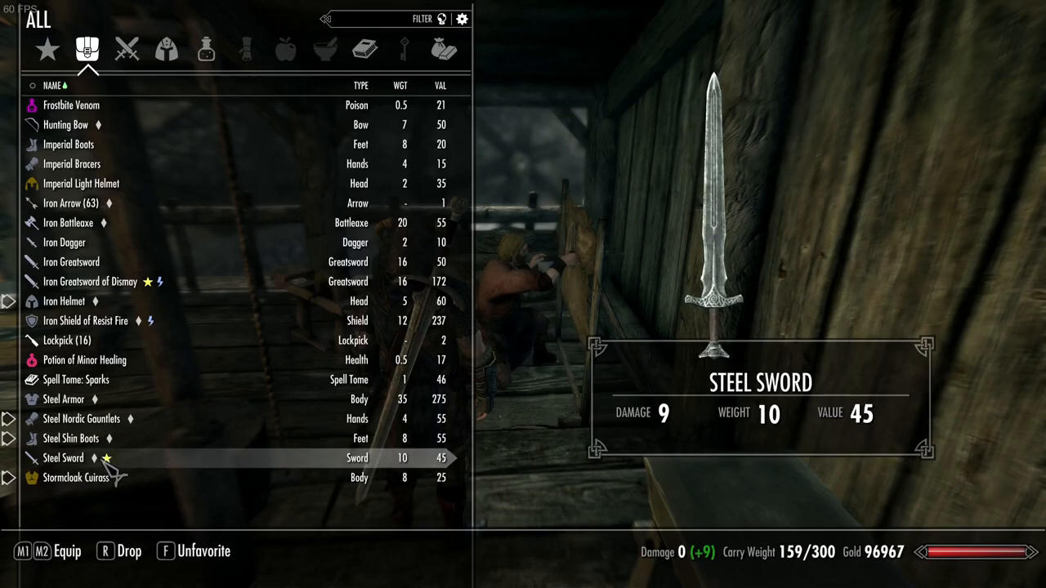
pyautogui.press('tab')
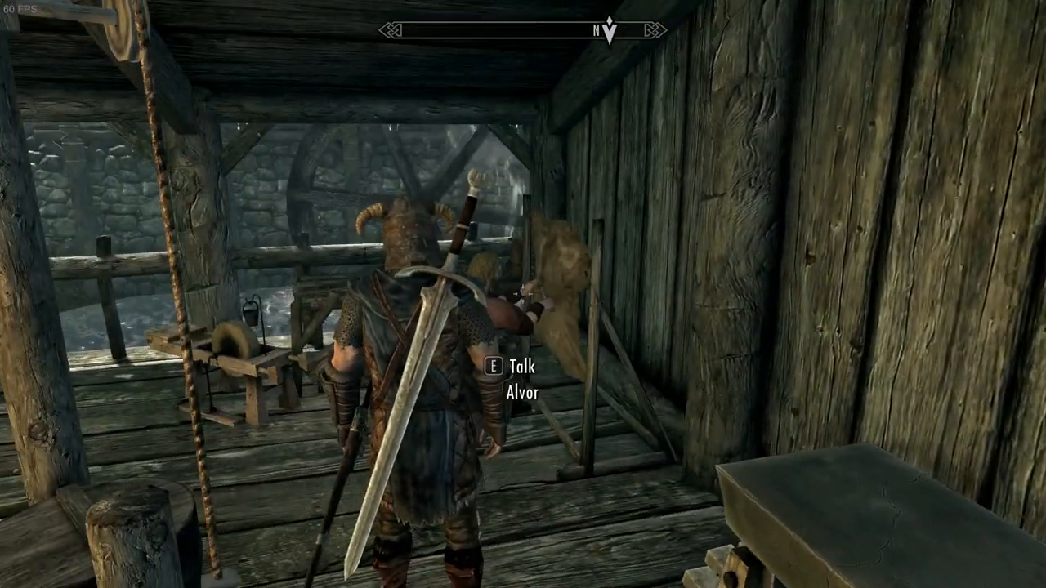
# Step: Favorite the Hunting Bow, Iron Arrows and Iron Shield of Resist Fire in the inventory
pyautogui.press('i')
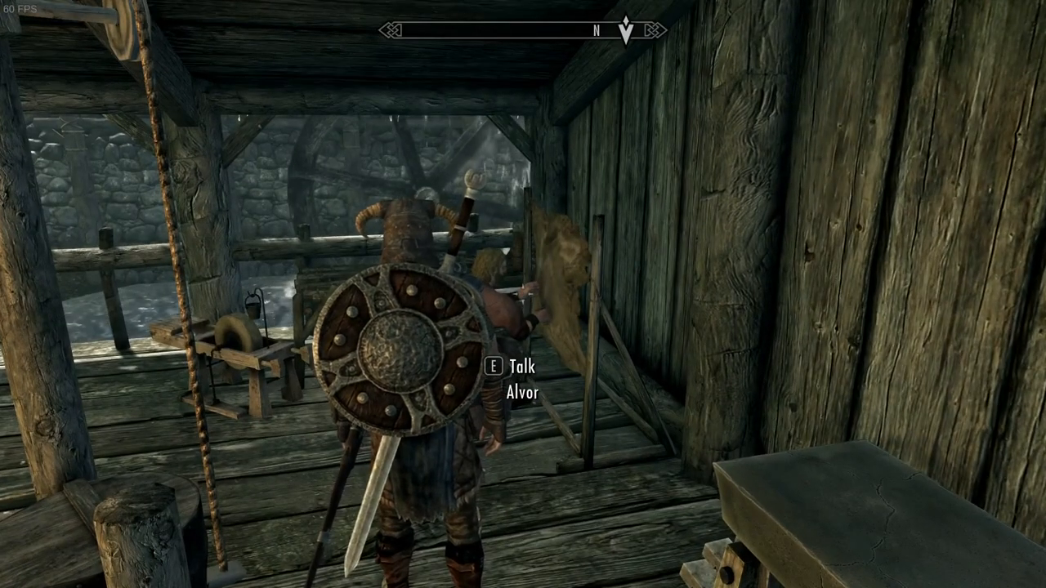
pyautogui.moveTo(523, 294)
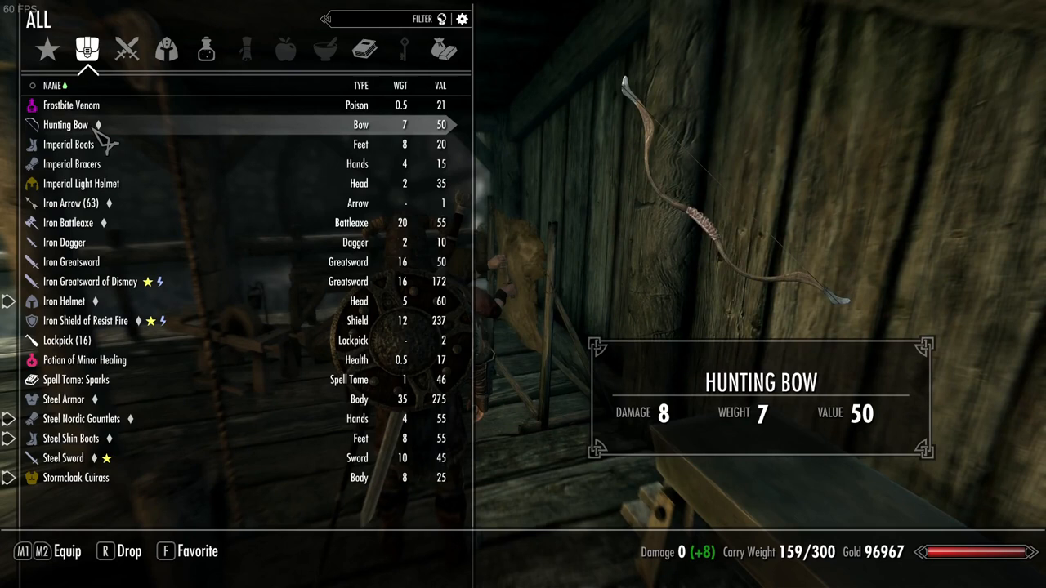
pyautogui.press('f')
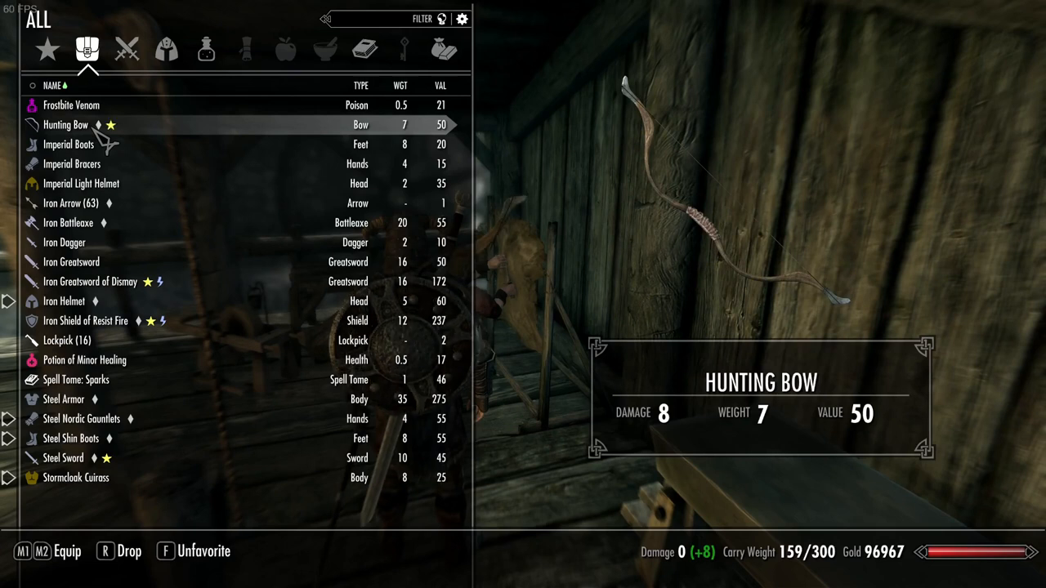
pyautogui.press('tab')
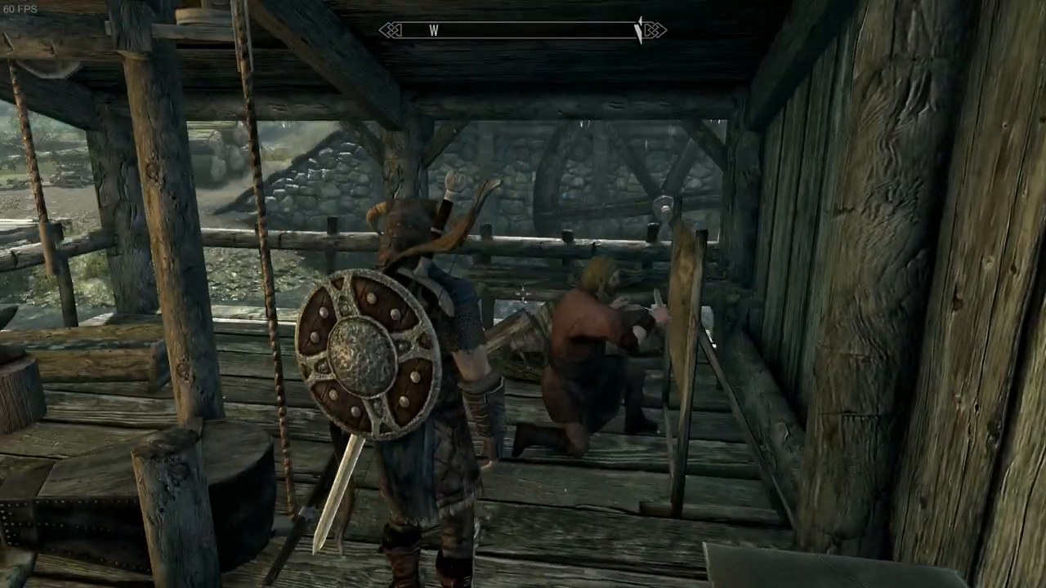
pyautogui.press('Tab')
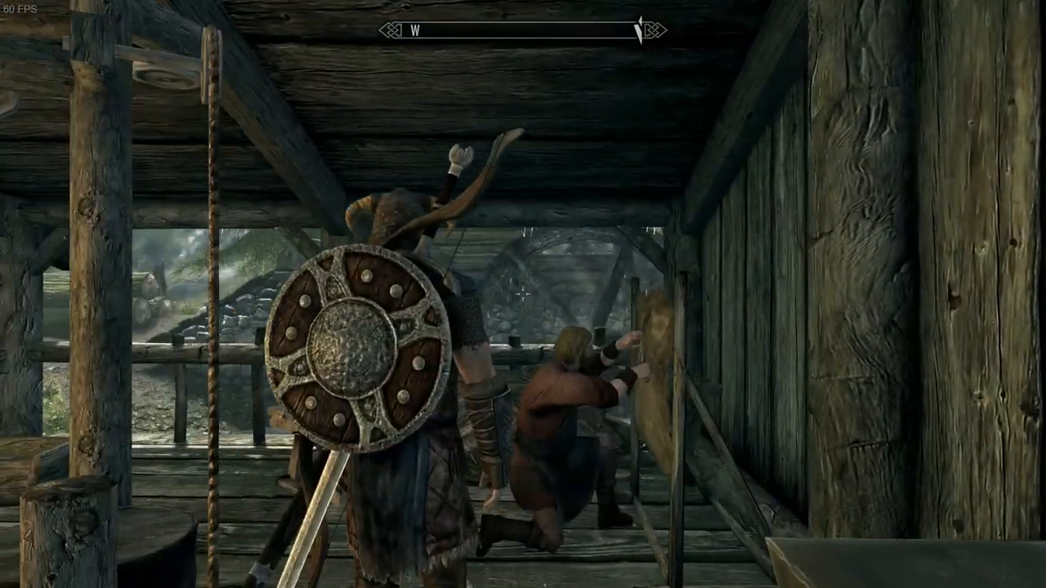
pyautogui.press('Tab')
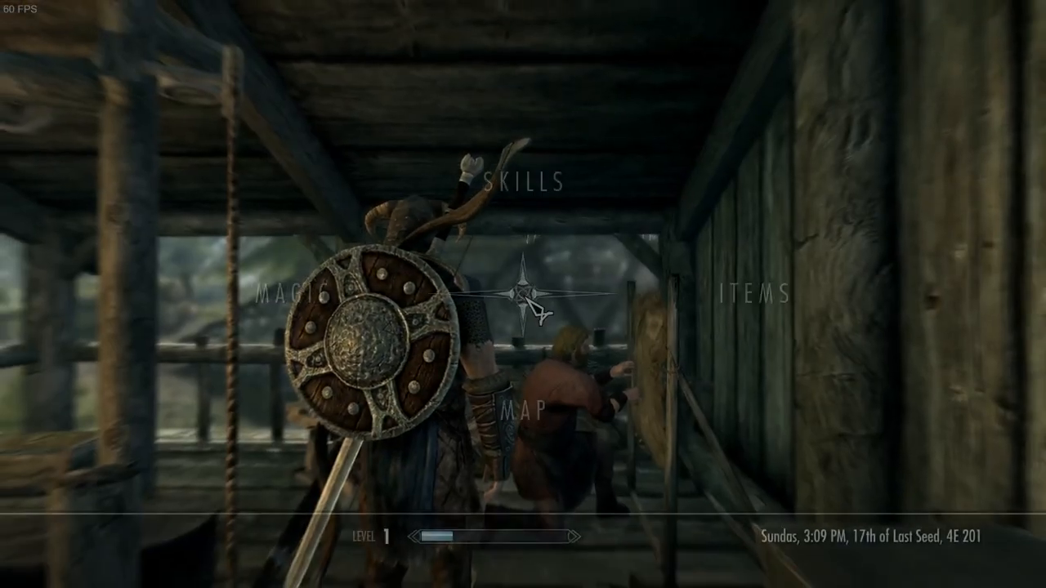
pyautogui.click(750, 291)
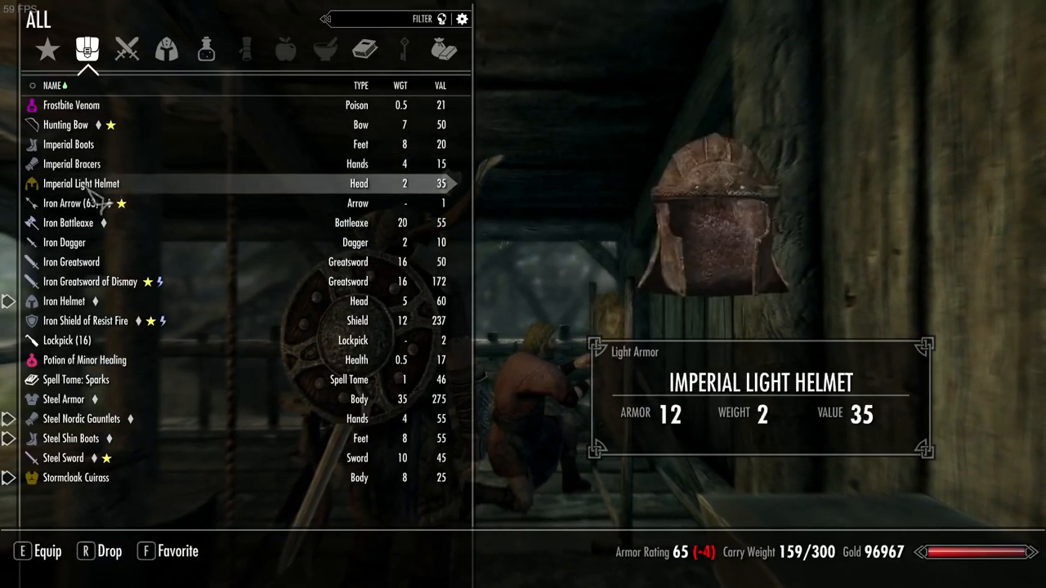
pyautogui.click(85, 321)
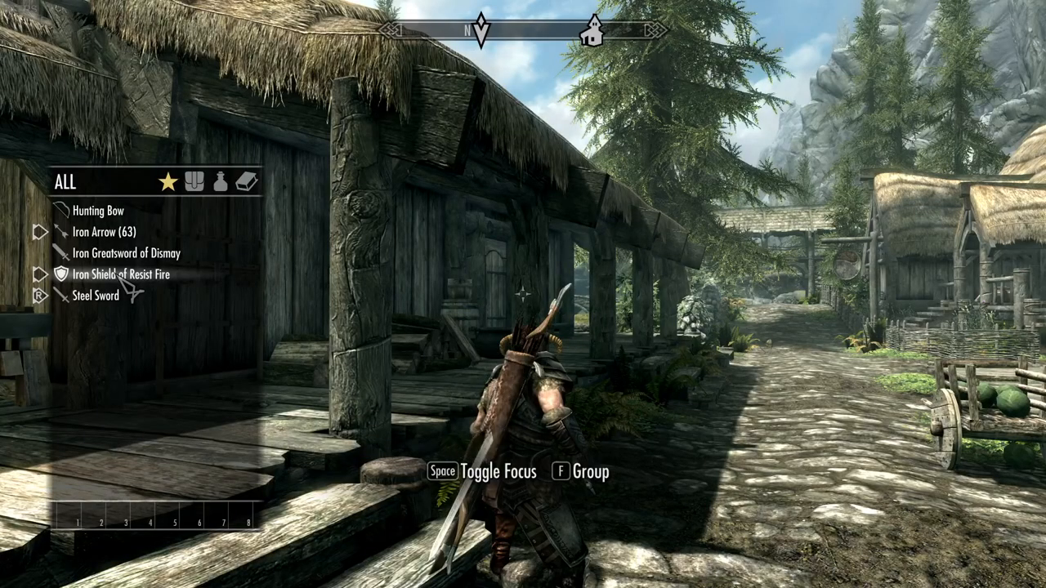
pyautogui.click(124, 274)
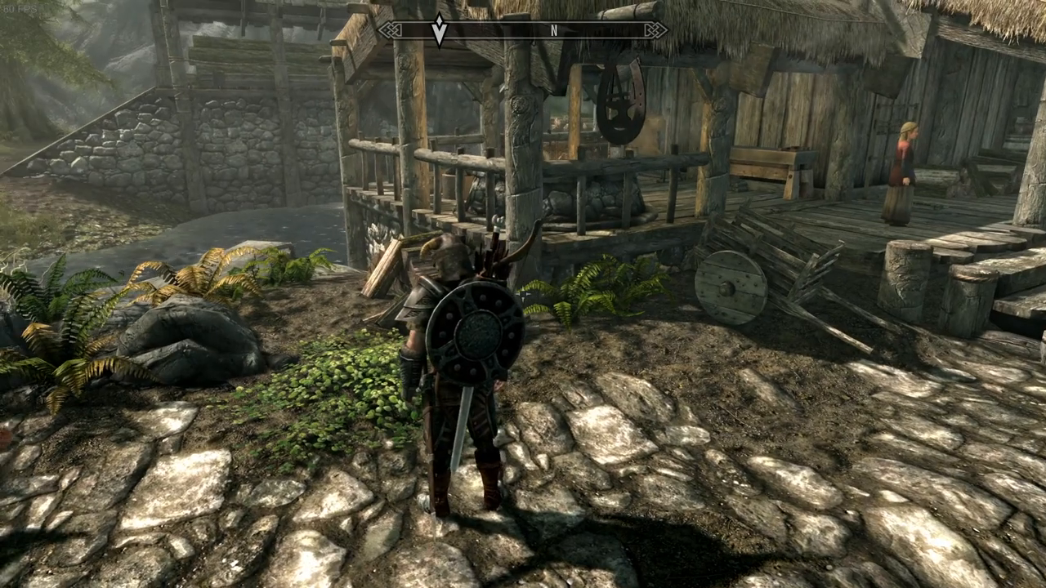
# Step: Fire three iron arrows, then reopen the inventory to review the equipped bow and arrows
pyautogui.press('tab')
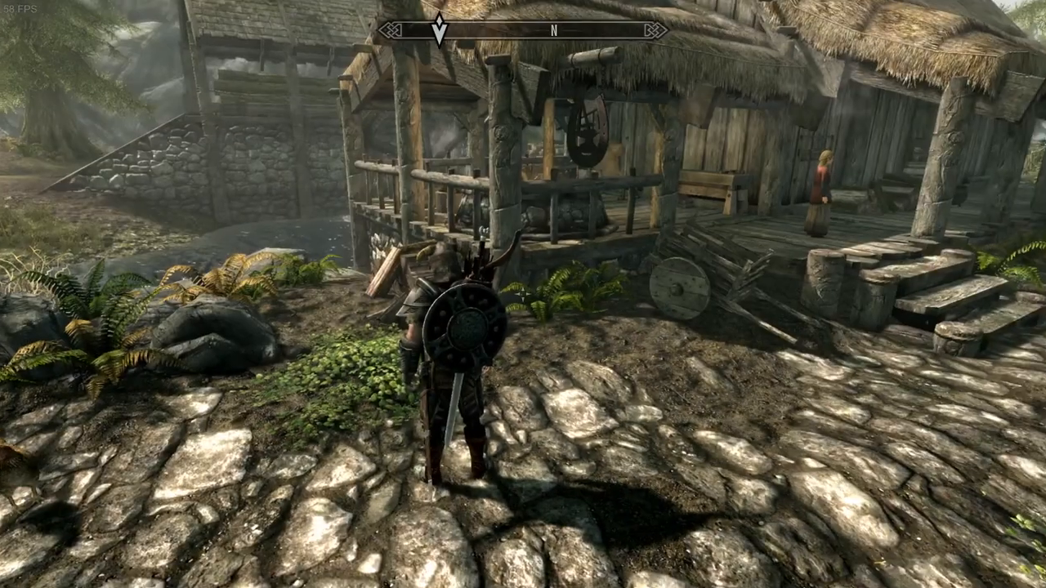
pyautogui.press('Tab')
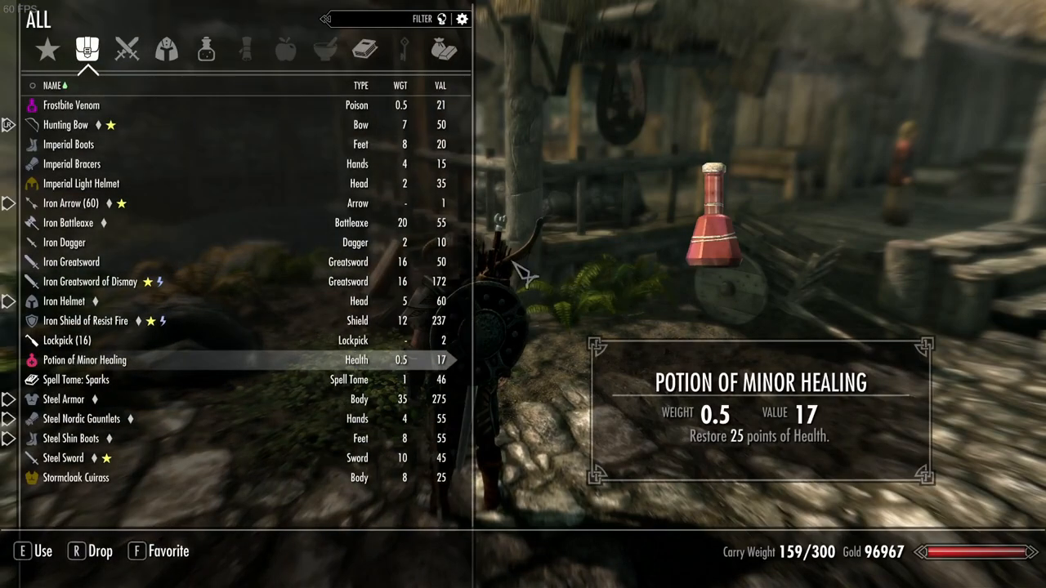